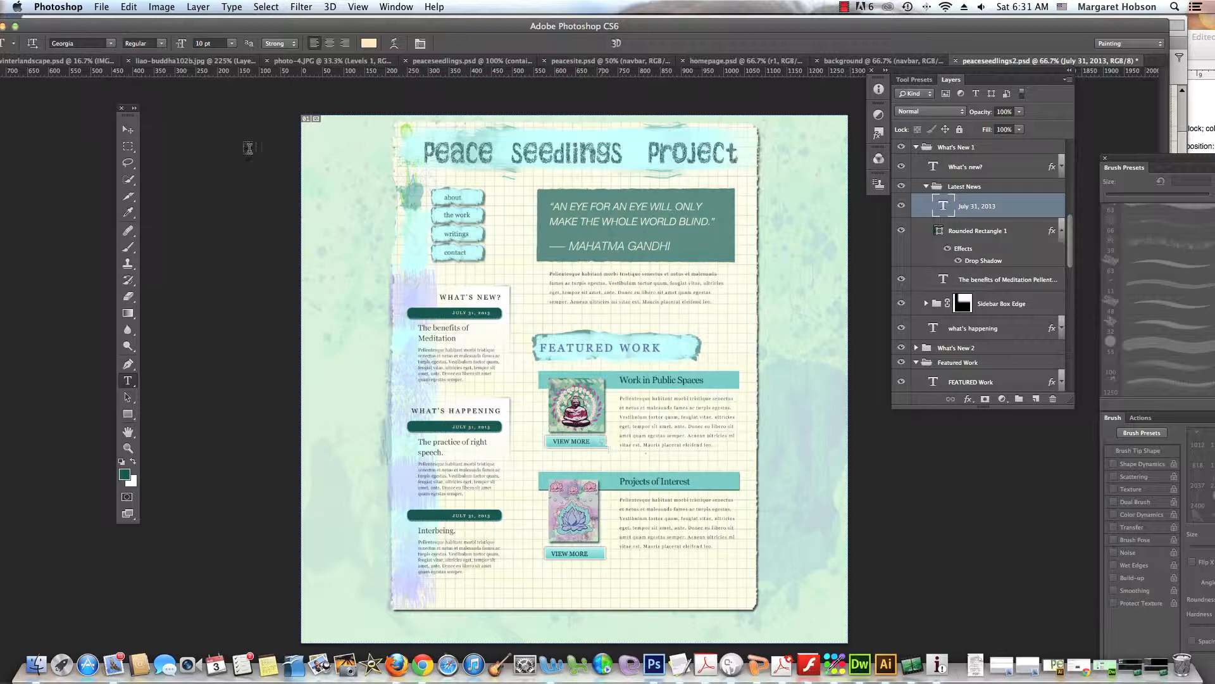
- Paste a copy of the What's New? sidebar-post div below the first post
{"action": "left_click", "coordinate": [841, 664]}
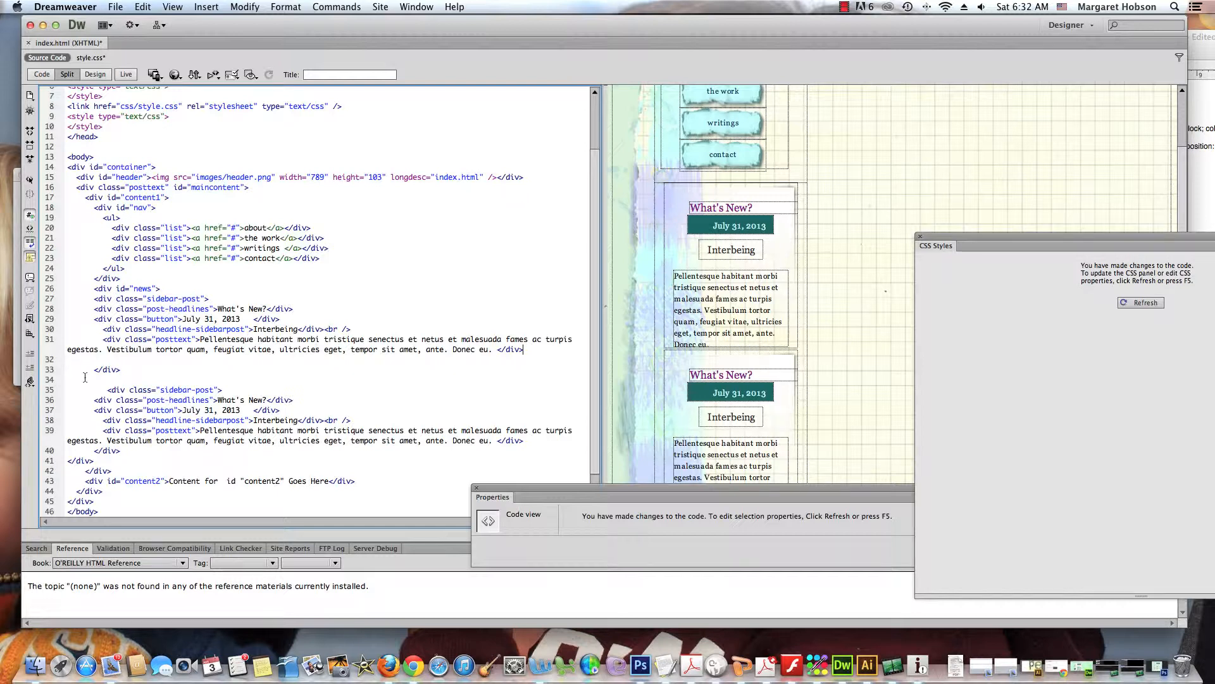
- Refresh the CSS Styles panel after adding <br /> between the two posts
{"action": "left_click", "coordinate": [1140, 302]}
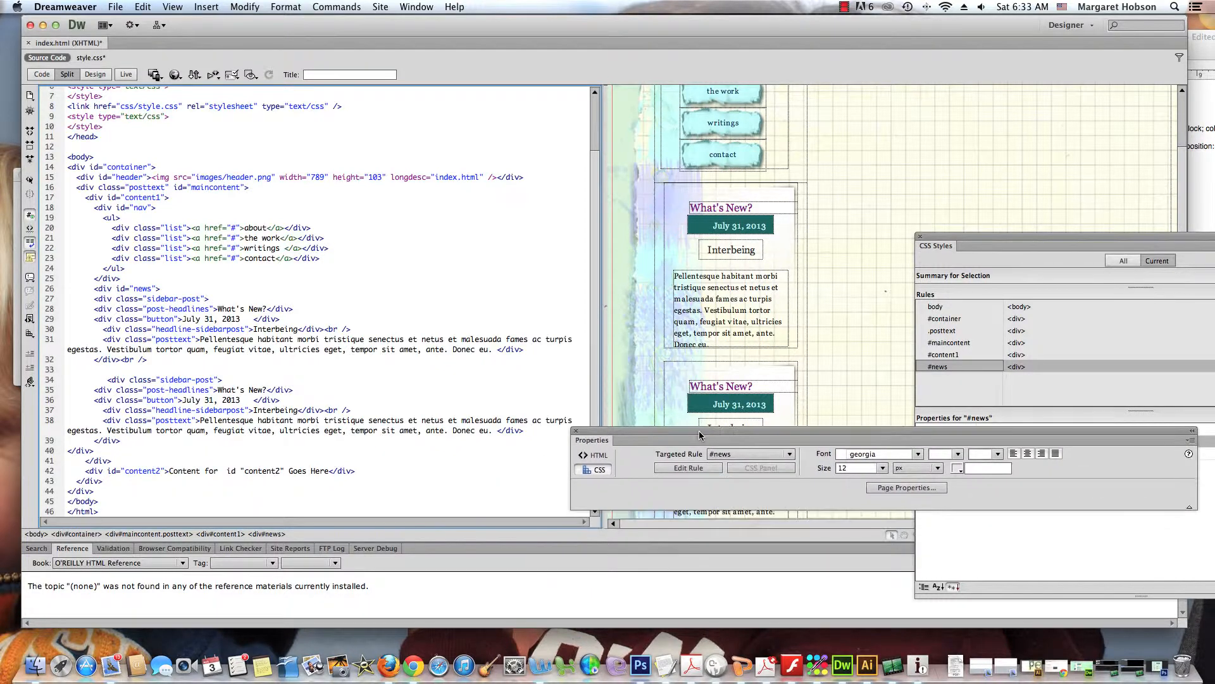
{"action": "left_click", "coordinate": [680, 664]}
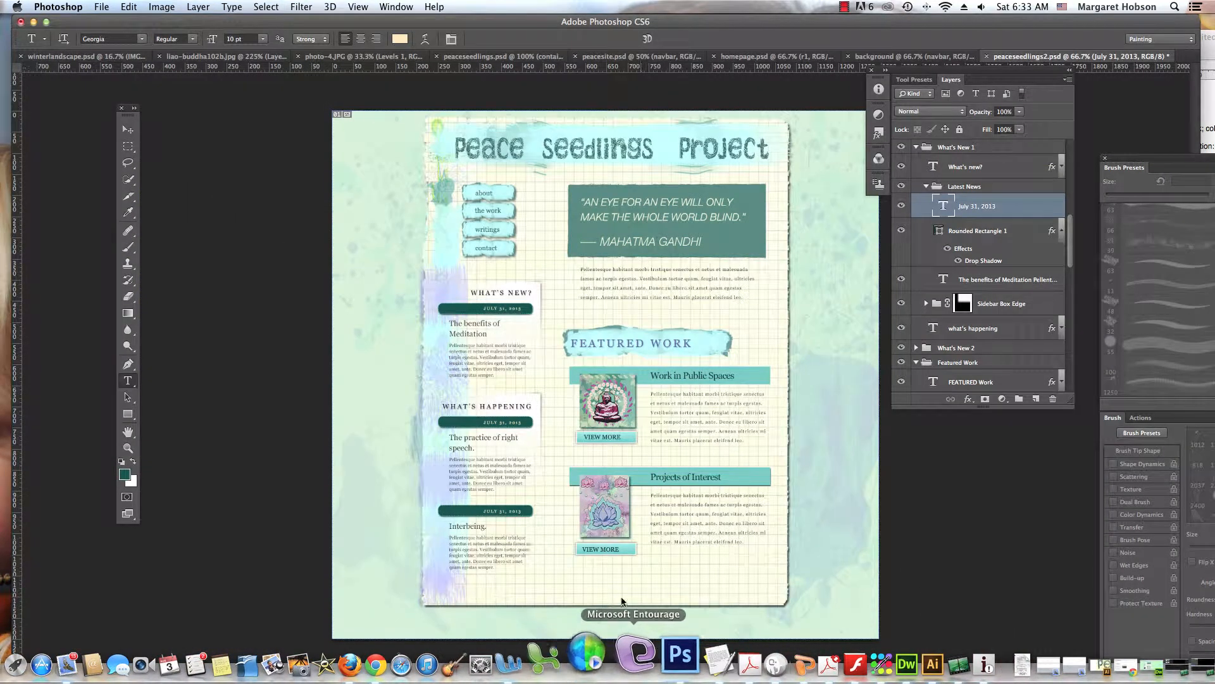
{"action": "left_click", "coordinate": [842, 664]}
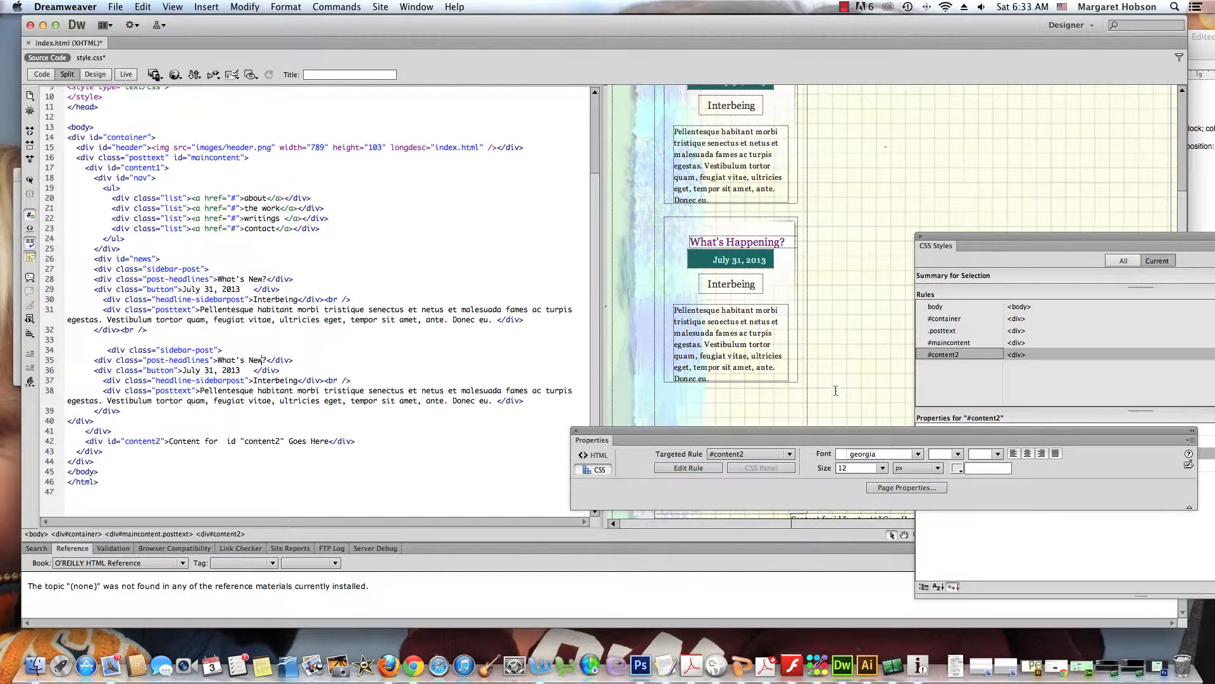
- Retitle the second post What's Happening? and select its headline for editing
{"action": "left_click", "coordinate": [730, 284]}
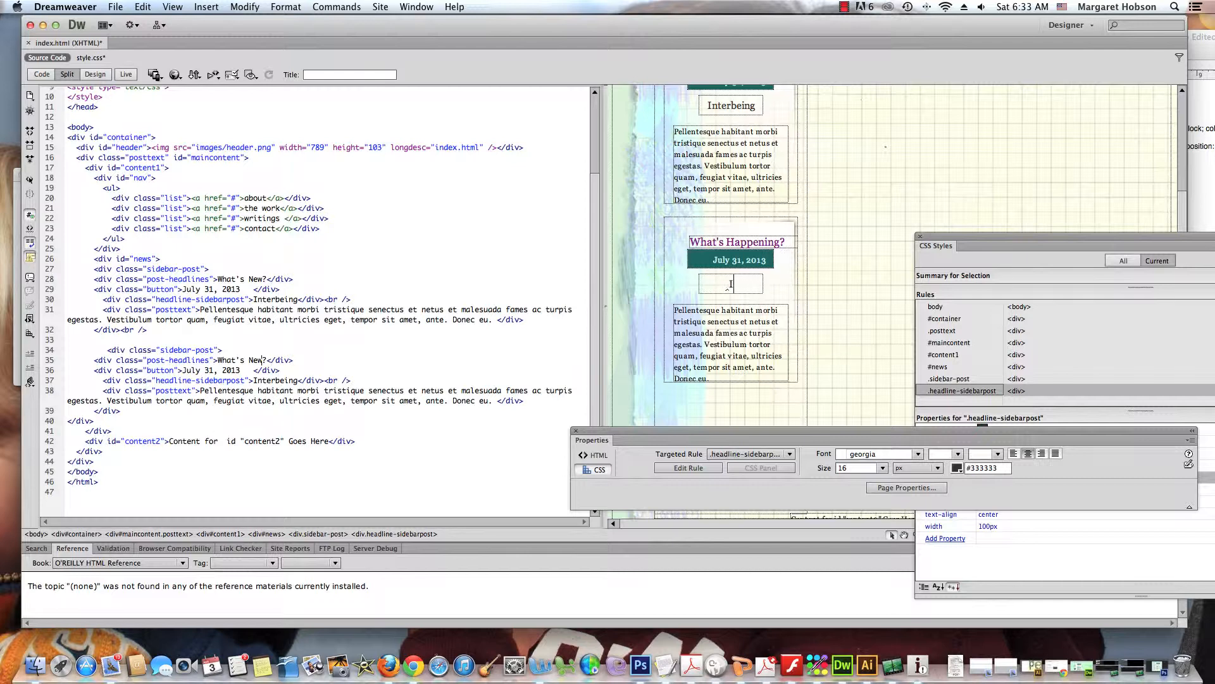
{"action": "left_click", "coordinate": [730, 283]}
{"action": "type", "text": "The Practice of Right Speech"}
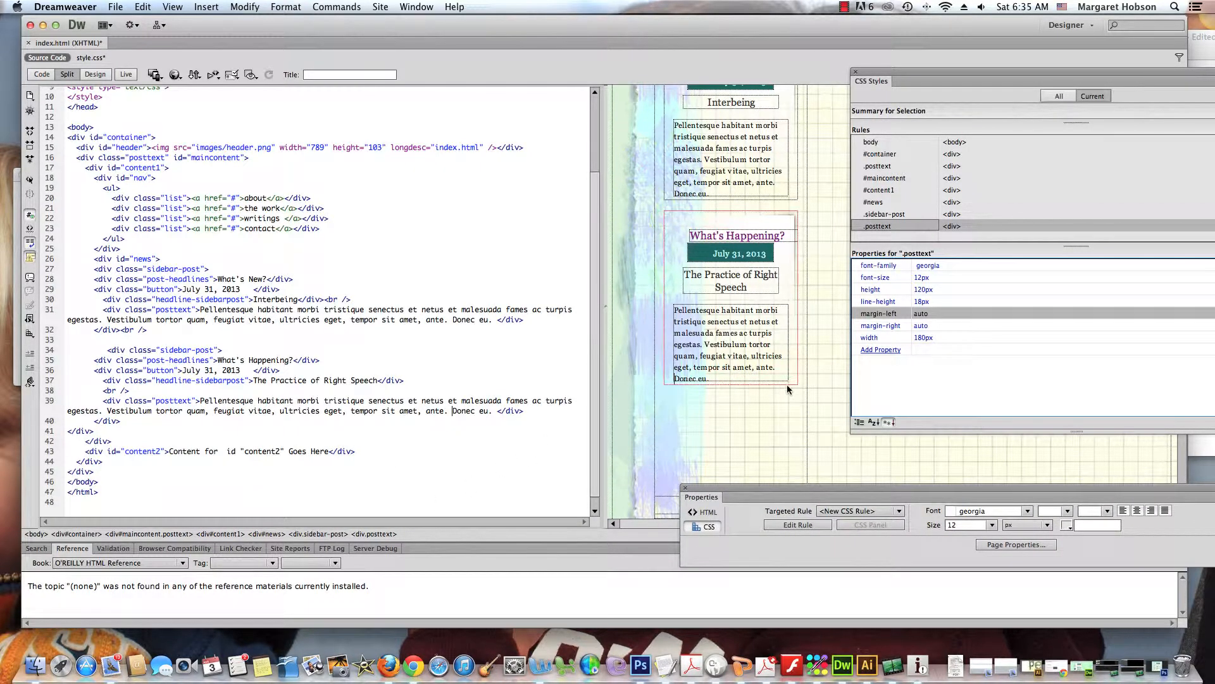
- Insert a sidebar-post class div after the What's Happening? post
{"action": "left_click", "coordinate": [729, 294]}
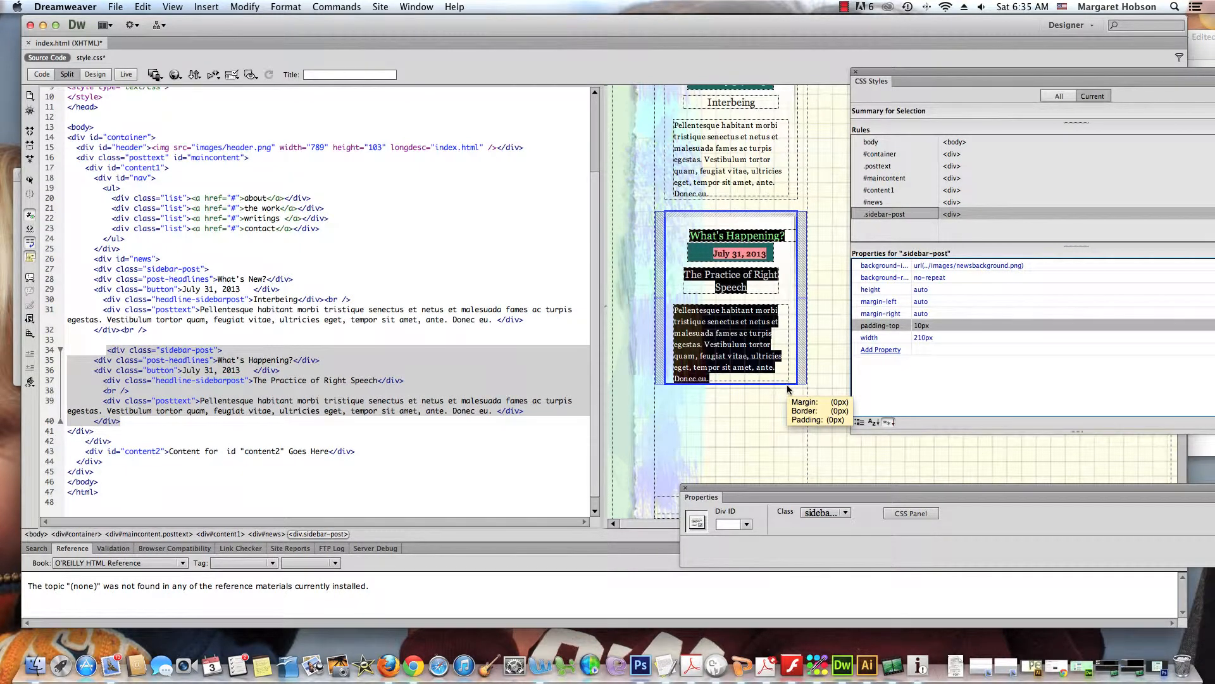
{"action": "left_click", "coordinate": [207, 6]}
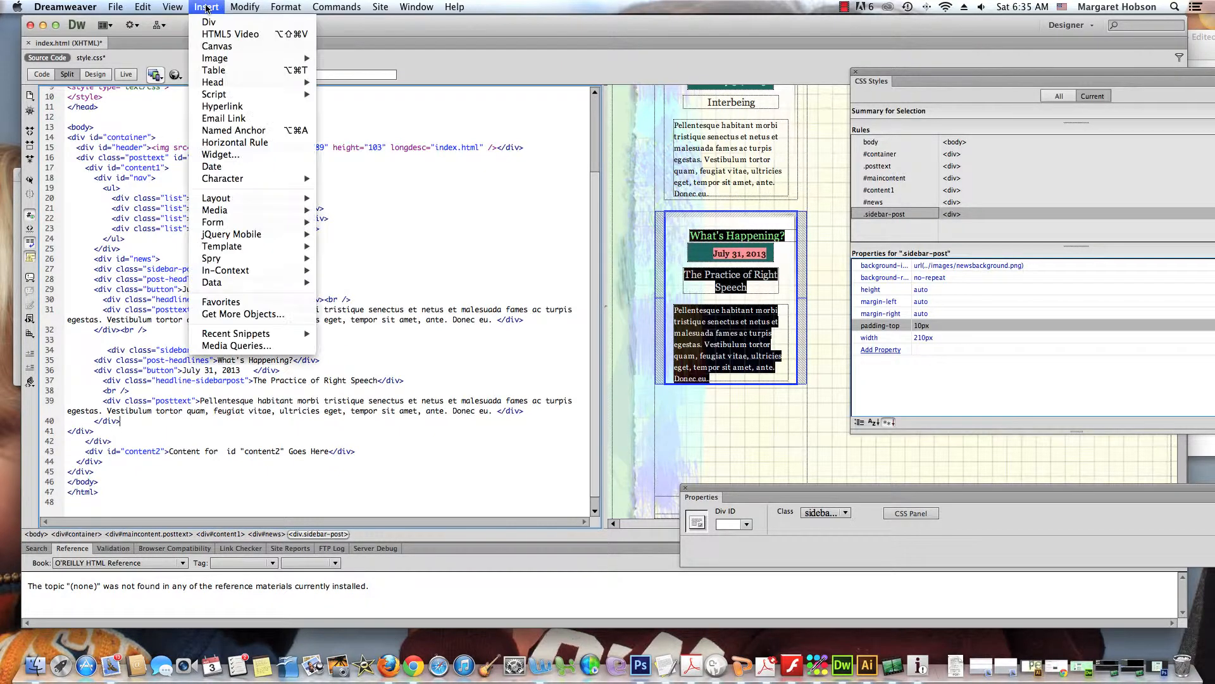
{"action": "mouse_move", "coordinate": [222, 179]}
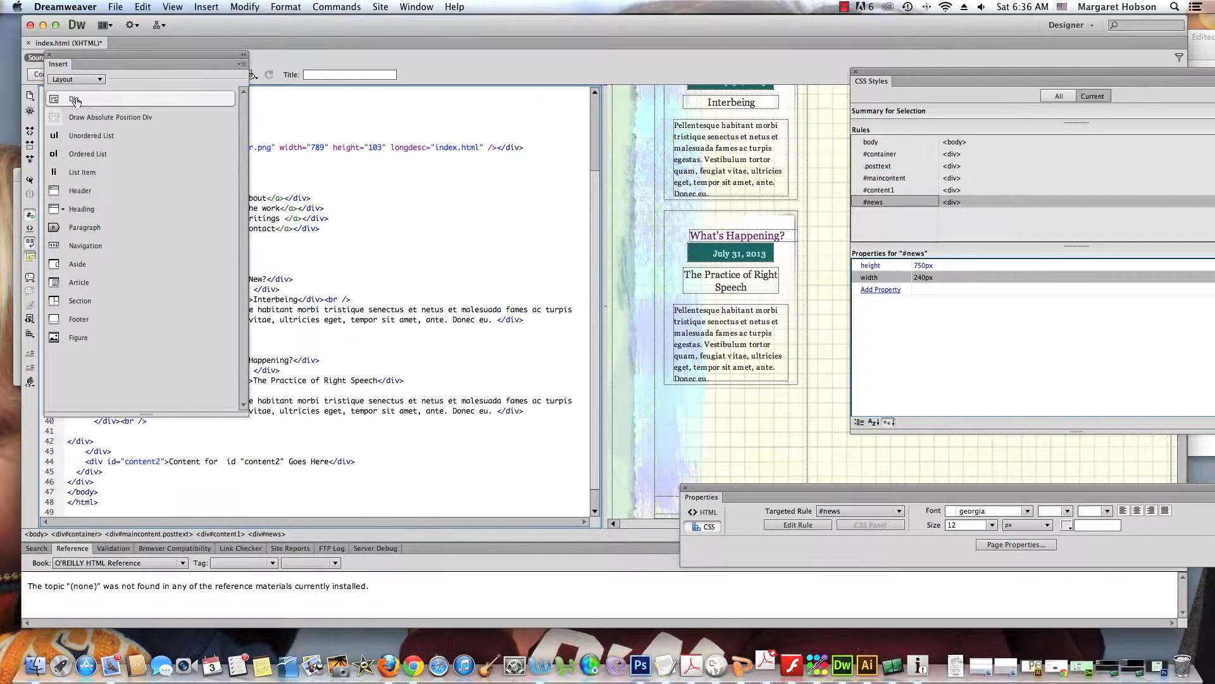
{"action": "left_click", "coordinate": [73, 99]}
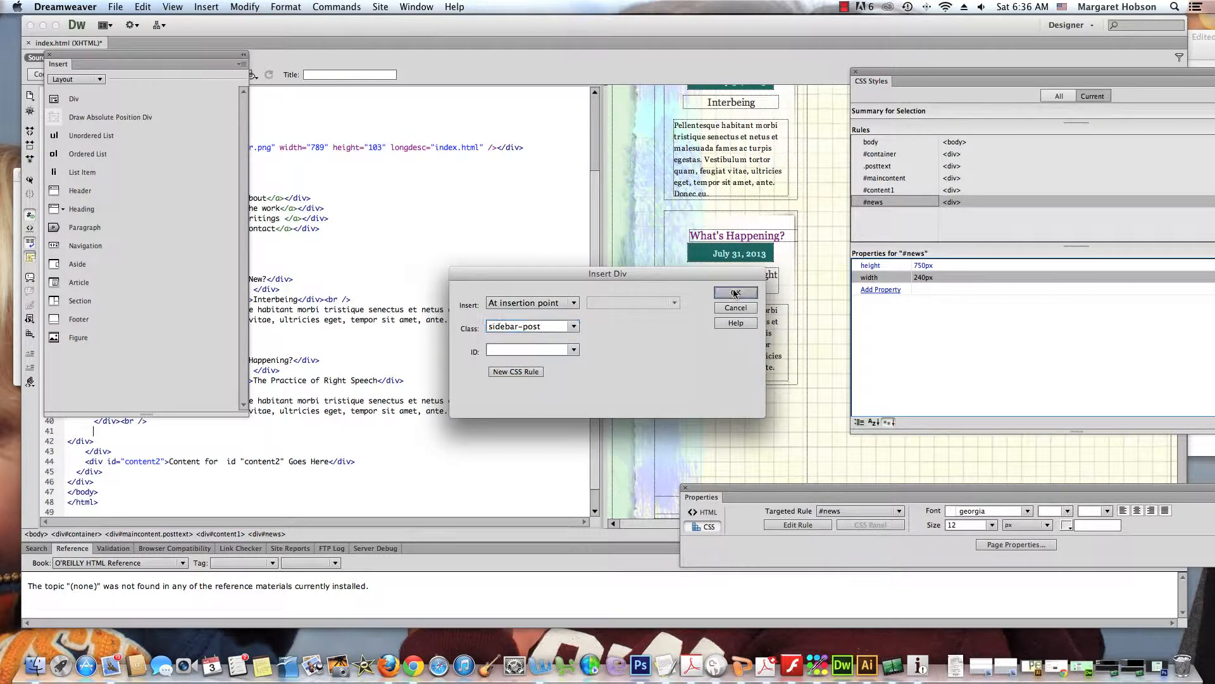
{"action": "left_click", "coordinate": [735, 293]}
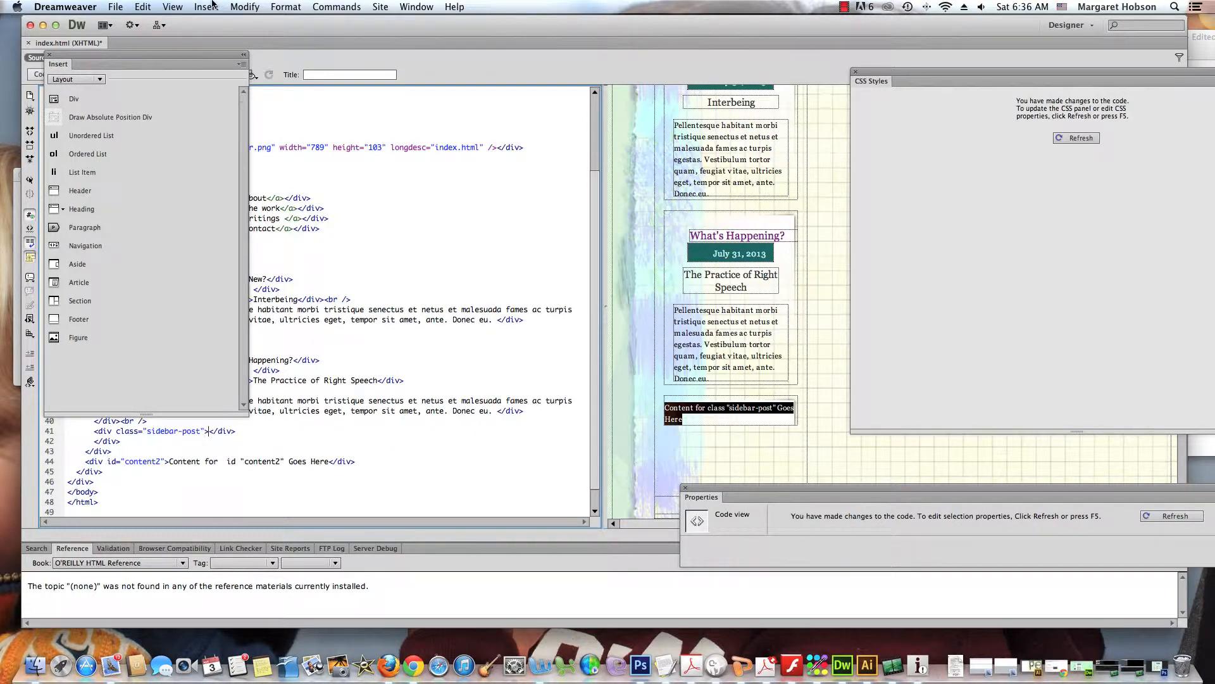
{"action": "left_click", "coordinate": [206, 7]}
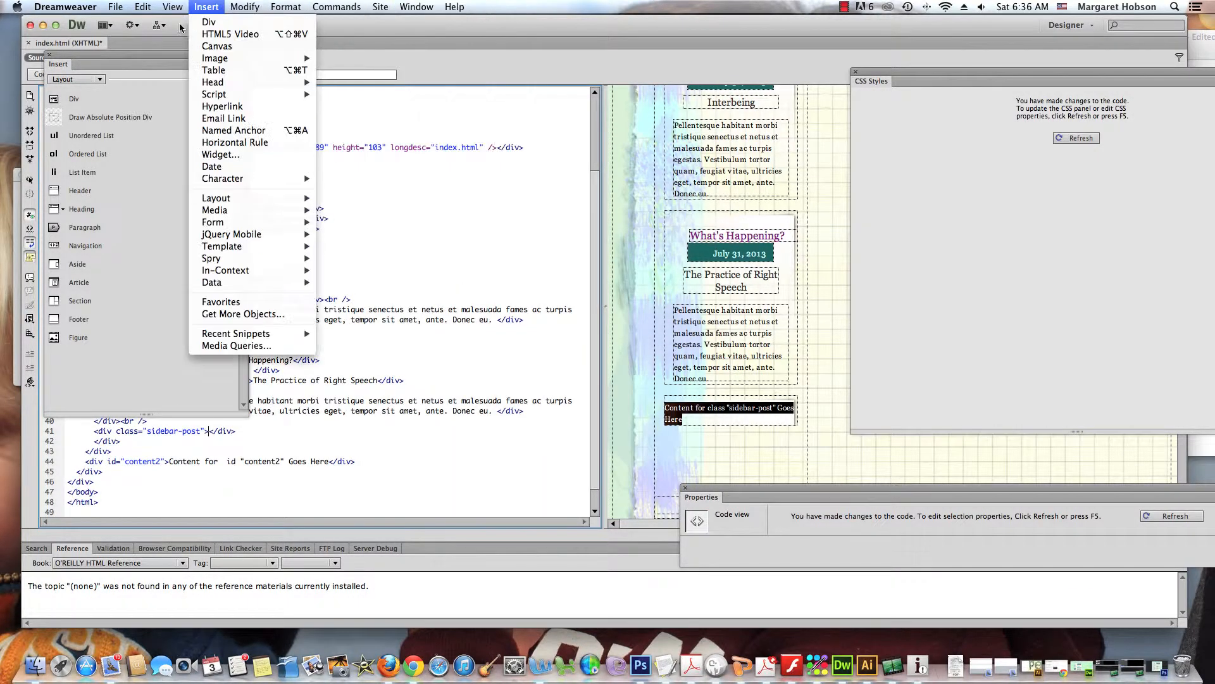
- Try inserting a div with the post-headlines class in the third post
{"action": "left_click", "coordinate": [209, 22]}
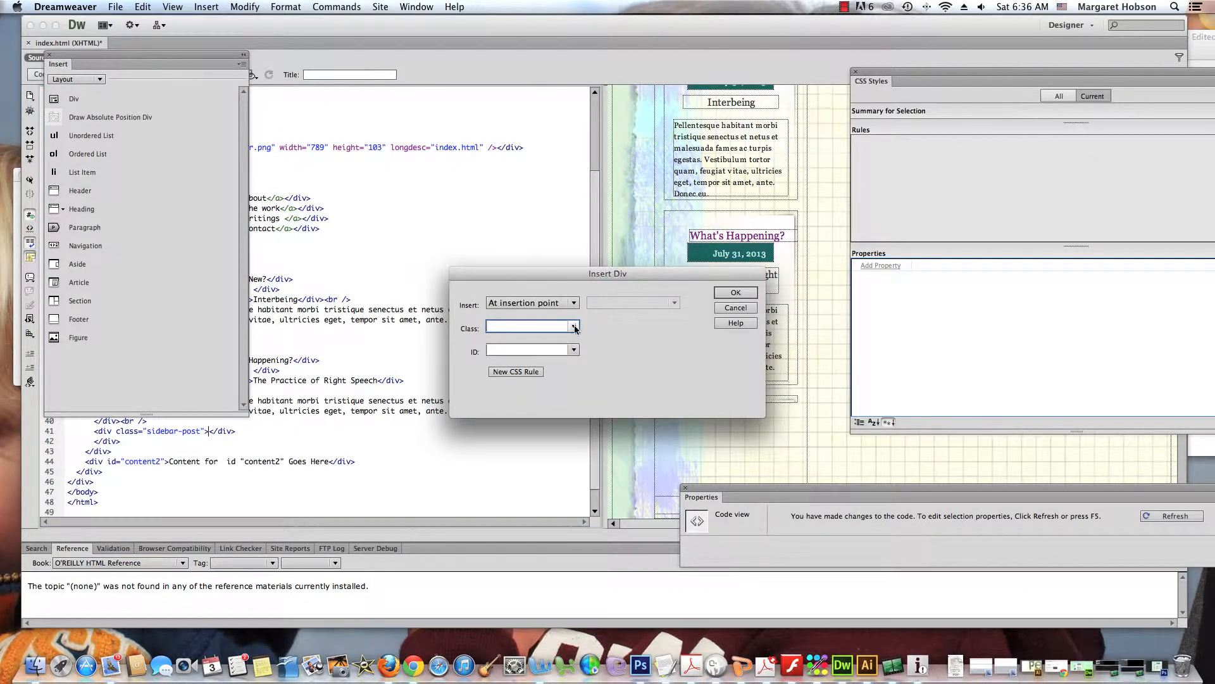
{"action": "left_click", "coordinate": [574, 327]}
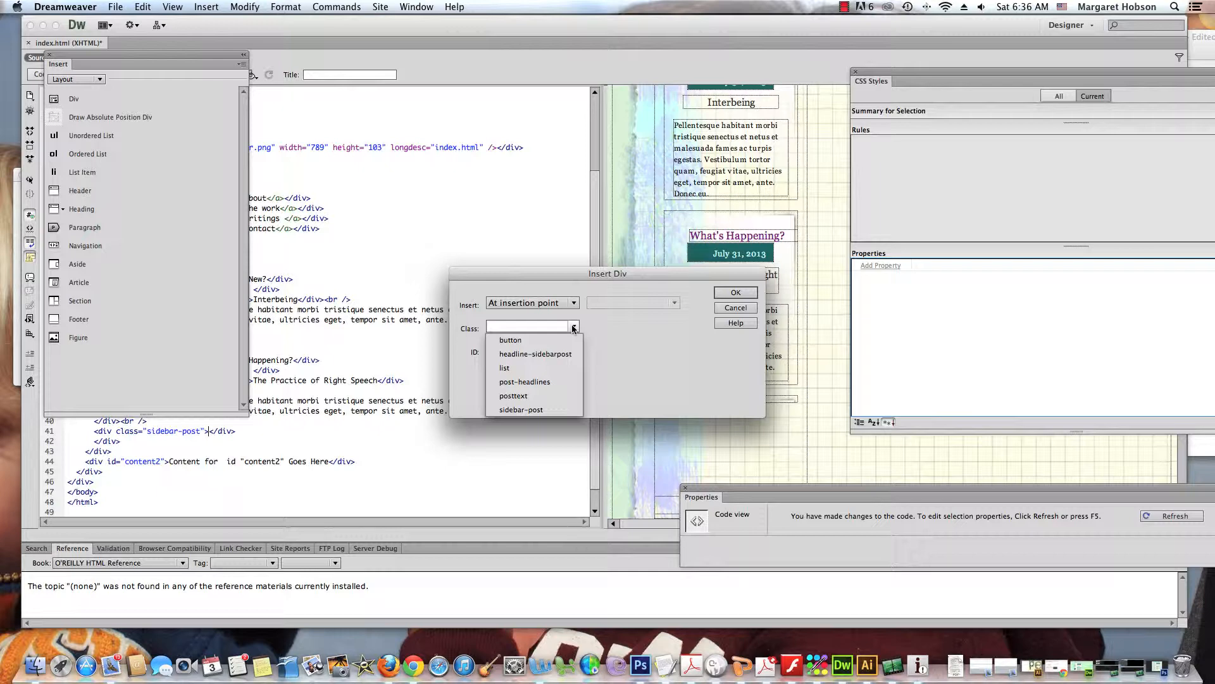
{"action": "left_click", "coordinate": [525, 381]}
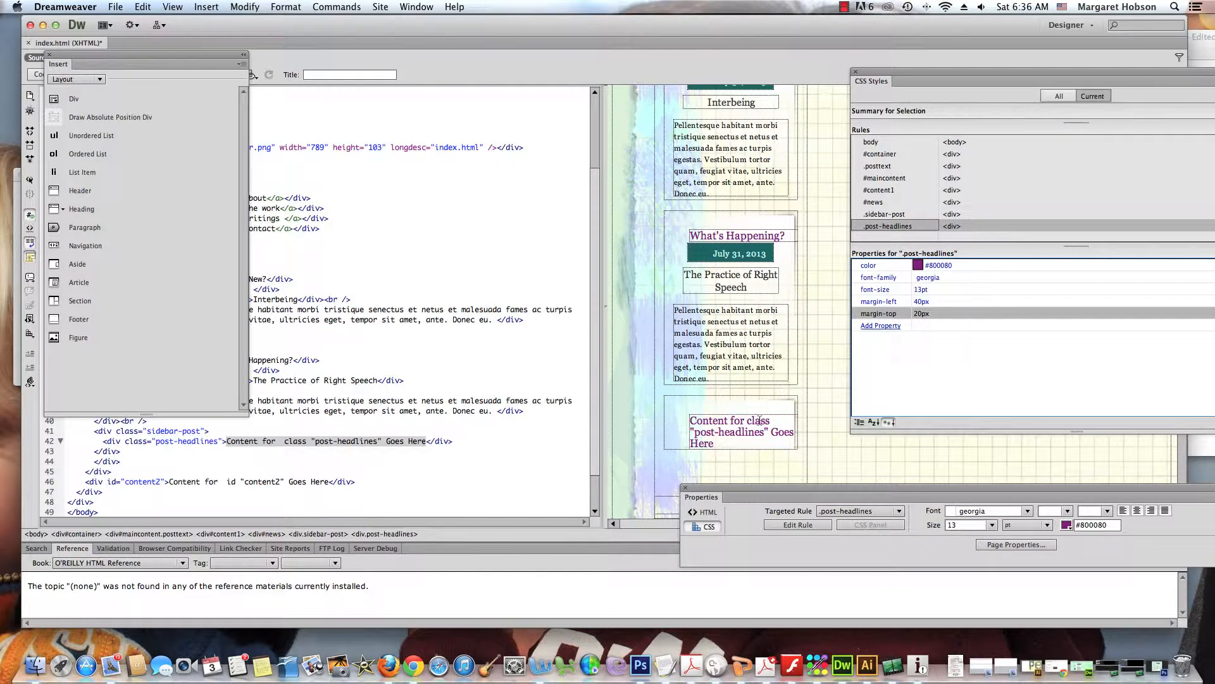
{"action": "left_click", "coordinate": [732, 431]}
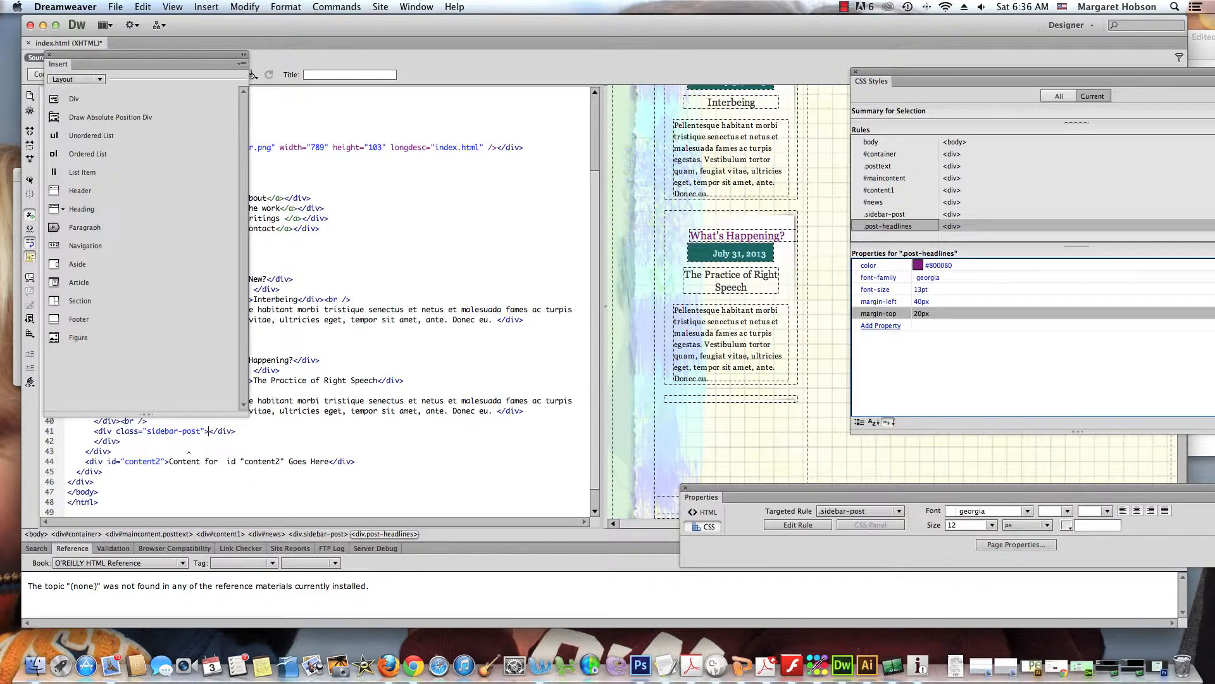
{"action": "left_click", "coordinate": [885, 214]}
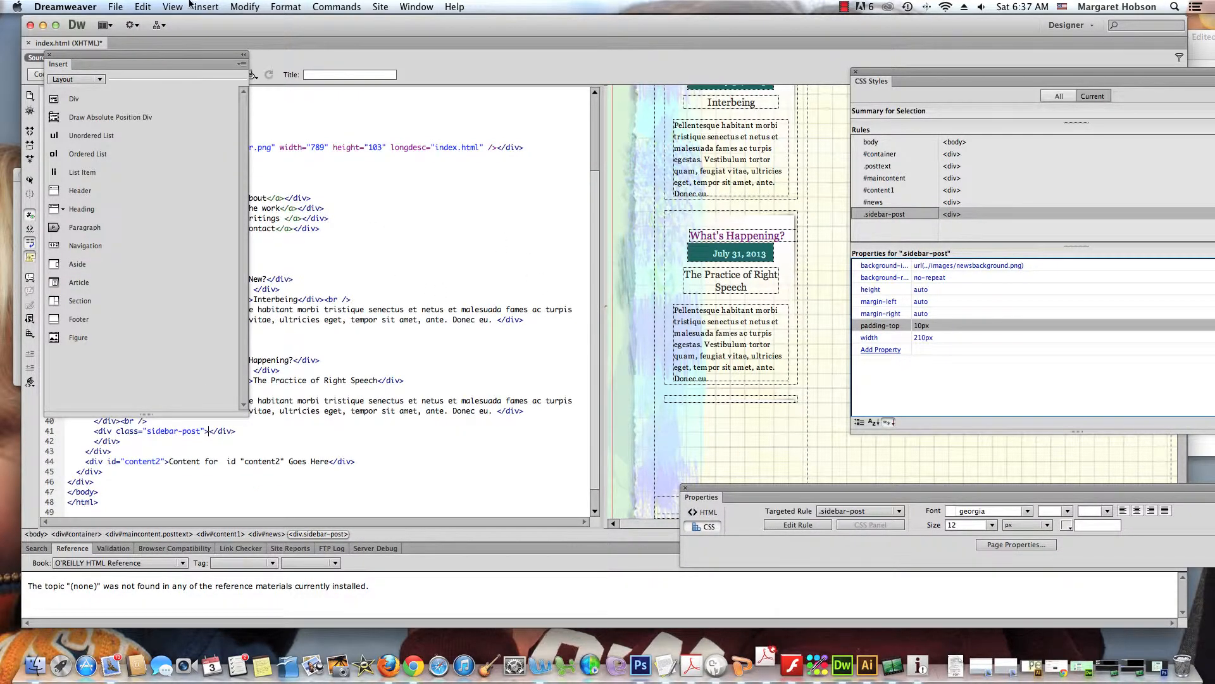
- Insert a button-class div inside the third sidebar post
{"action": "left_click", "coordinate": [206, 6]}
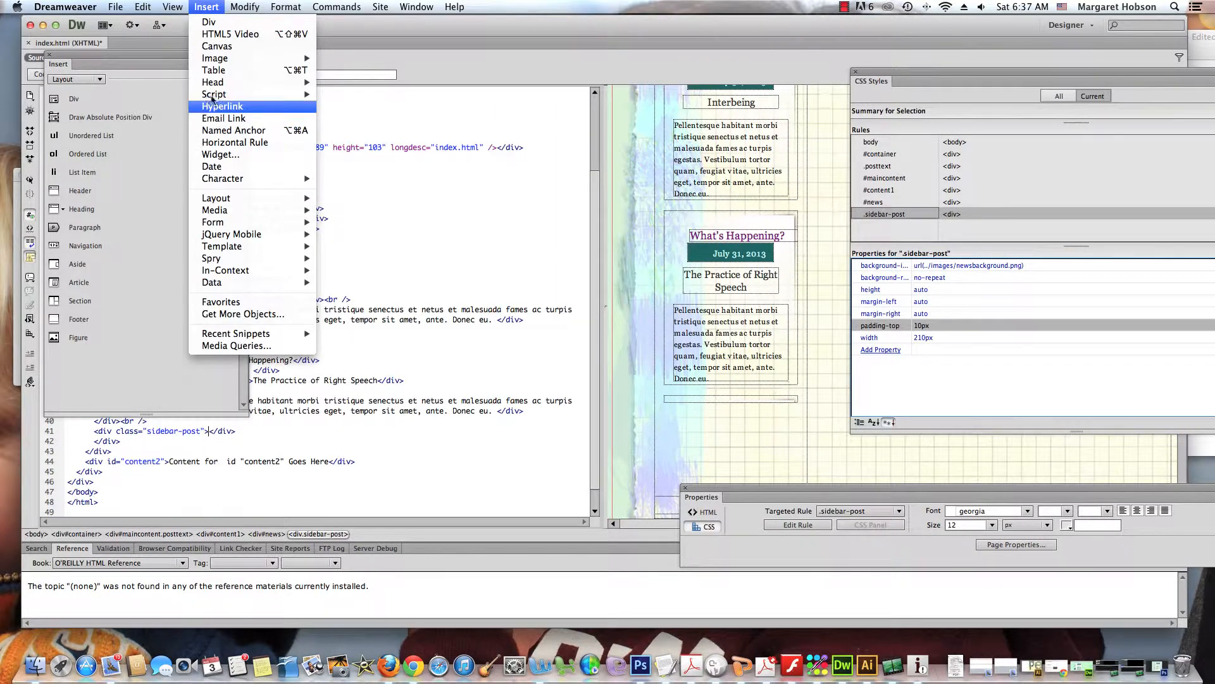
{"action": "left_click", "coordinate": [208, 21]}
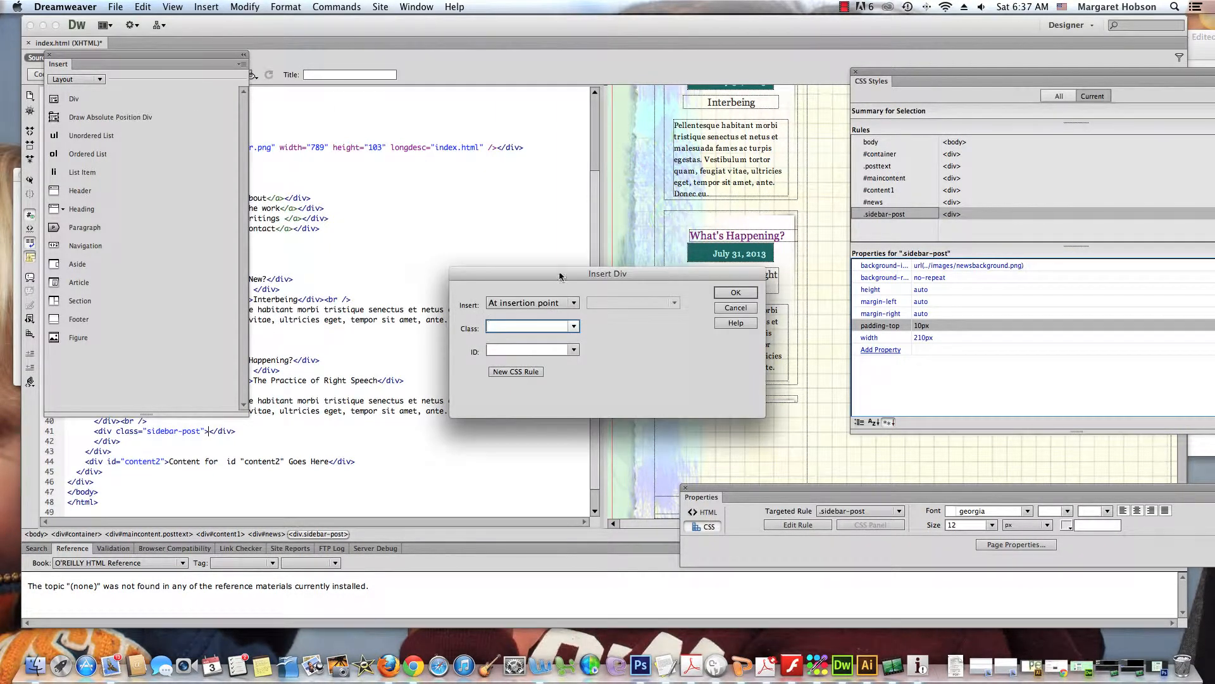
{"action": "left_click", "coordinate": [572, 325]}
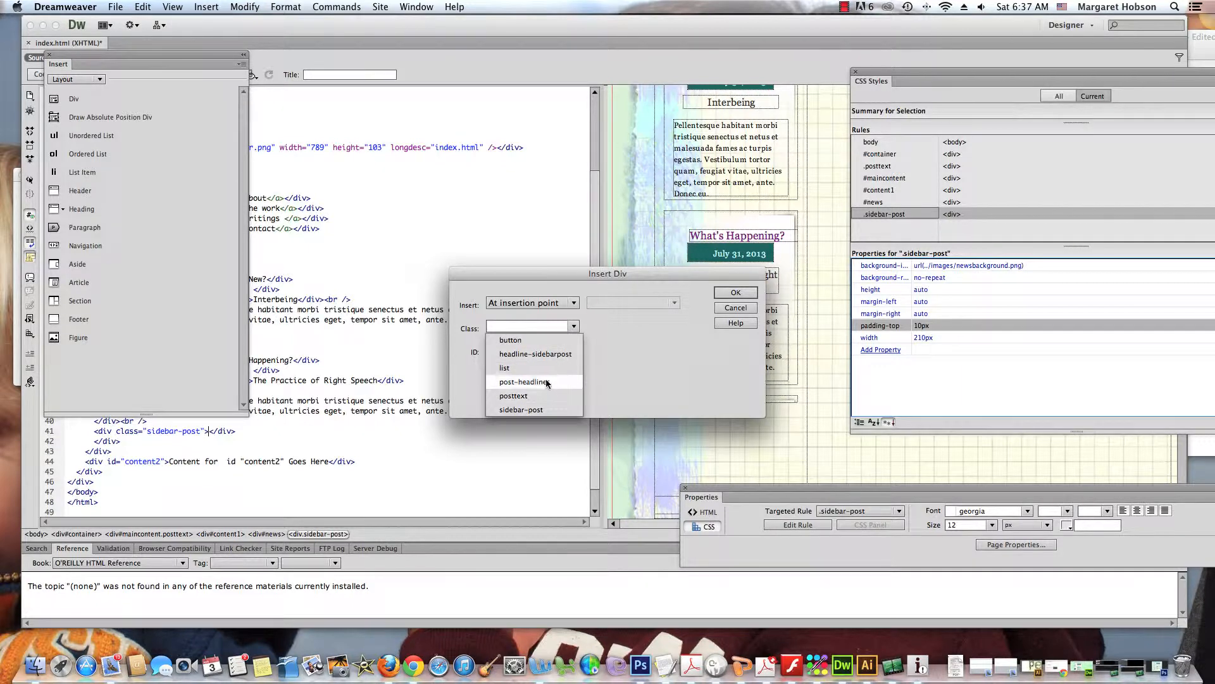
{"action": "left_click", "coordinate": [511, 340]}
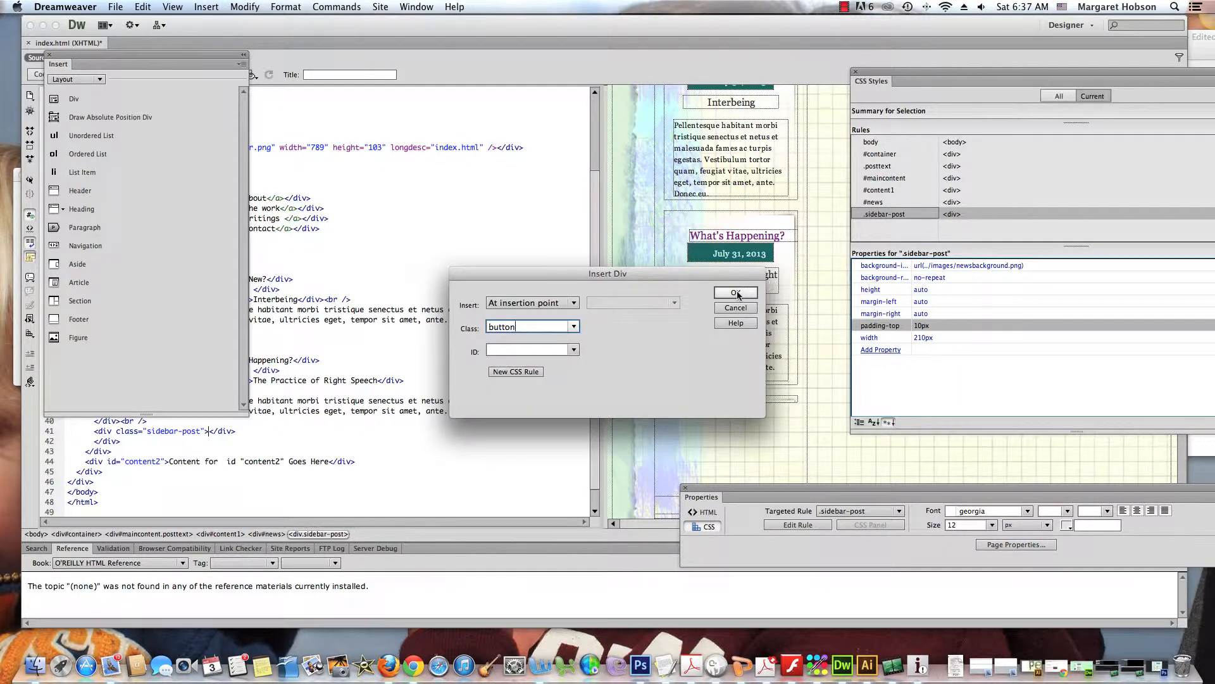
{"action": "left_click", "coordinate": [735, 292]}
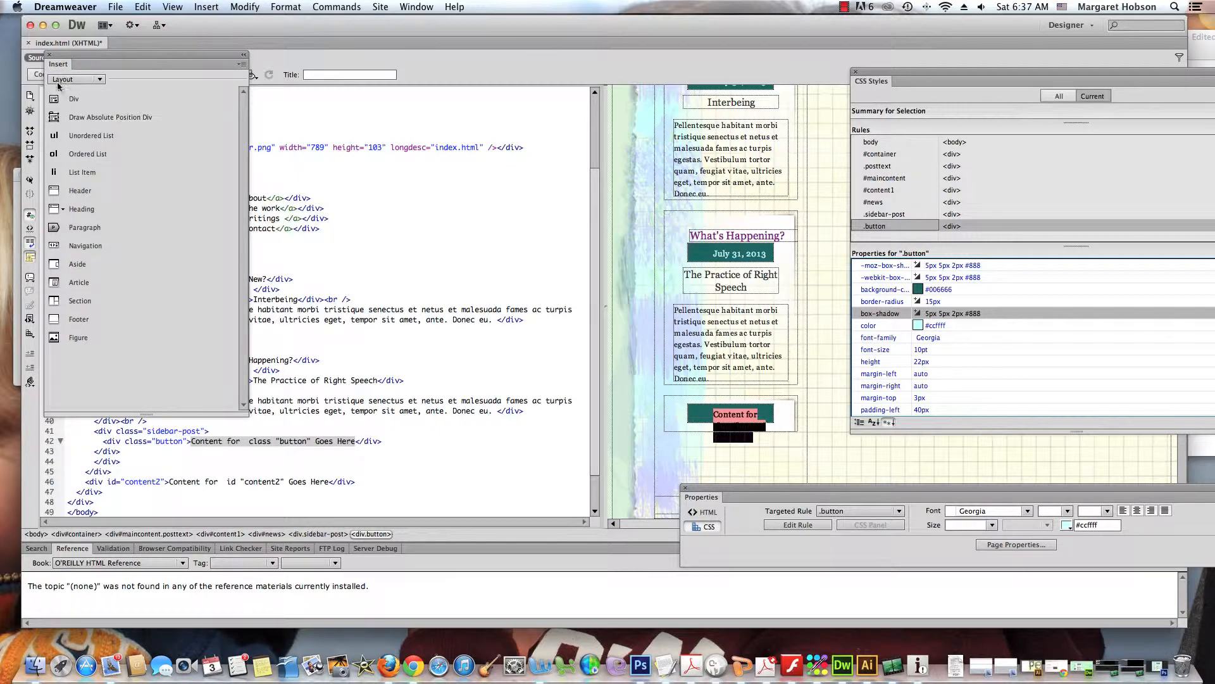
- Switch the Insert panel to the Common category
{"action": "left_click", "coordinate": [76, 79]}
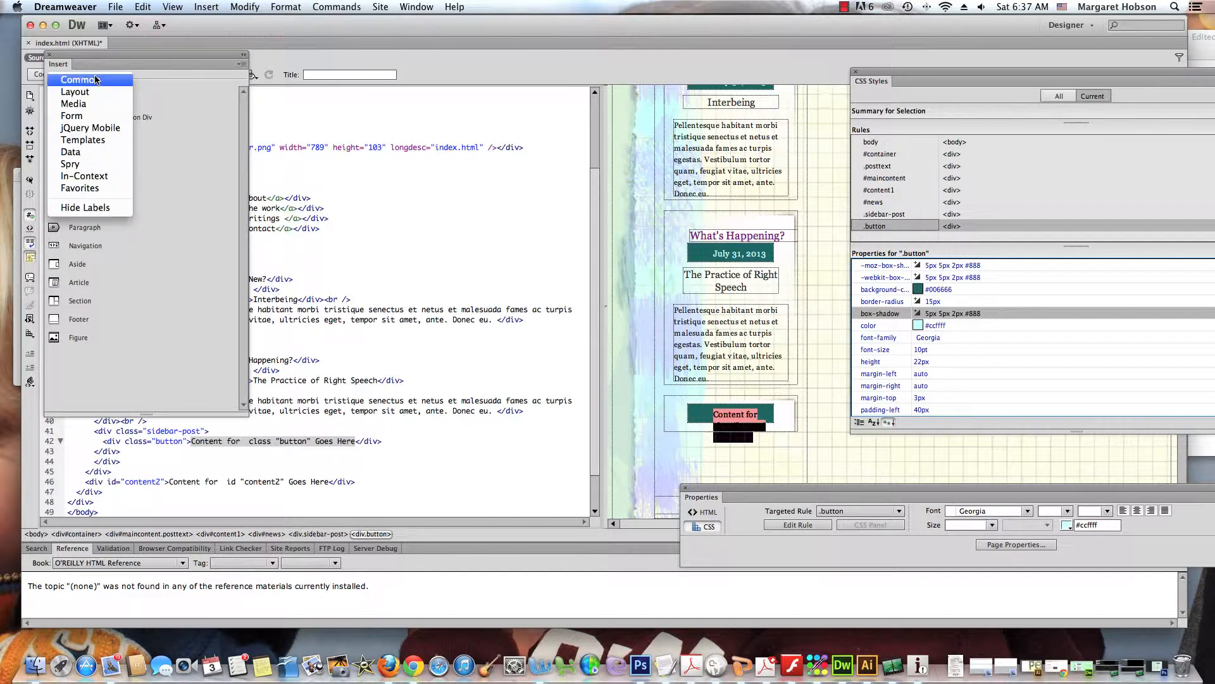
{"action": "left_click", "coordinate": [76, 79]}
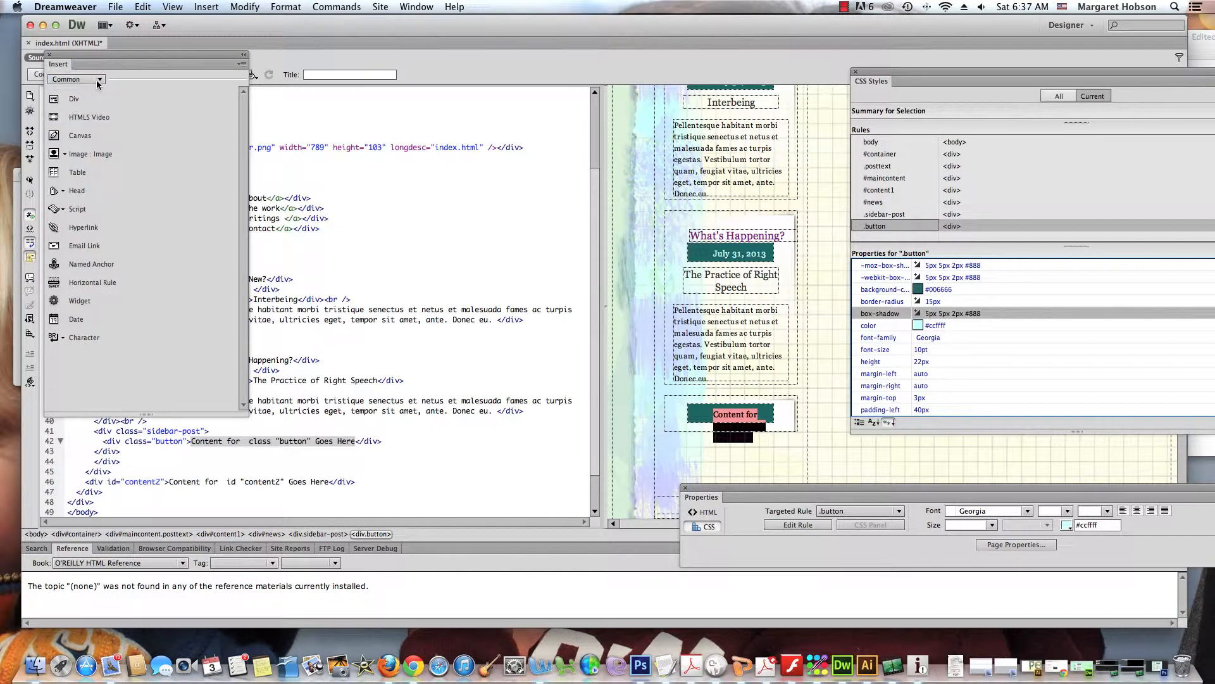
{"action": "left_click", "coordinate": [76, 79]}
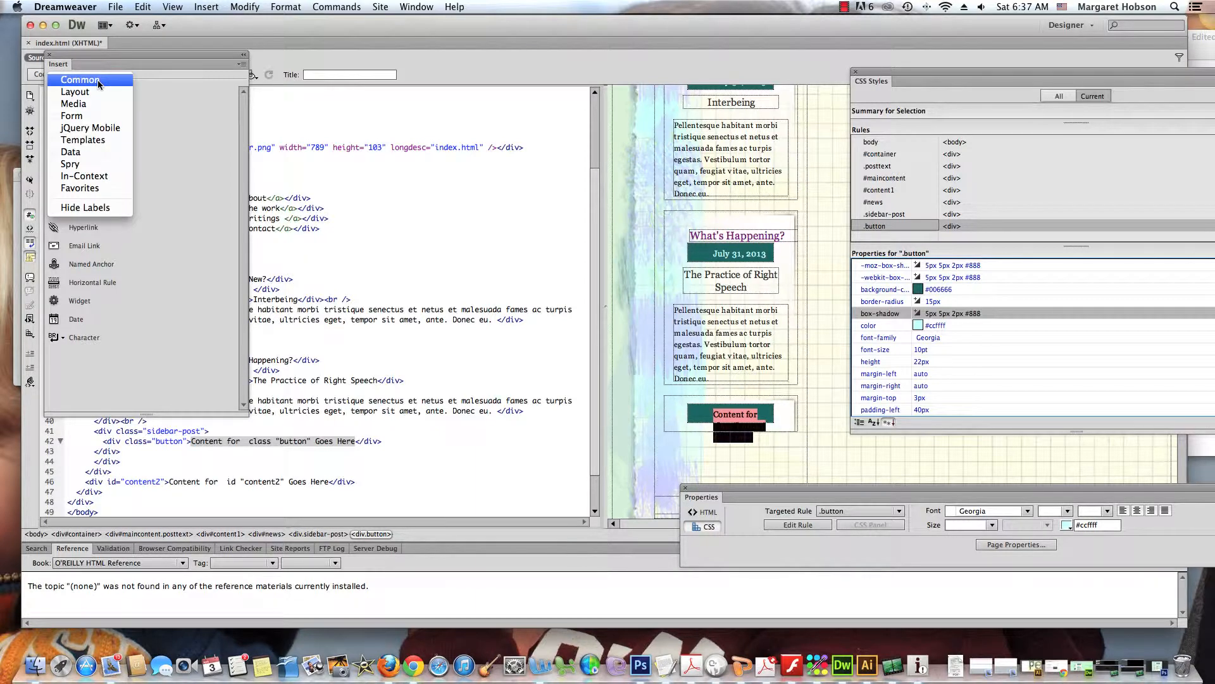
{"action": "left_click", "coordinate": [79, 79]}
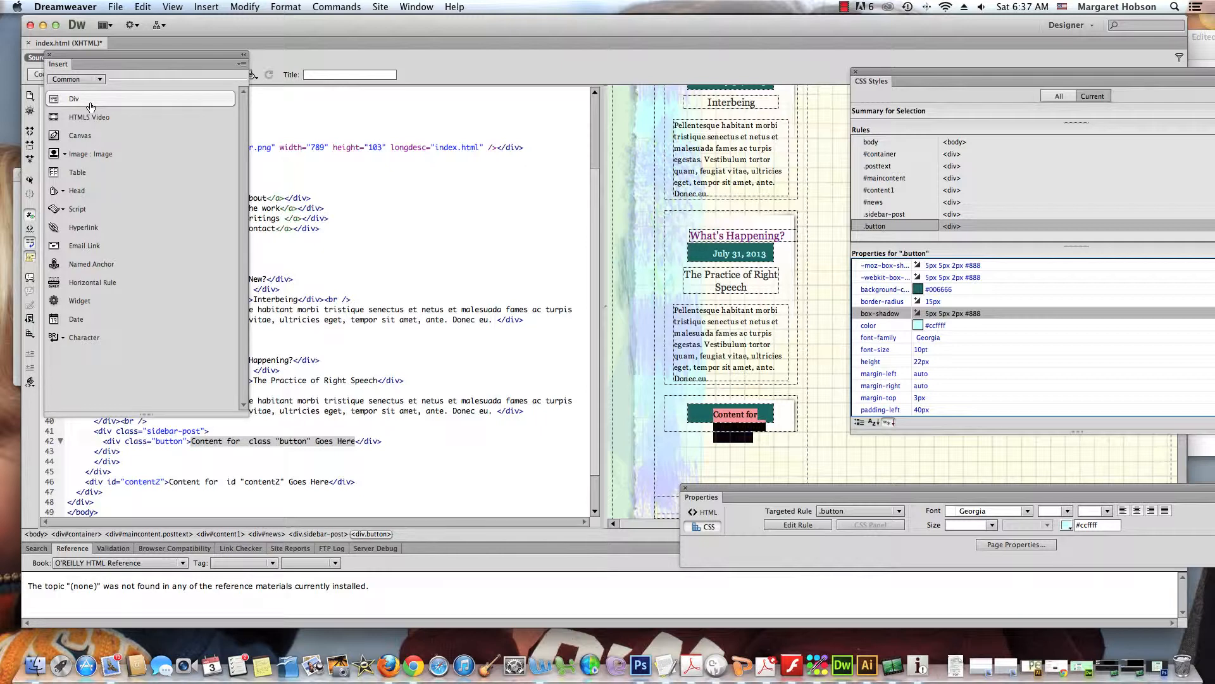
{"action": "left_click", "coordinate": [73, 98]}
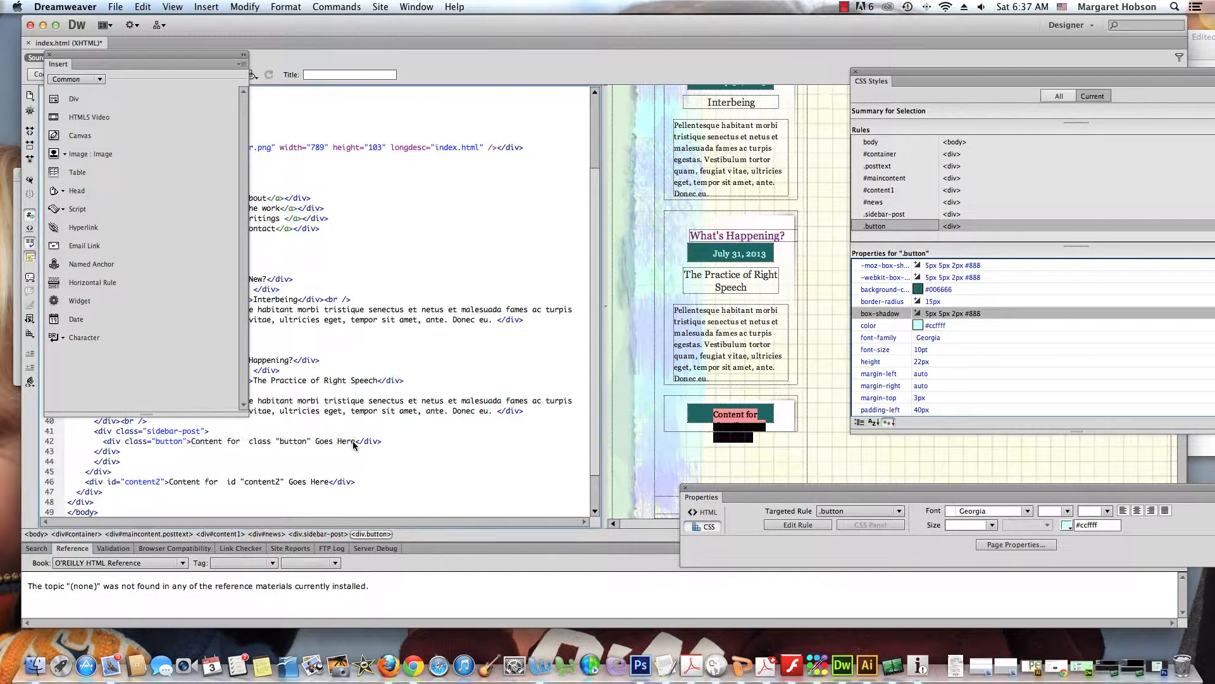
- Type the date July 31, 2013 into the third post's button div
{"action": "left_click", "coordinate": [353, 441]}
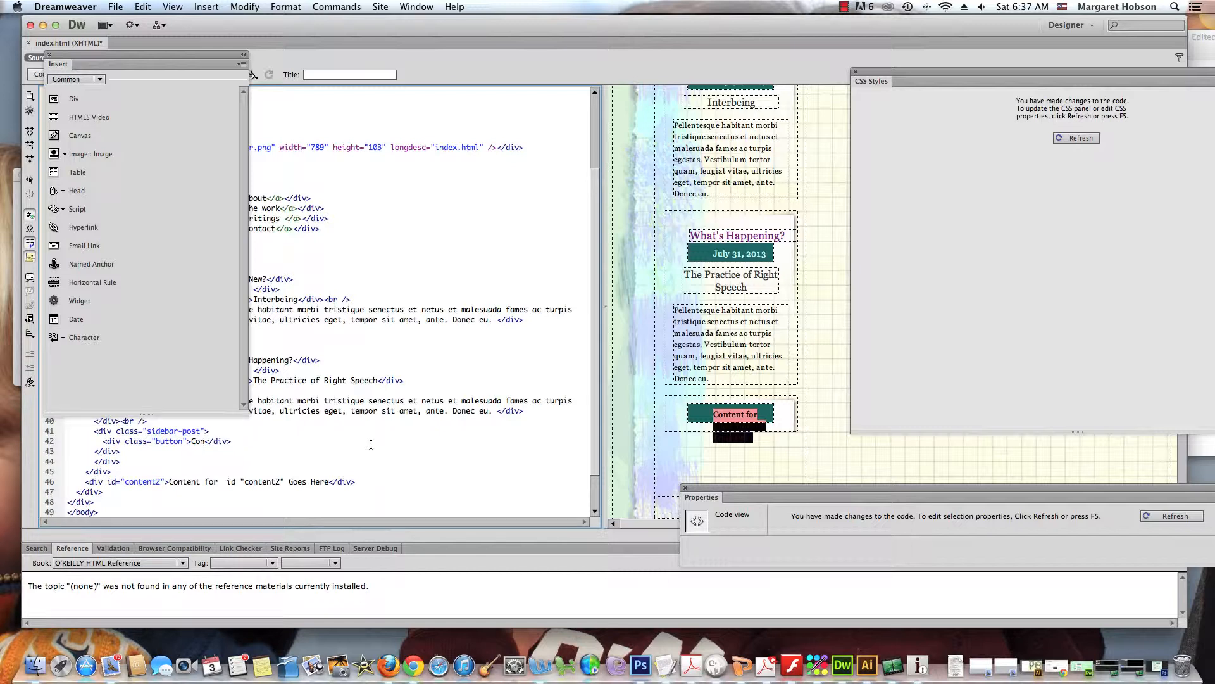
{"action": "type", "text": "July"}
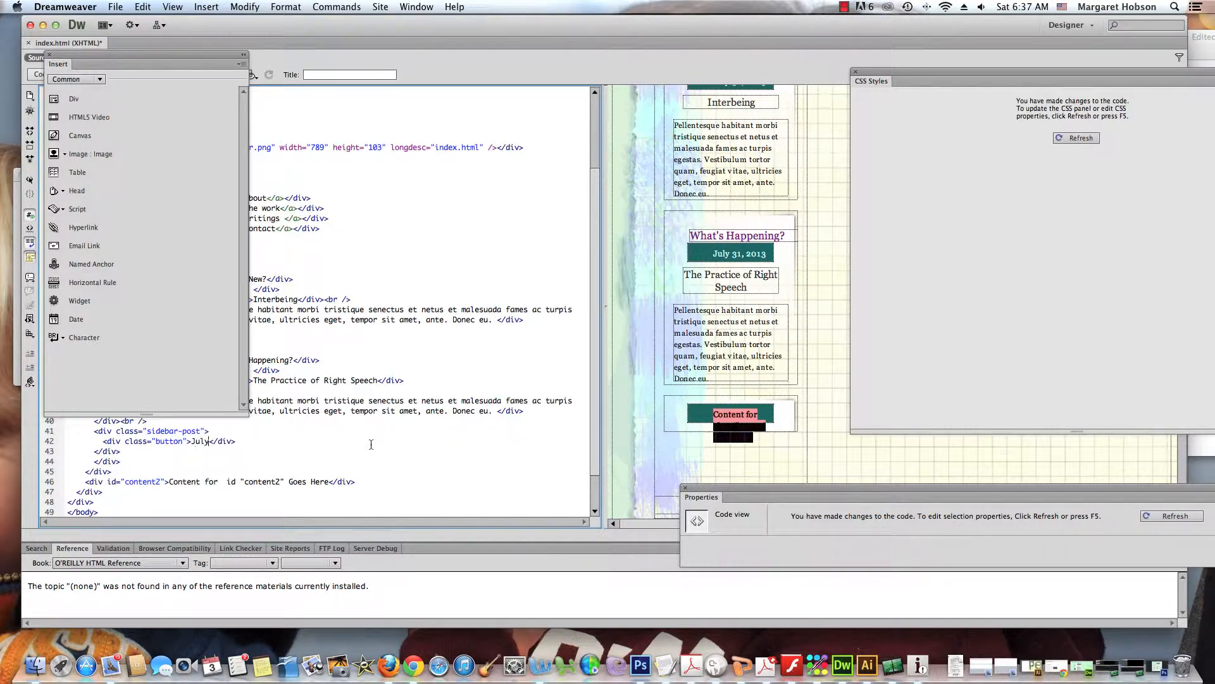
{"action": "type", "text": "31, 20"}
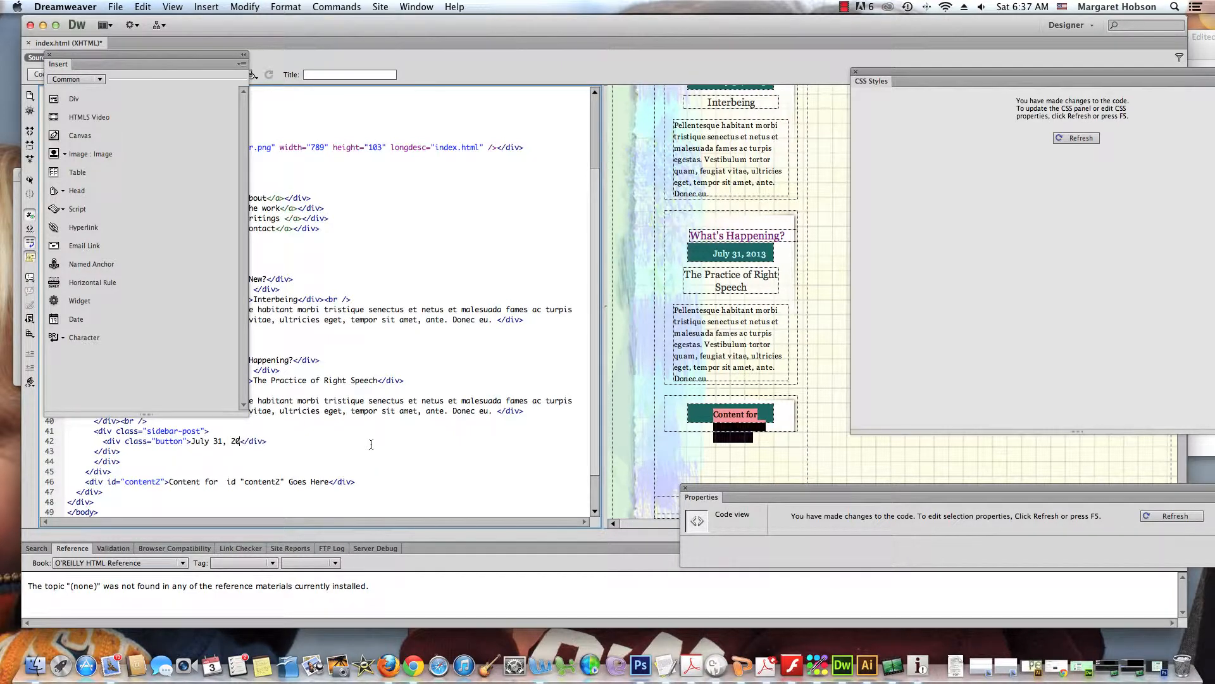
{"action": "type", "text": "13"}
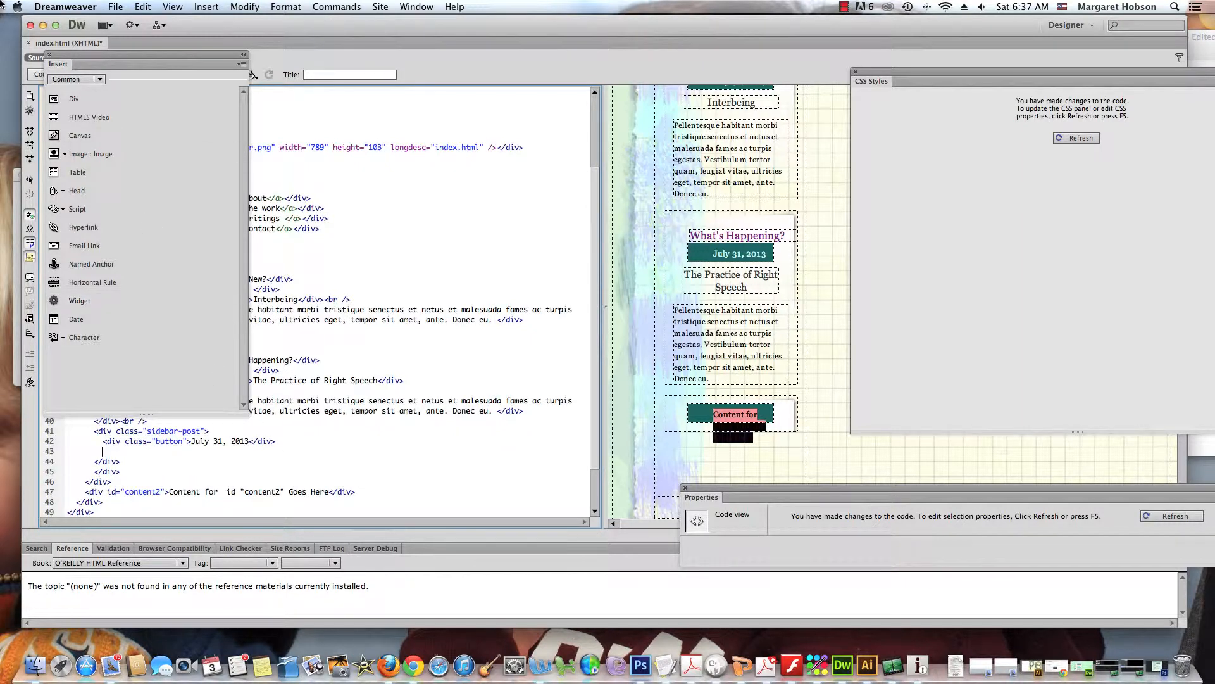
- Insert a headline-sidebarpost div reading 'The 8-fold Path' below the date
{"action": "left_click", "coordinate": [207, 7]}
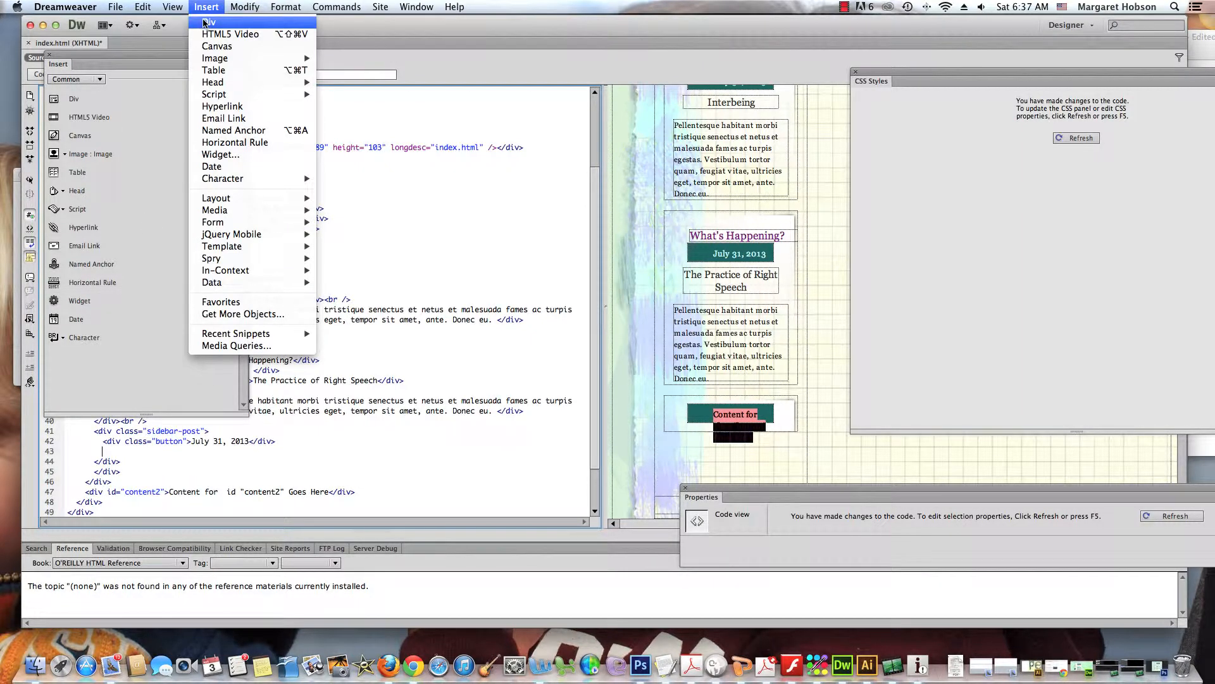
{"action": "left_click", "coordinate": [209, 22]}
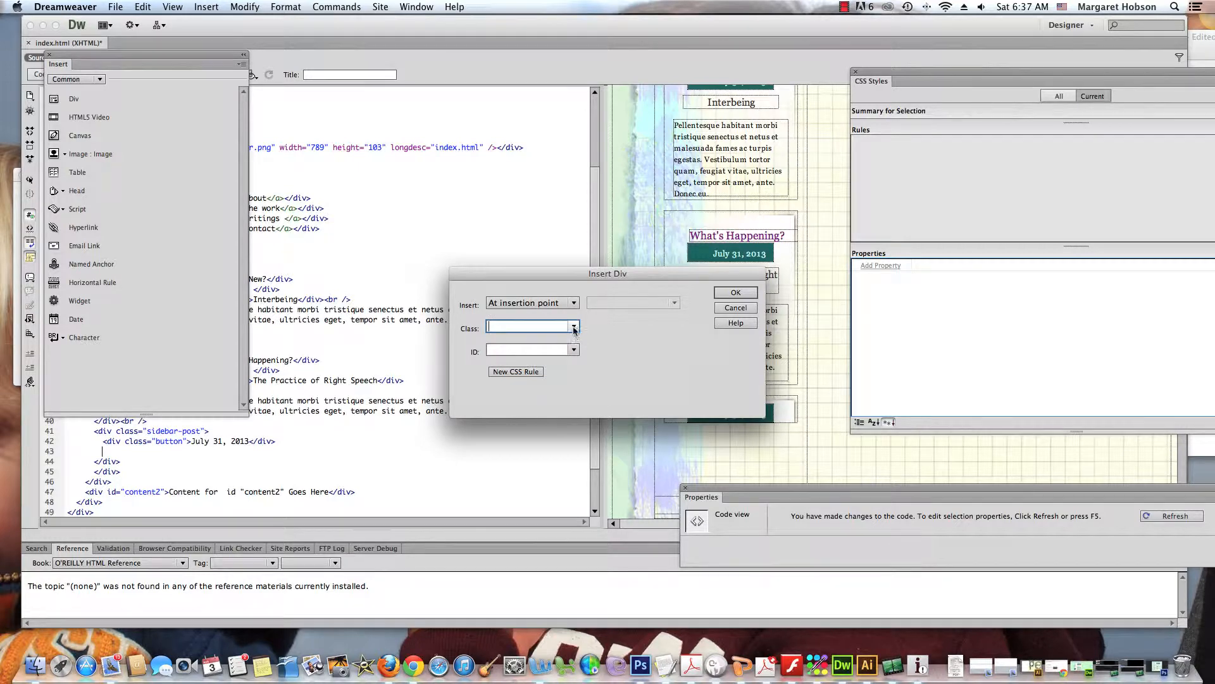
{"action": "left_click", "coordinate": [574, 328]}
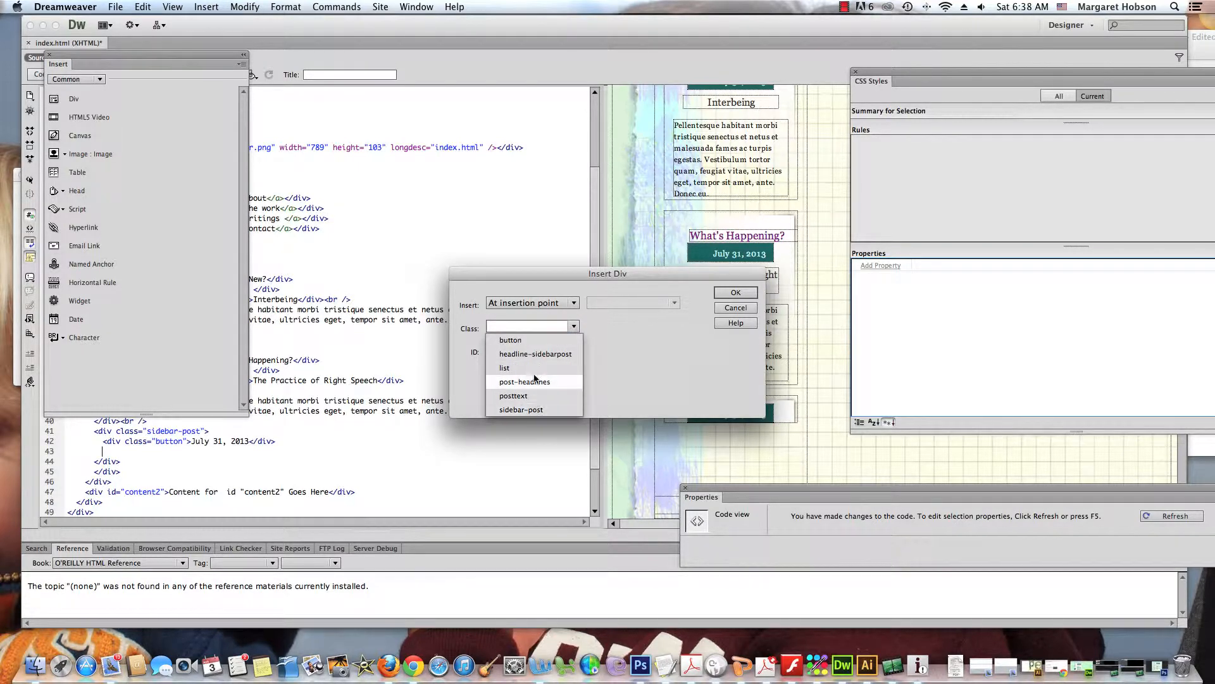
{"action": "mouse_move", "coordinate": [535, 353]}
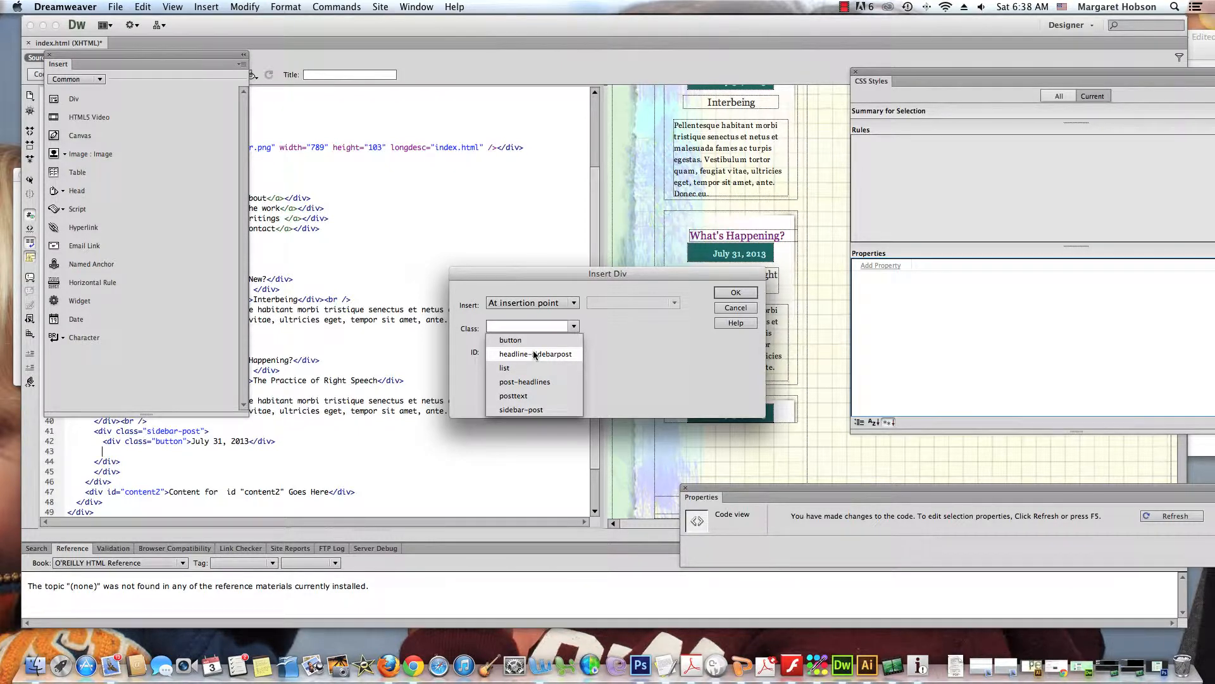
{"action": "left_click", "coordinate": [533, 354]}
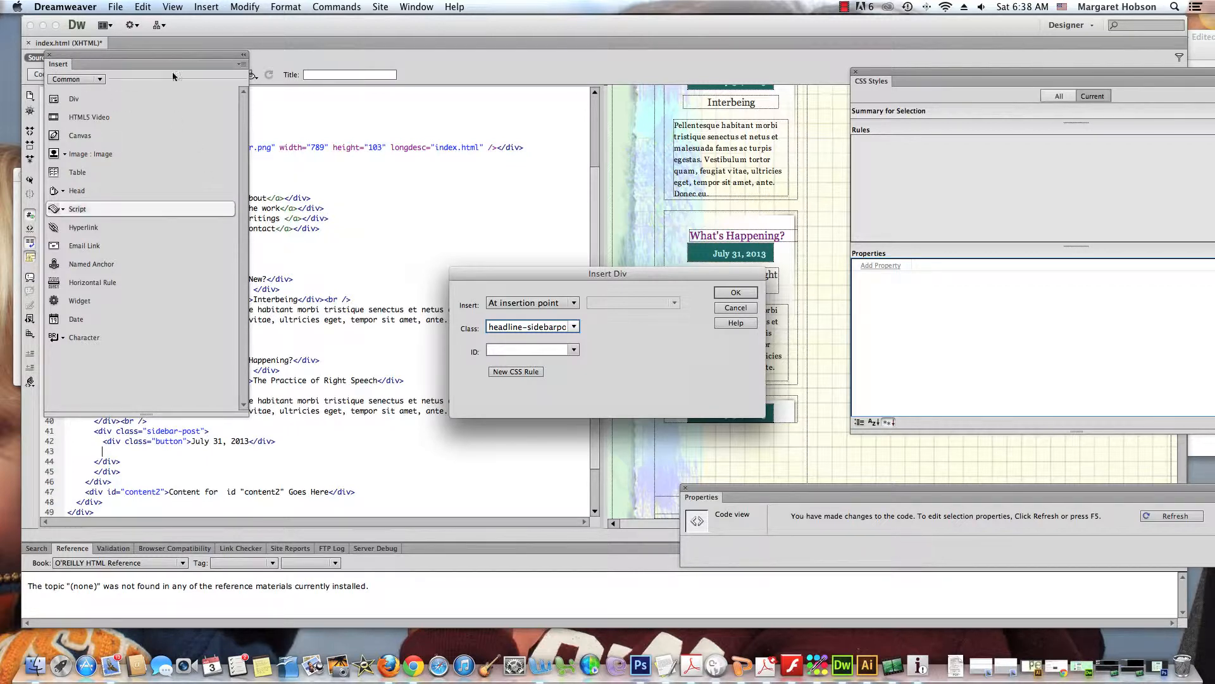
{"action": "left_click", "coordinate": [734, 293]}
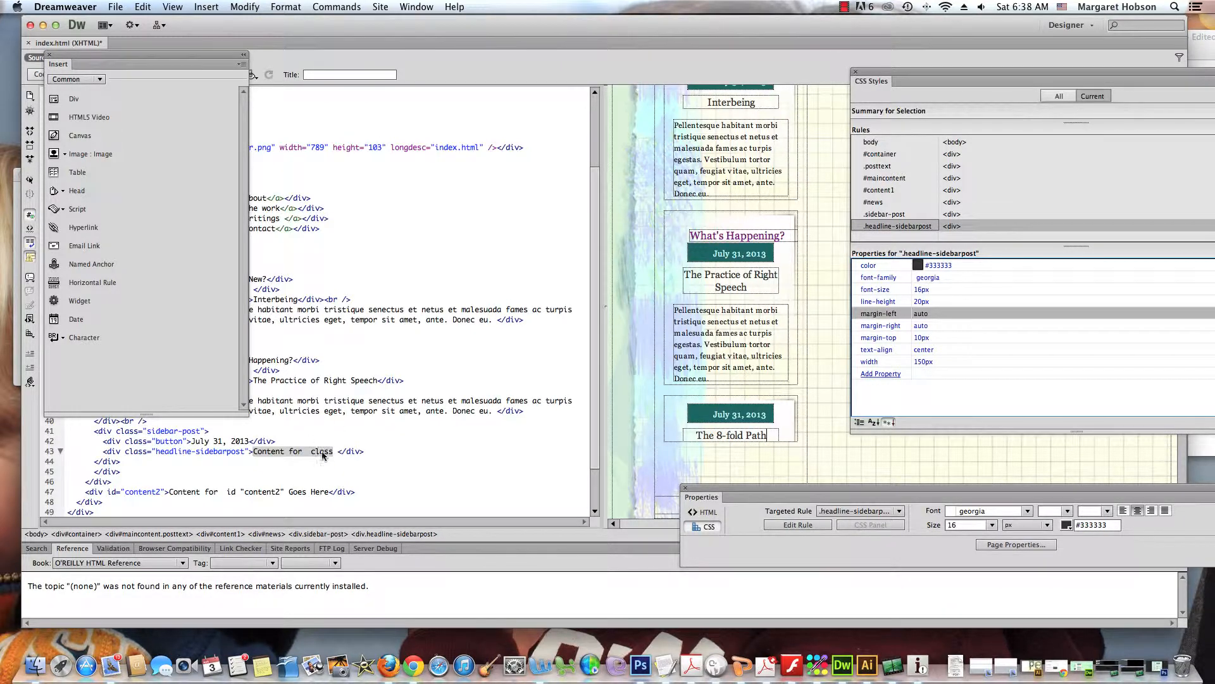
{"action": "type", "text": "The 8-fold Path"}
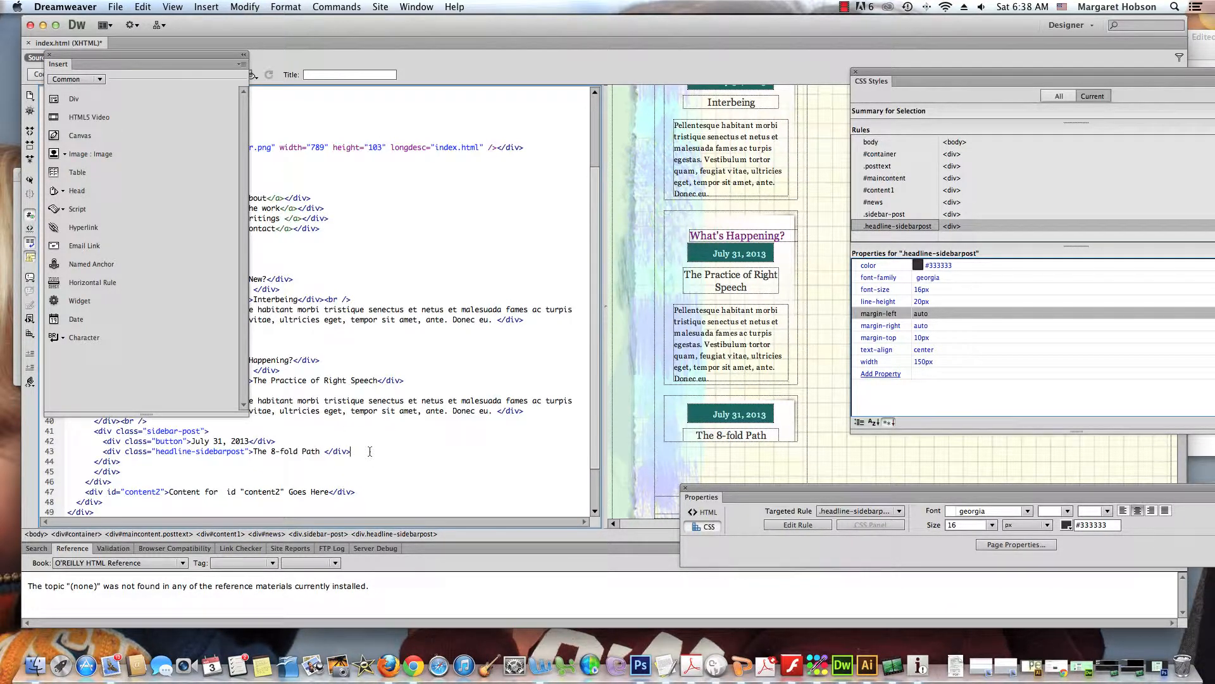
{"action": "key", "text": "return"}
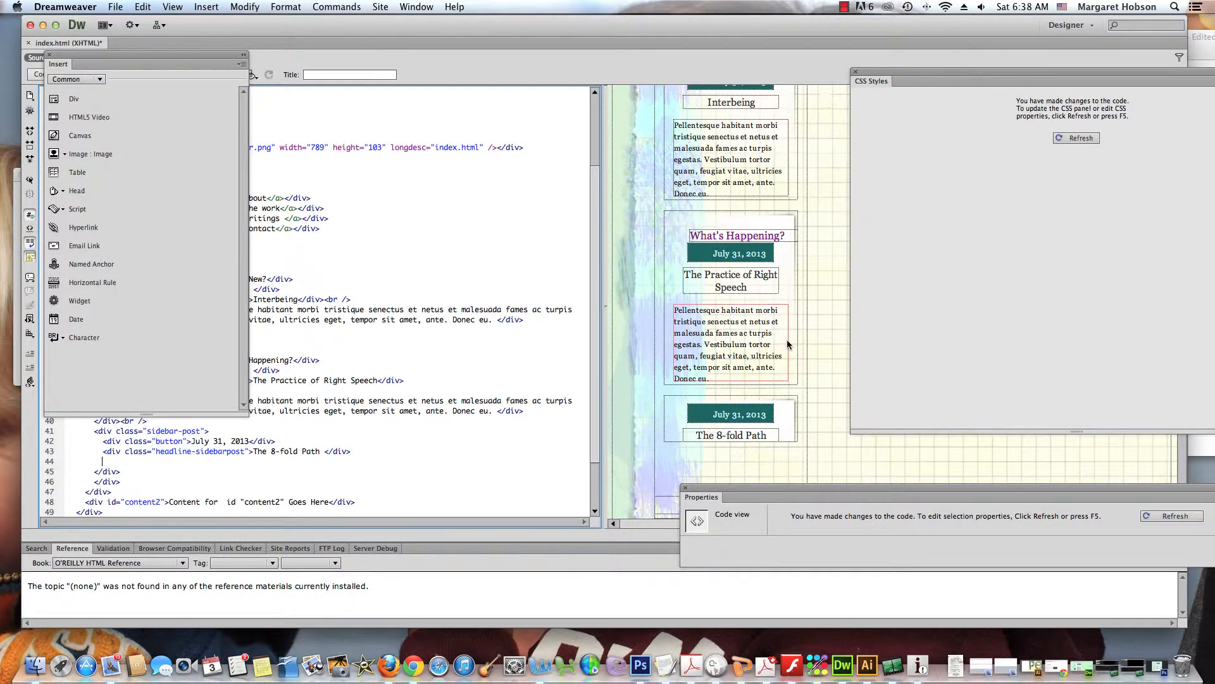
{"action": "left_click", "coordinate": [729, 345]}
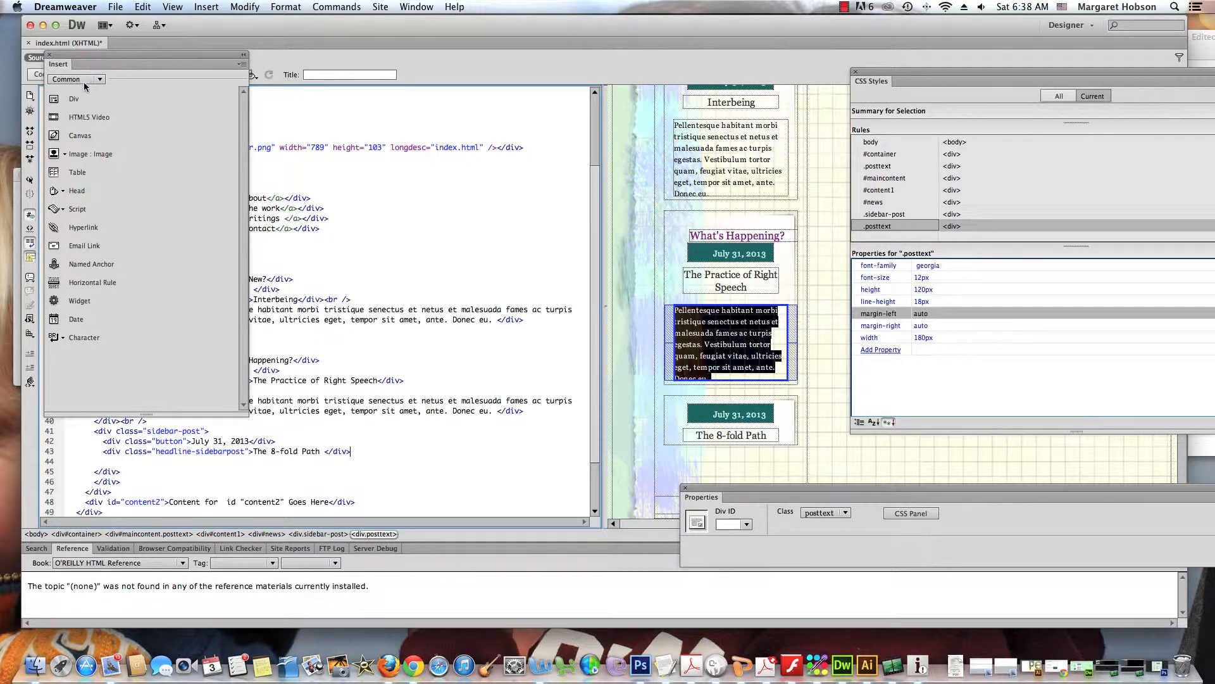
{"action": "left_click", "coordinate": [74, 98]}
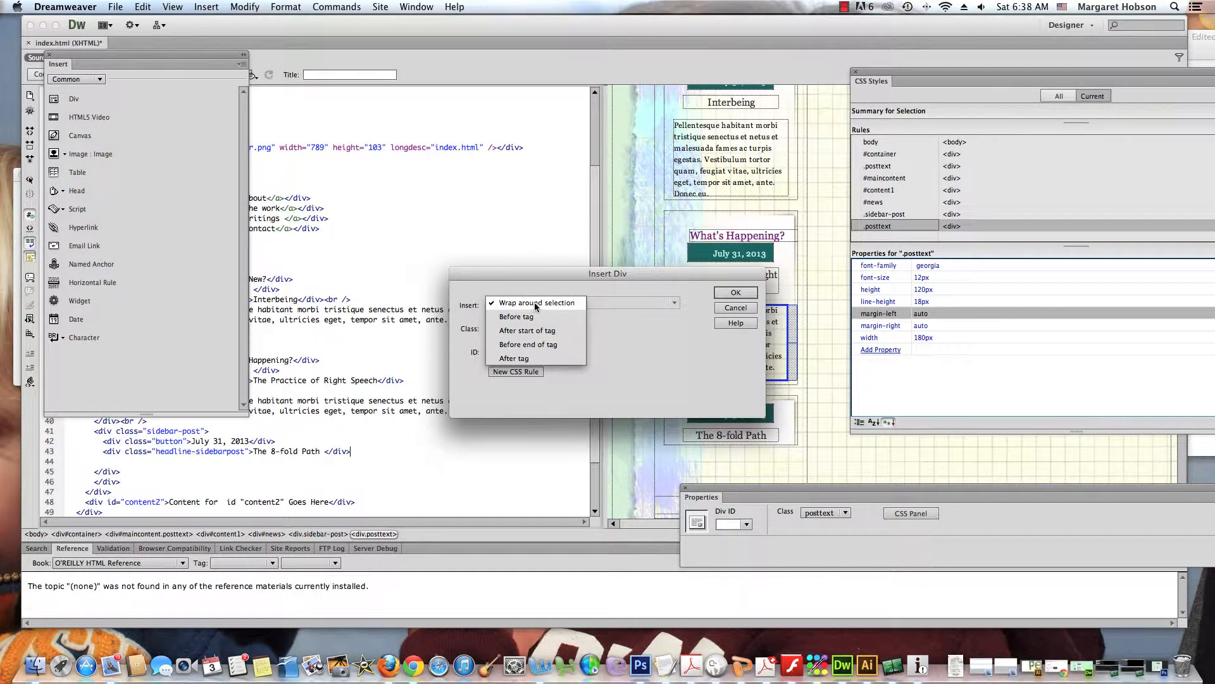
{"action": "left_click", "coordinate": [735, 293]}
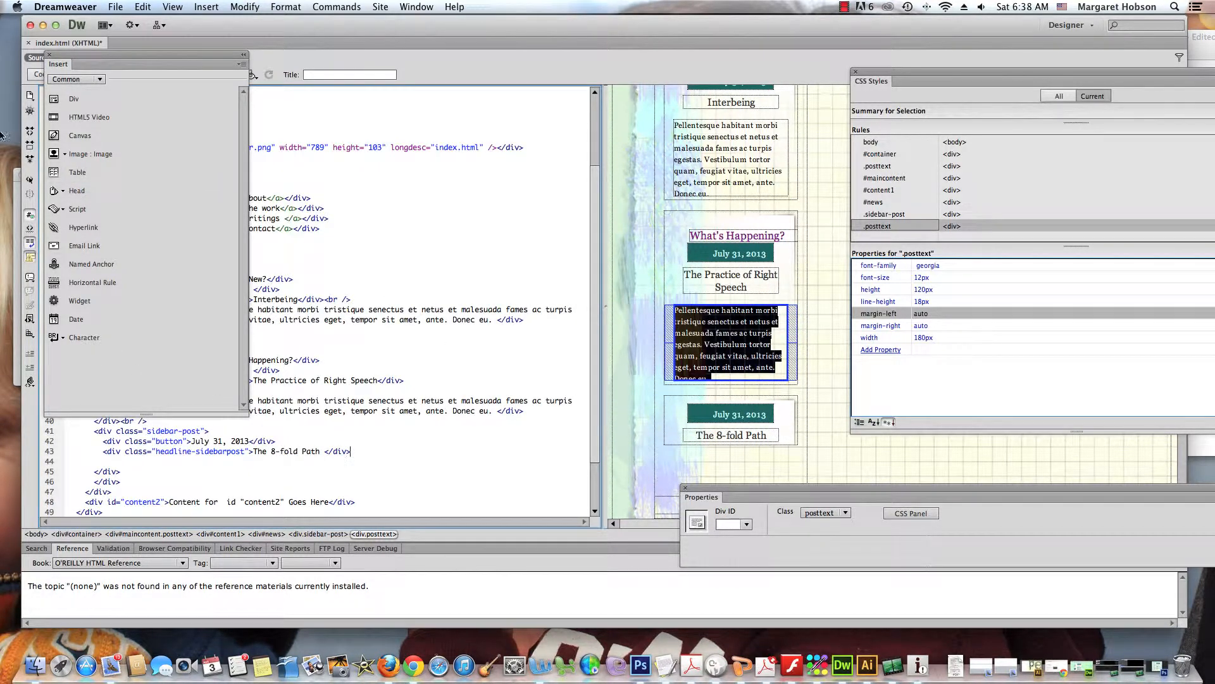
{"action": "left_click", "coordinate": [73, 99]}
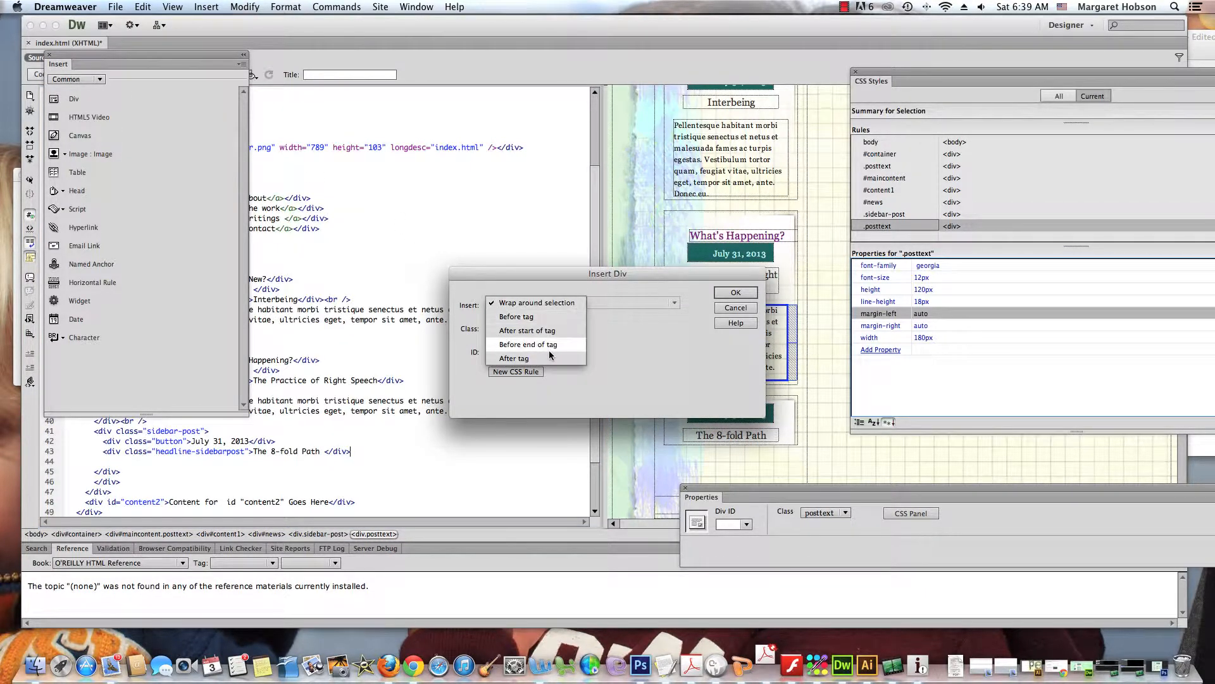
{"action": "left_click", "coordinate": [514, 357]}
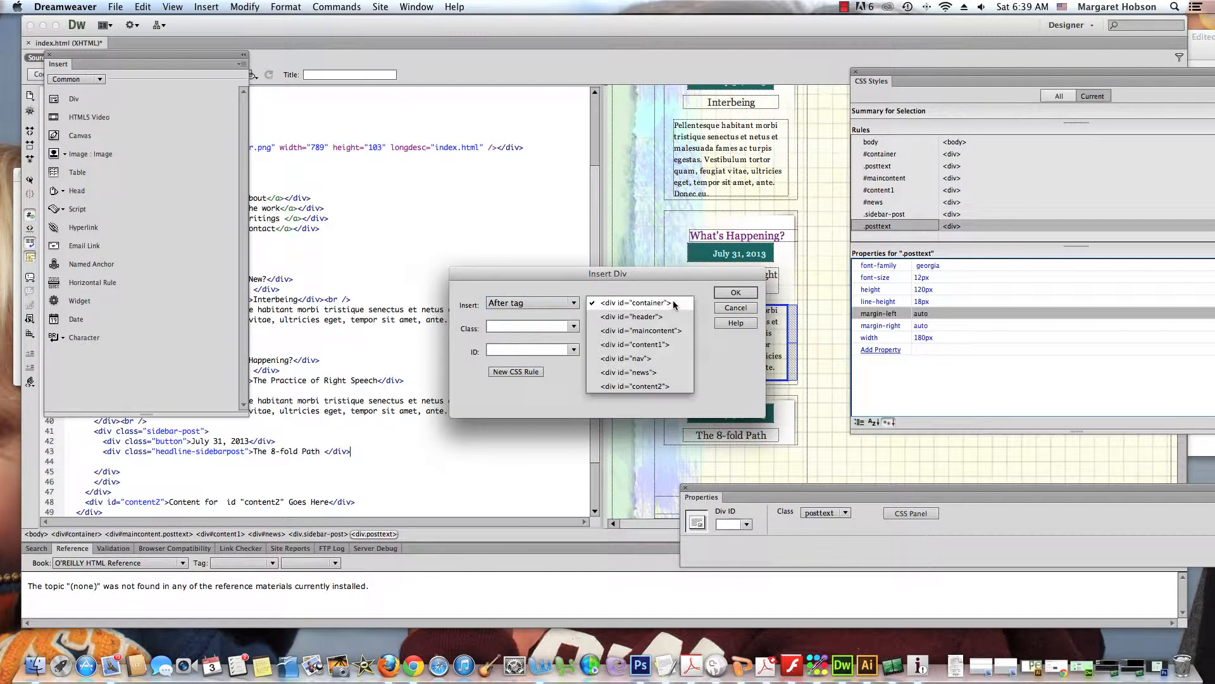
{"action": "mouse_move", "coordinate": [657, 372]}
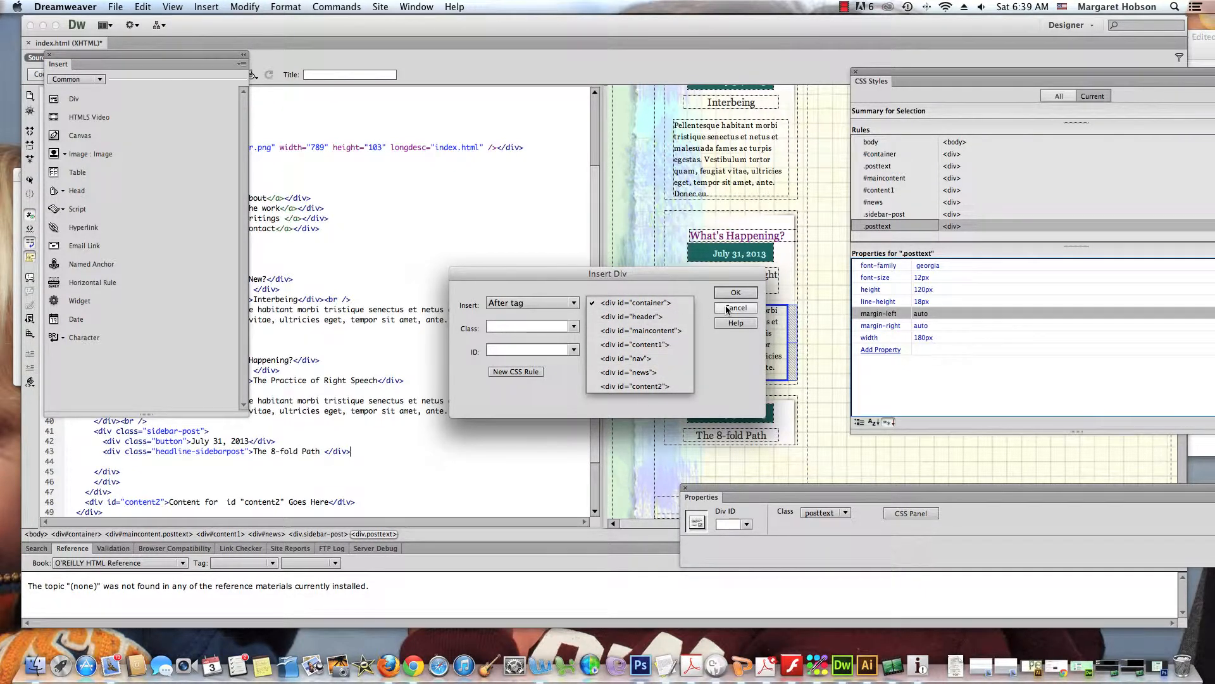
{"action": "left_click", "coordinate": [735, 308]}
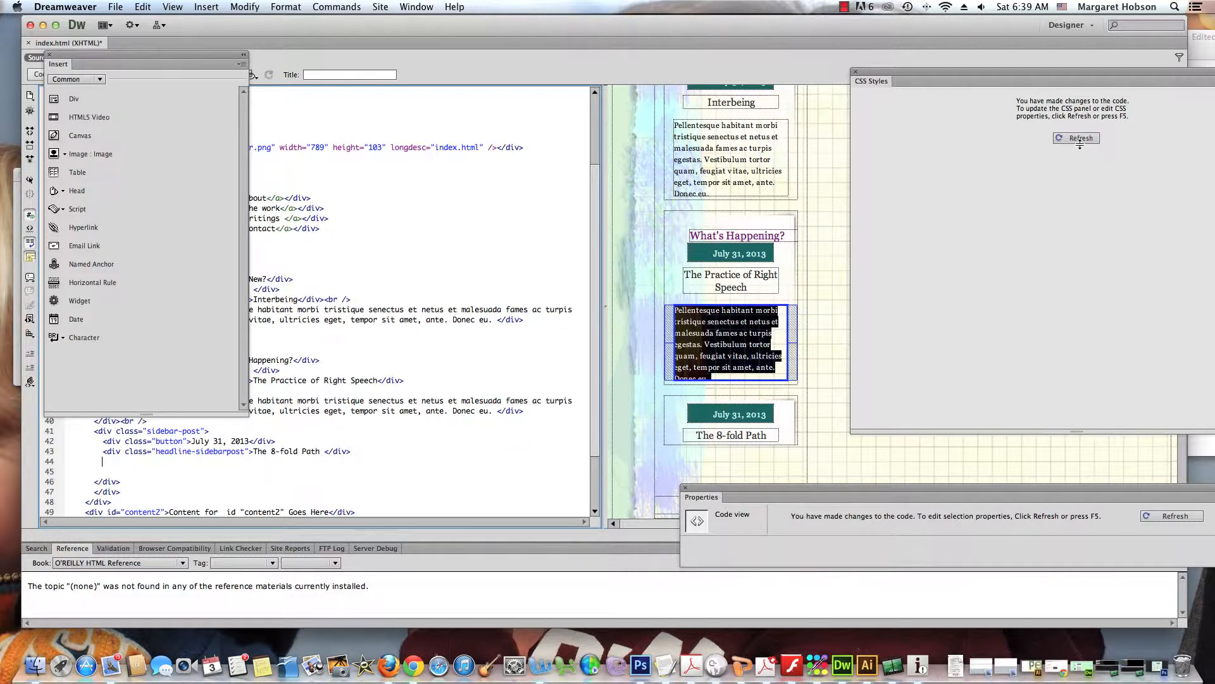
- Refresh CSS styles and insert a posttext-class div beneath The 8-fold Path
{"action": "left_click", "coordinate": [1077, 138]}
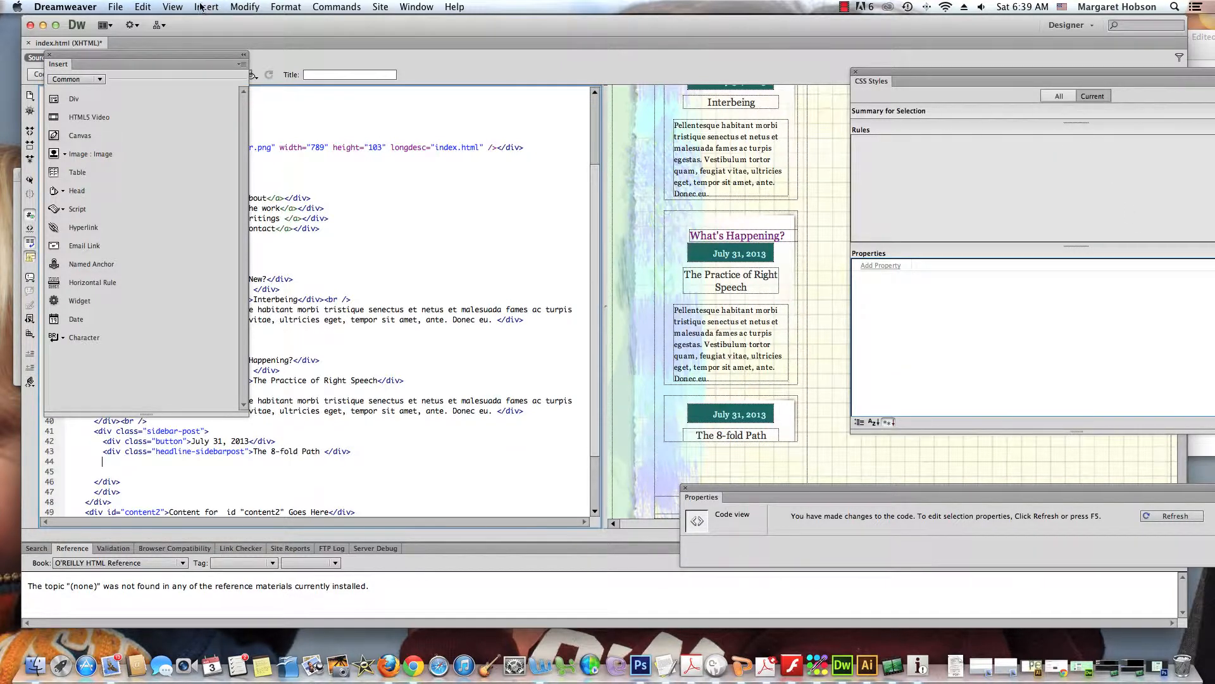
{"action": "left_click", "coordinate": [74, 99]}
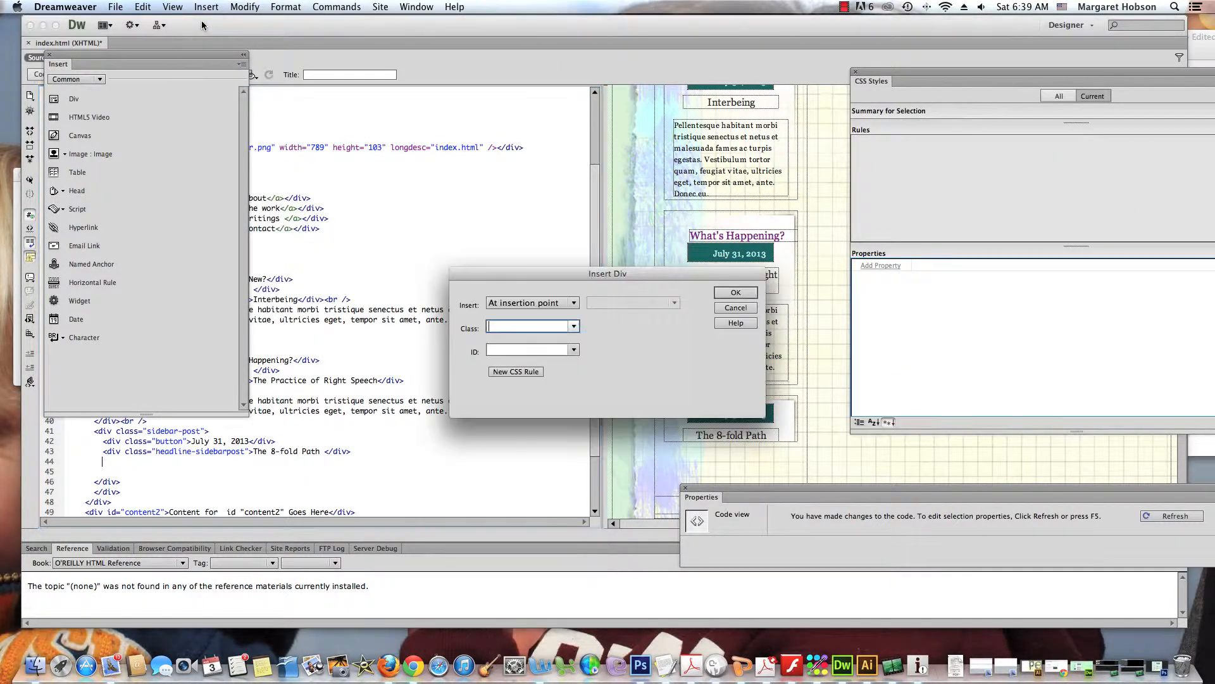
{"action": "left_click", "coordinate": [572, 325]}
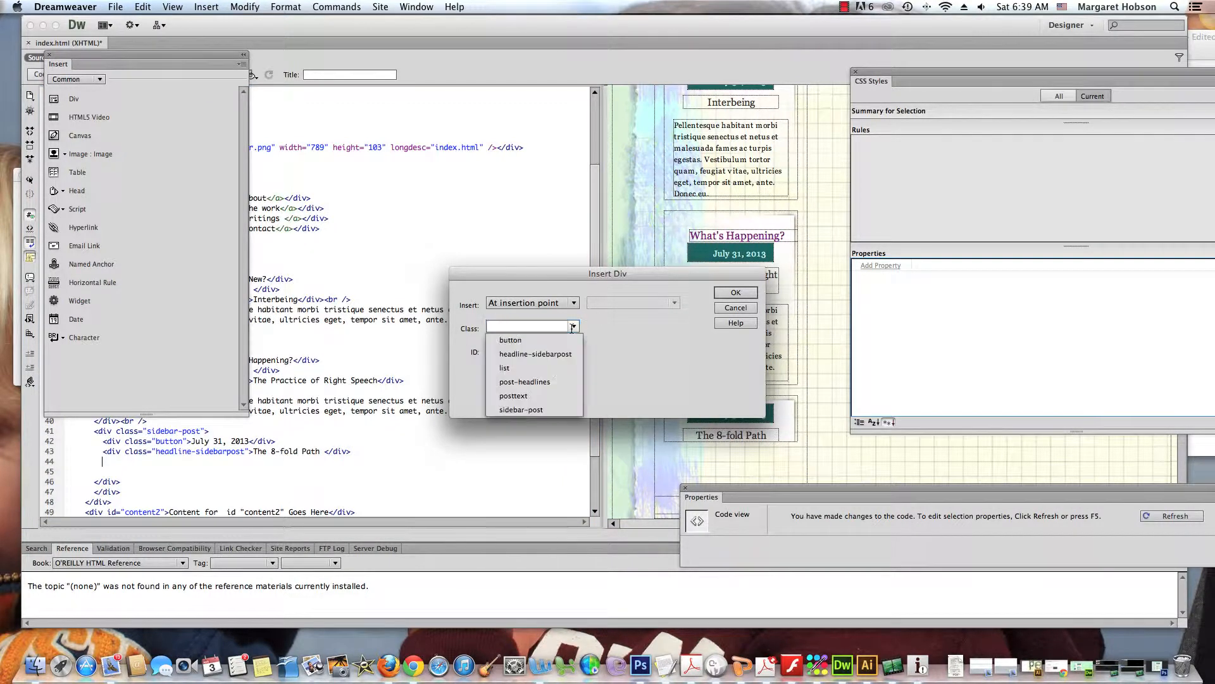
{"action": "left_click", "coordinate": [513, 395]}
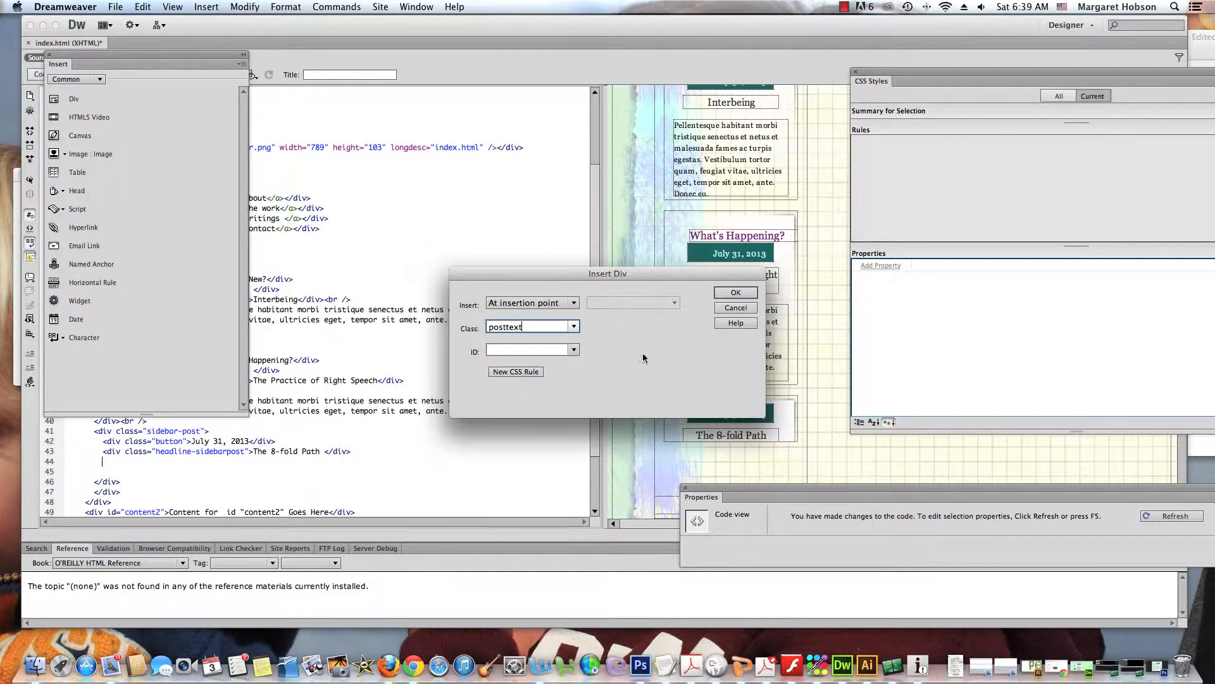
{"action": "left_click", "coordinate": [734, 292]}
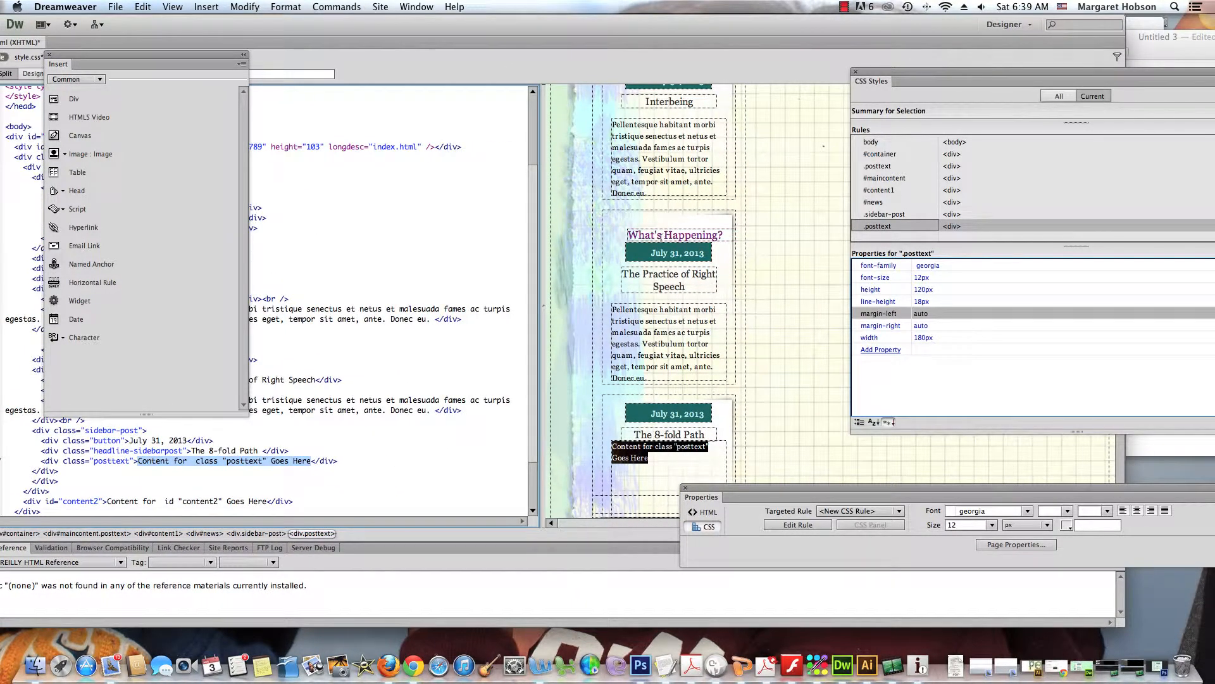
{"action": "left_click", "coordinate": [663, 341]}
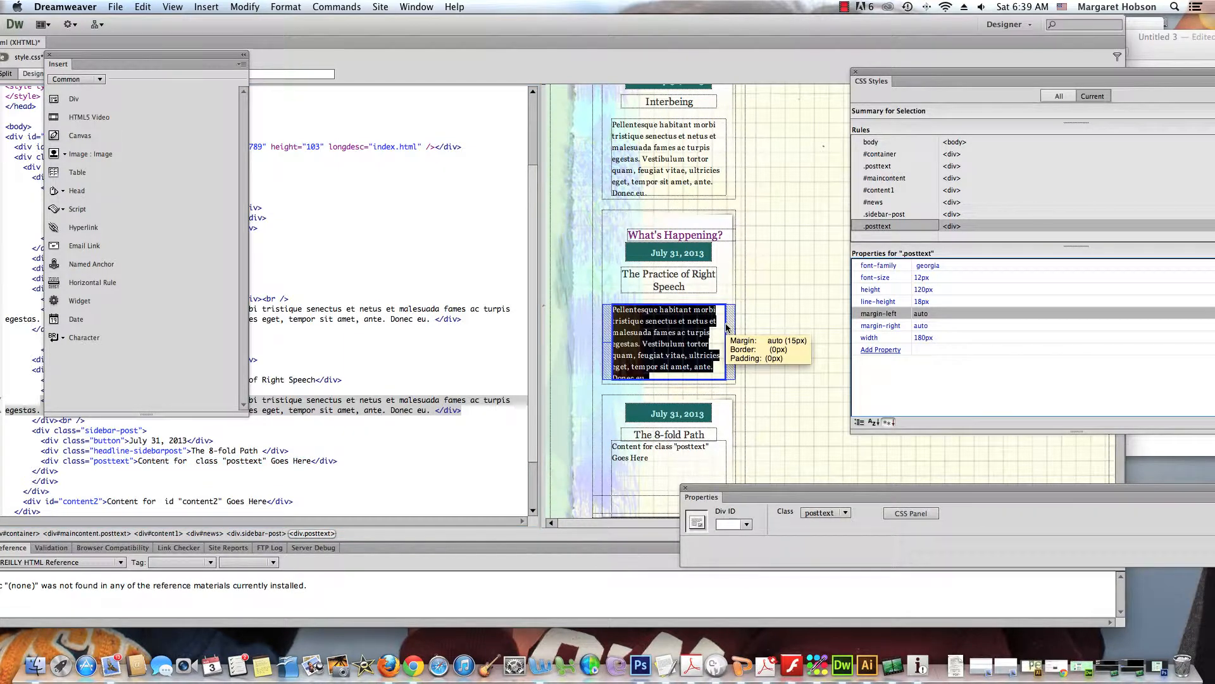
{"action": "mouse_move", "coordinate": [931, 75]}
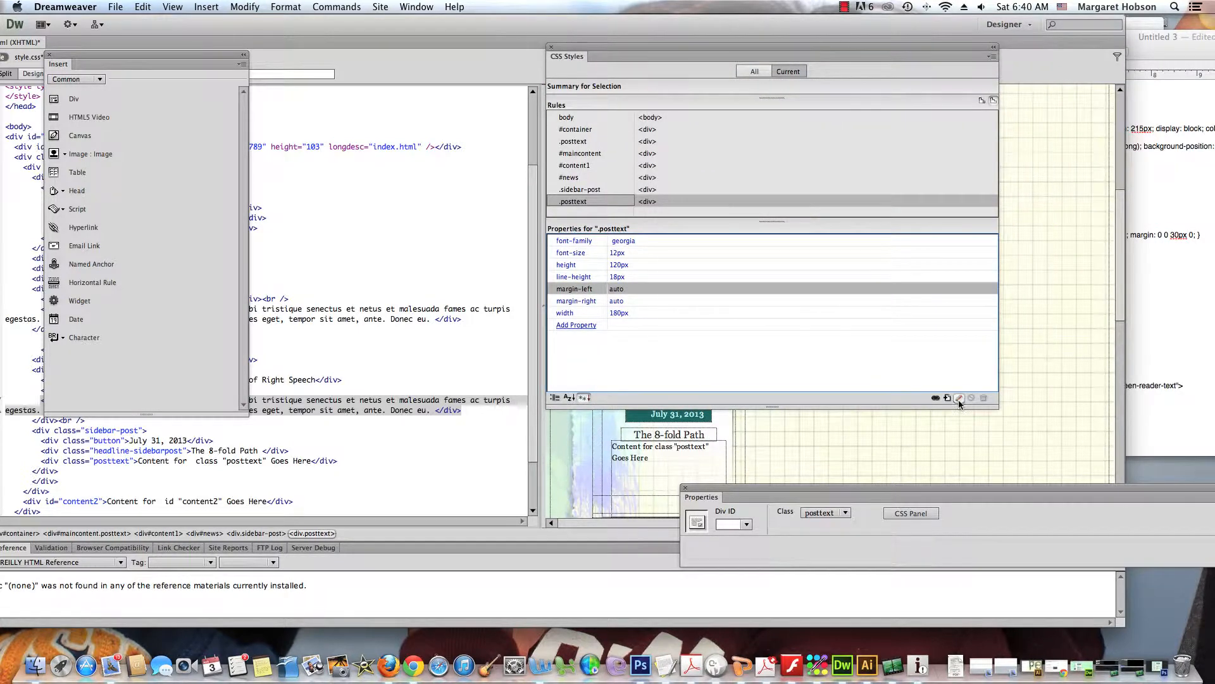
{"action": "left_click", "coordinate": [959, 398]}
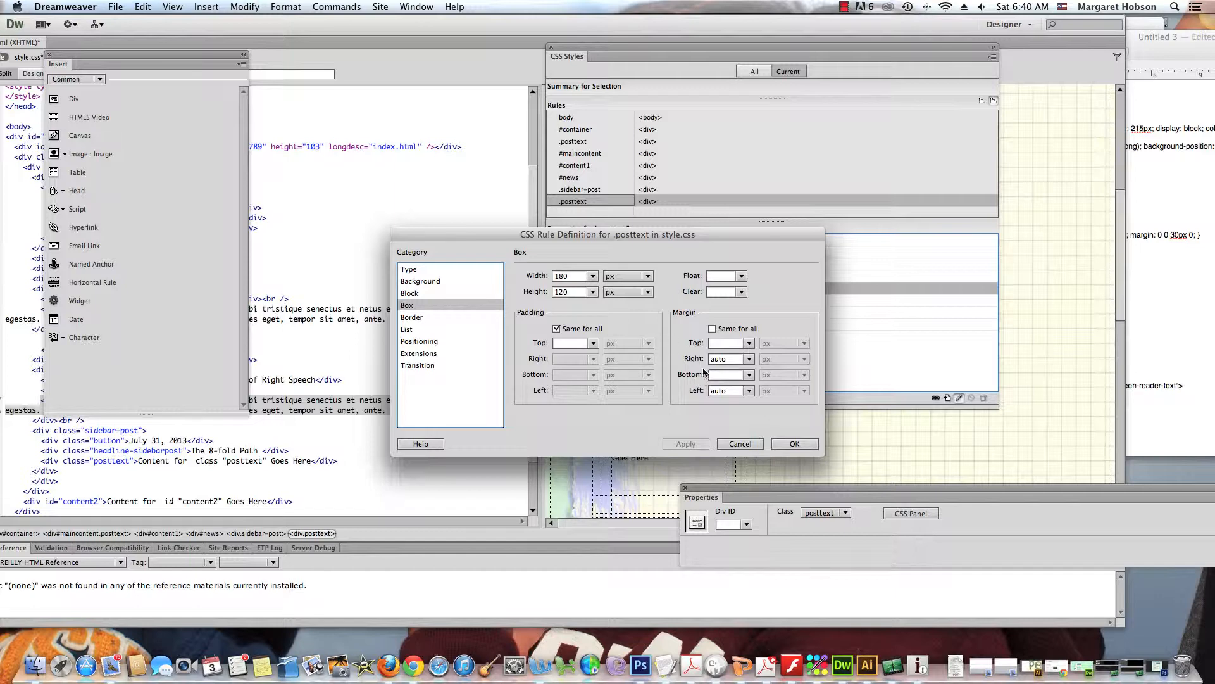
{"action": "mouse_move", "coordinate": [653, 376]}
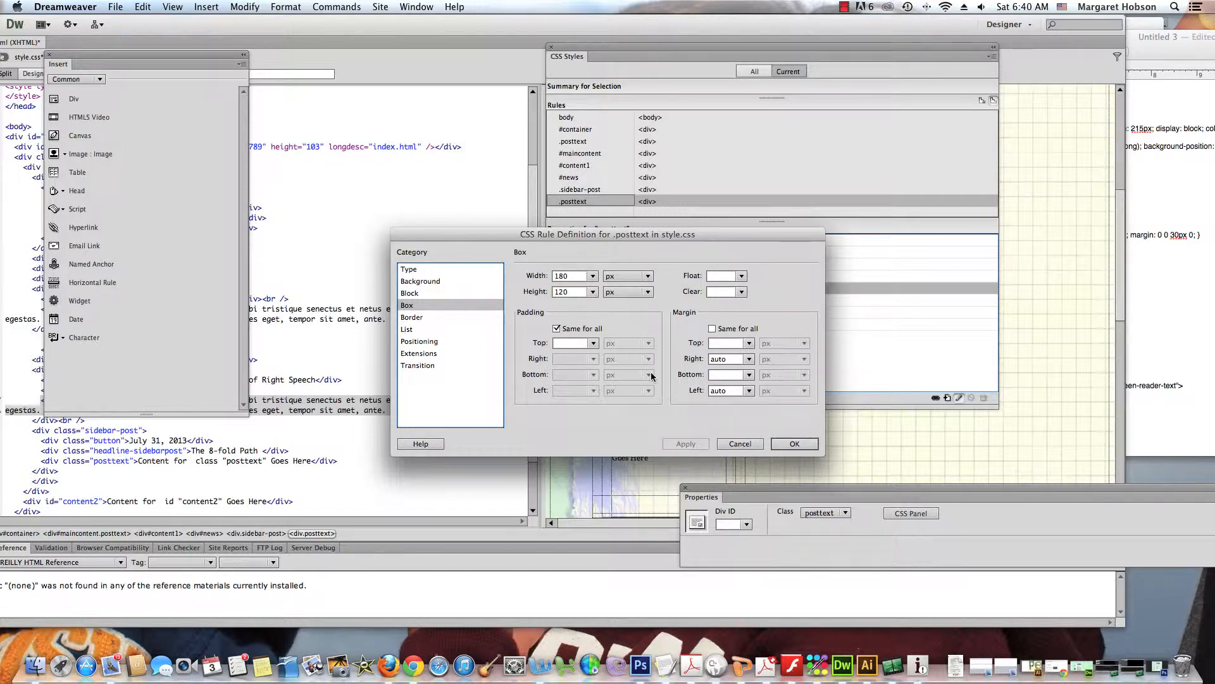
{"action": "left_click", "coordinate": [794, 444]}
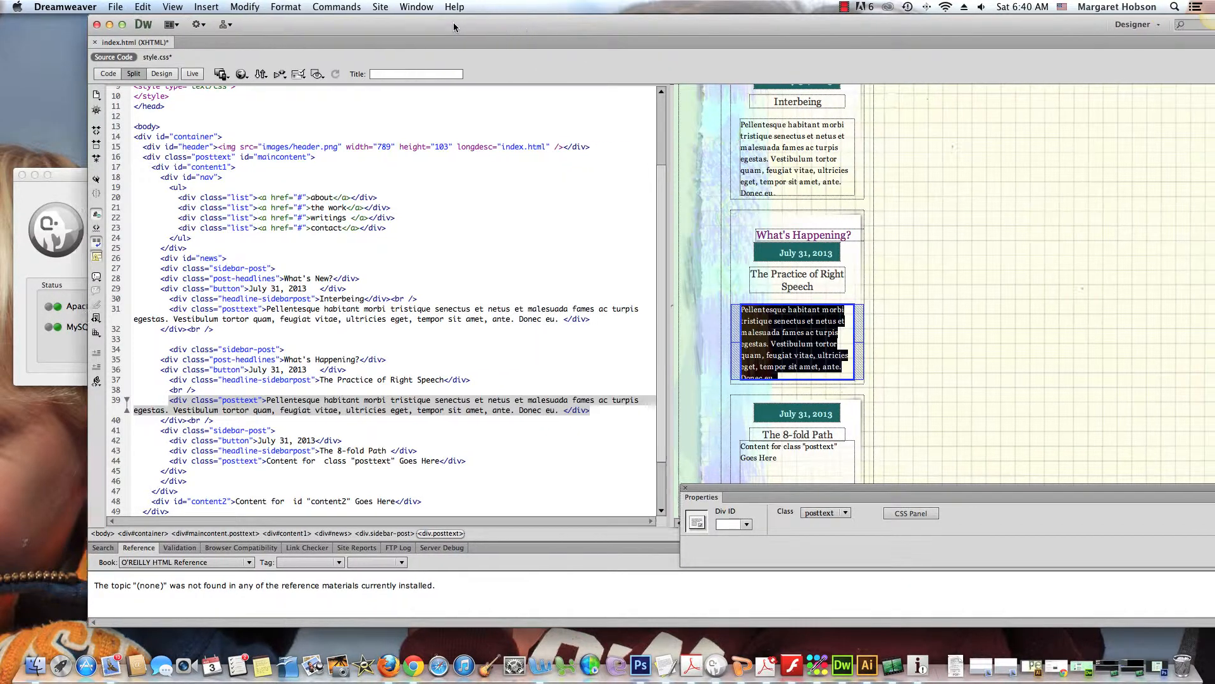
- Turn on Live view and scroll through the three dated sidebar posts
{"action": "left_click", "coordinate": [142, 7]}
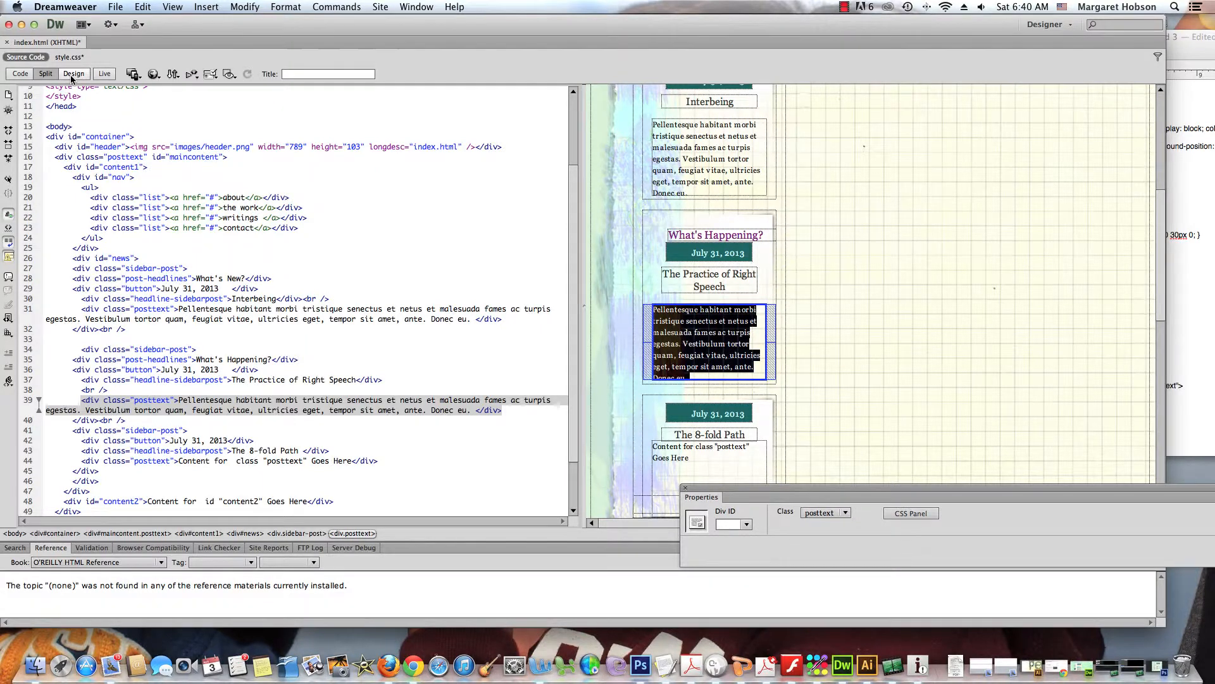
{"action": "left_click", "coordinate": [105, 73]}
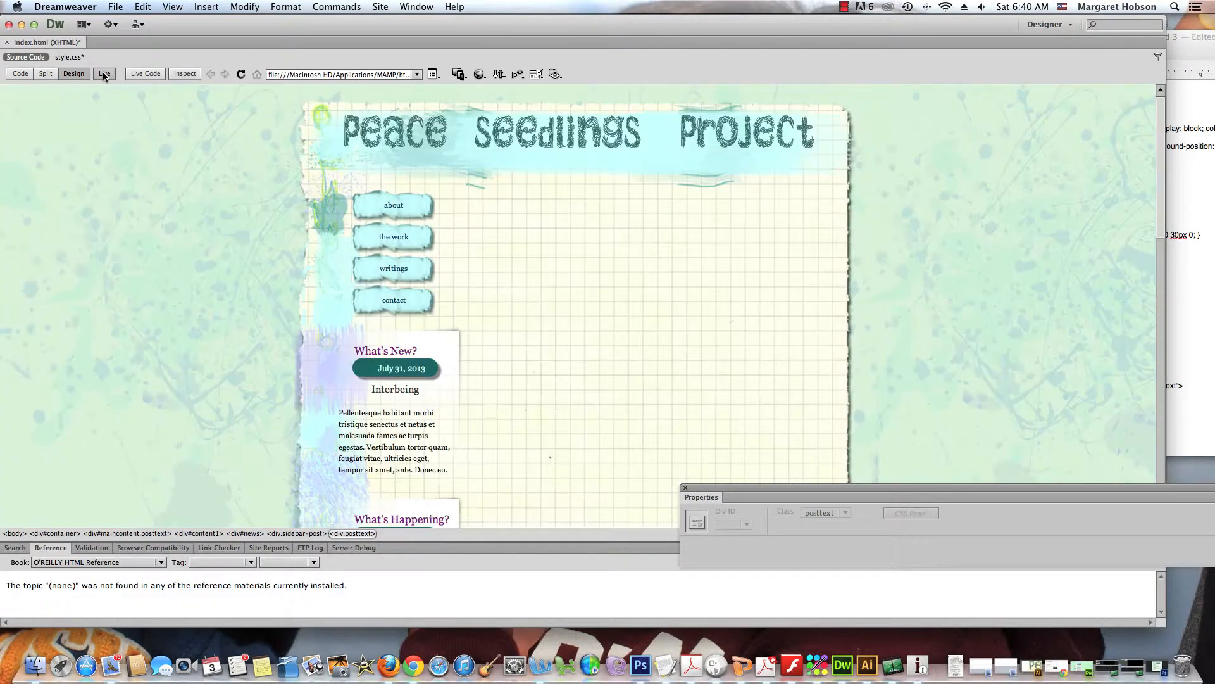
{"action": "left_click", "coordinate": [104, 73]}
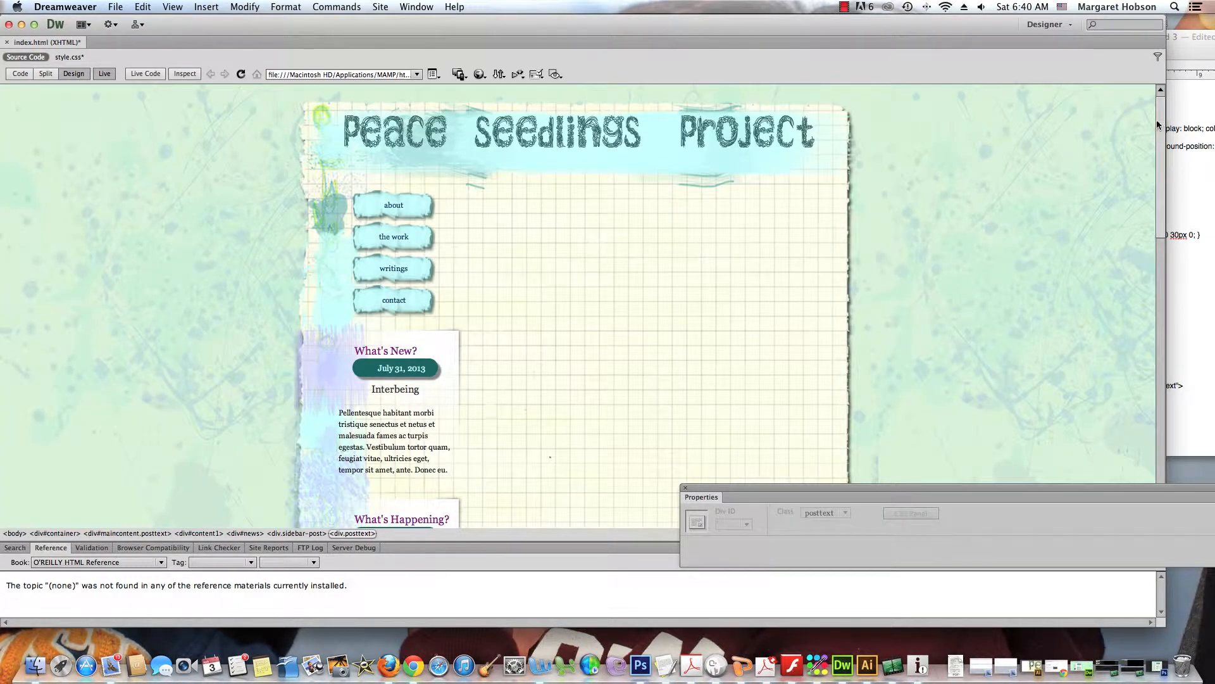
{"action": "scroll", "scroll_direction": "down", "scroll_amount": 3}
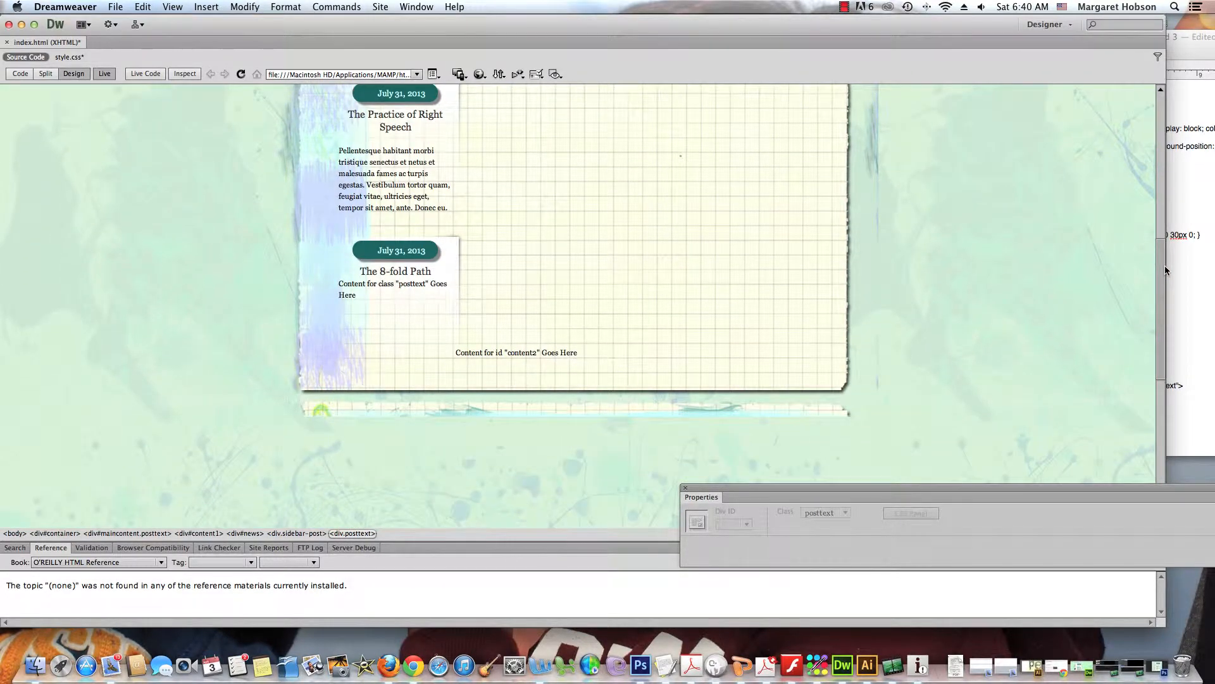
{"action": "scroll", "scroll_direction": "up", "scroll_amount": 3}
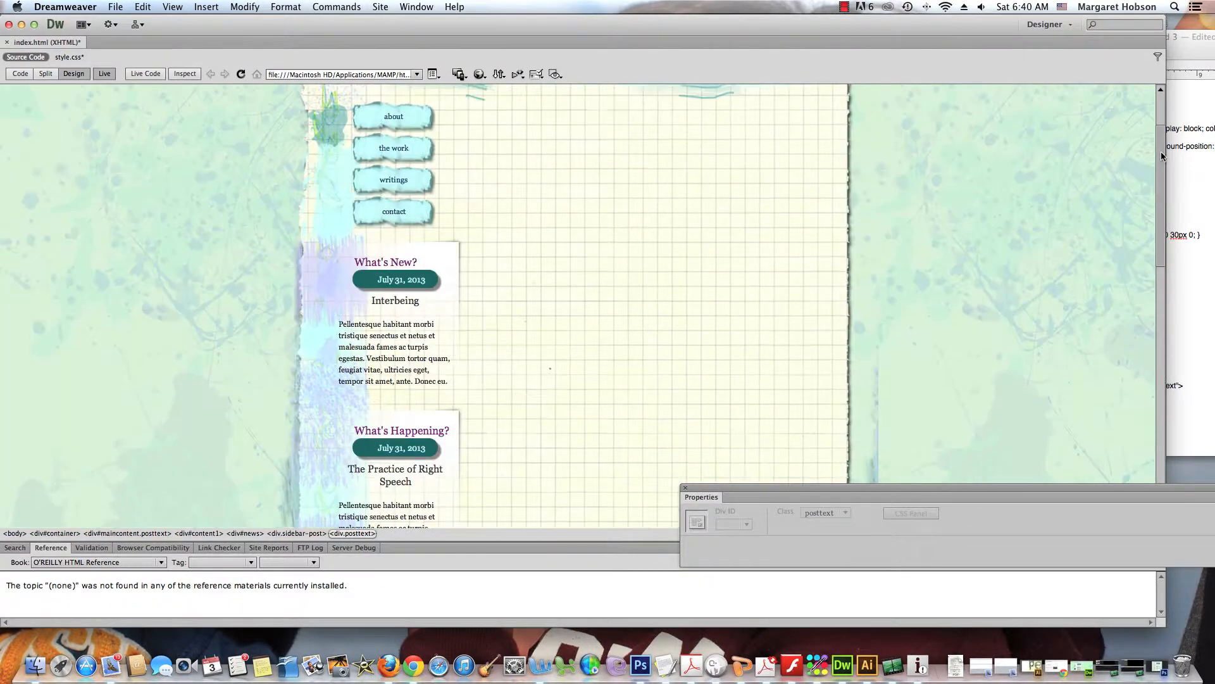
{"action": "scroll", "scroll_direction": "down", "scroll_amount": 3}
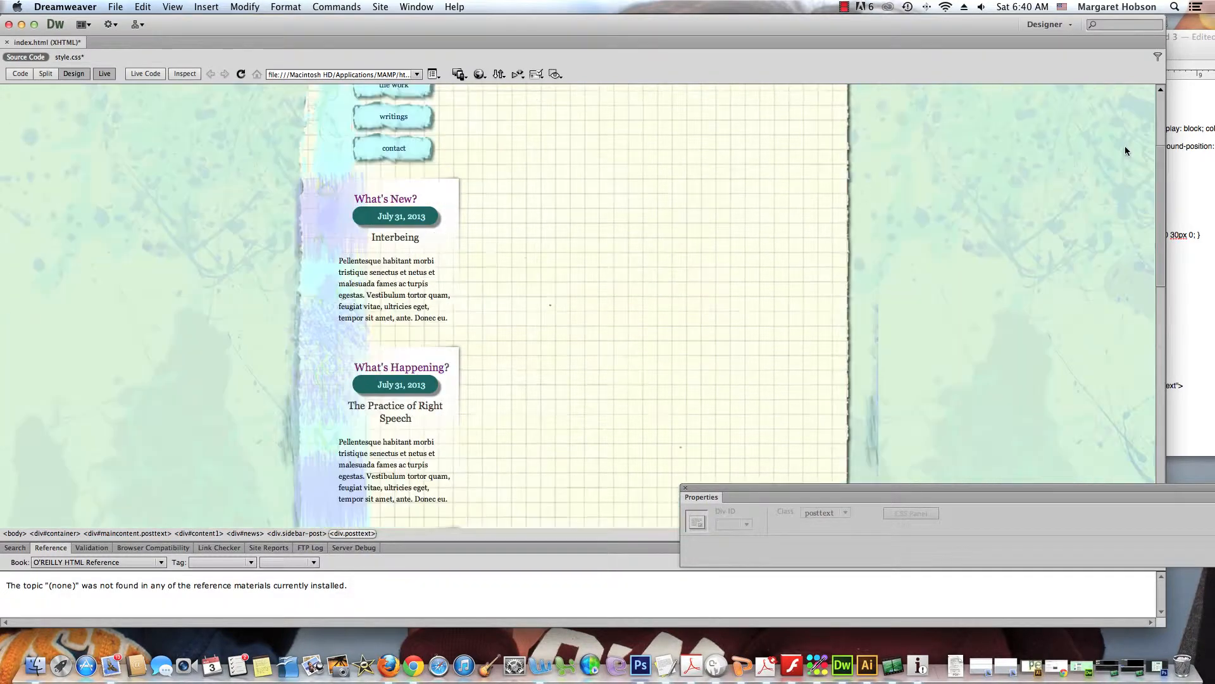
{"action": "scroll", "scroll_direction": "down", "scroll_amount": 3}
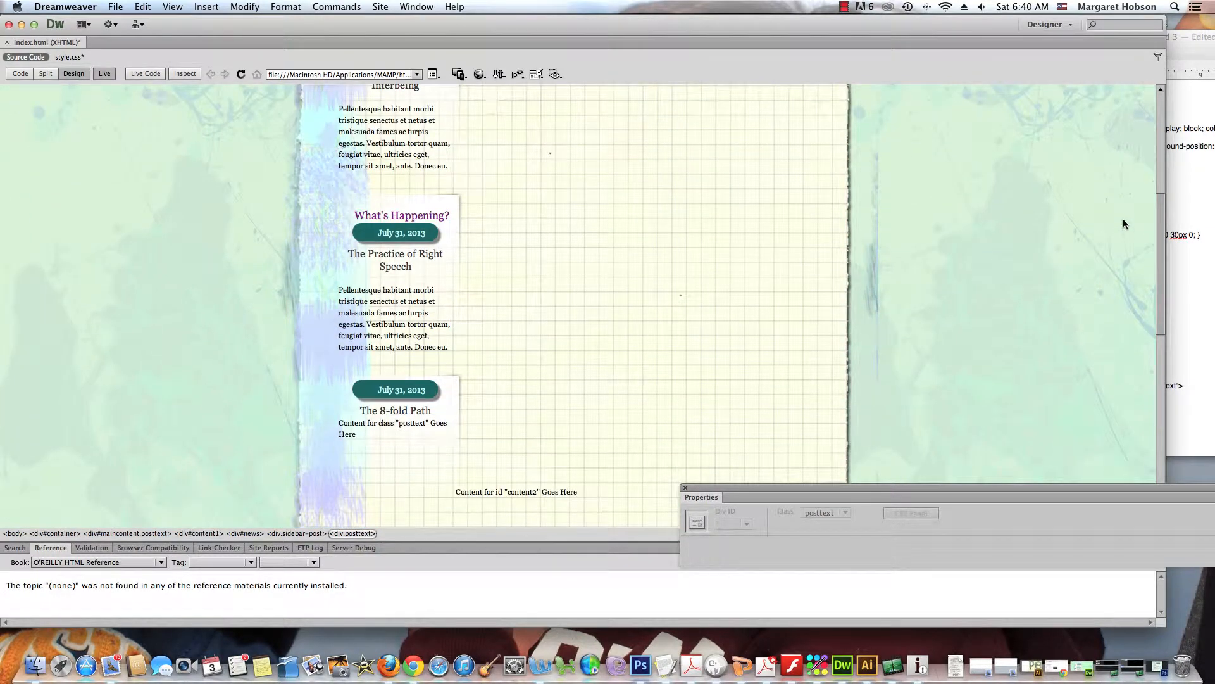
{"action": "scroll", "scroll_direction": "down", "scroll_amount": 3}
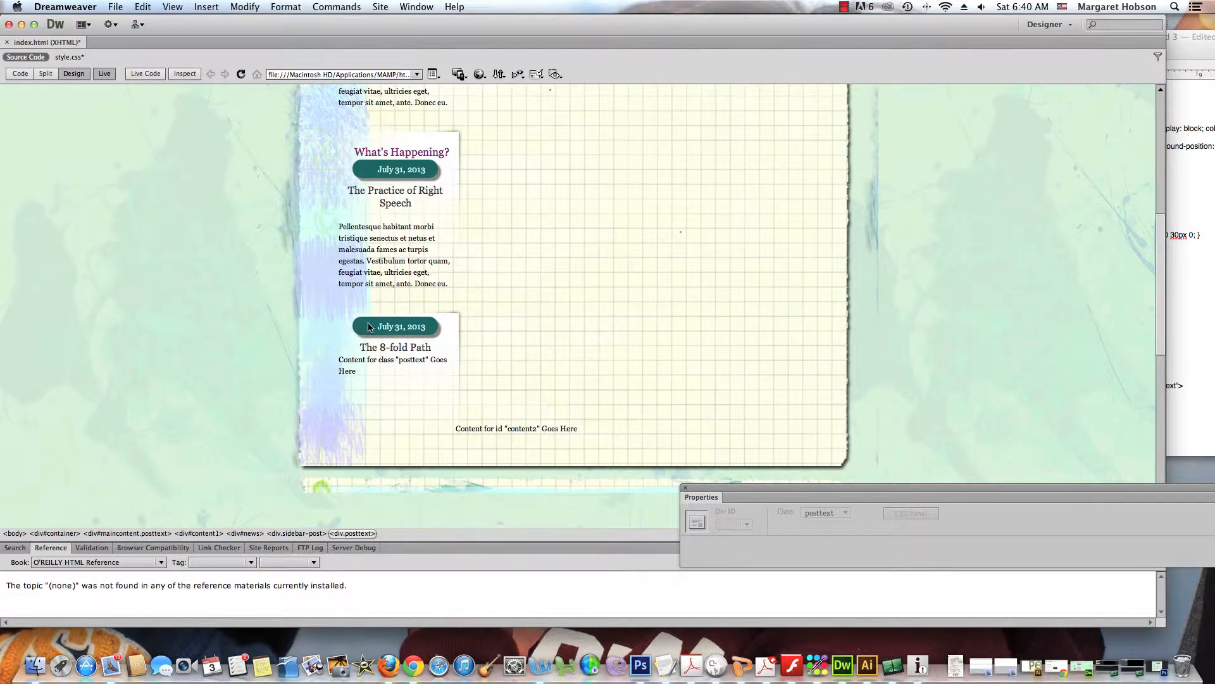
{"action": "mouse_move", "coordinate": [265, 80]}
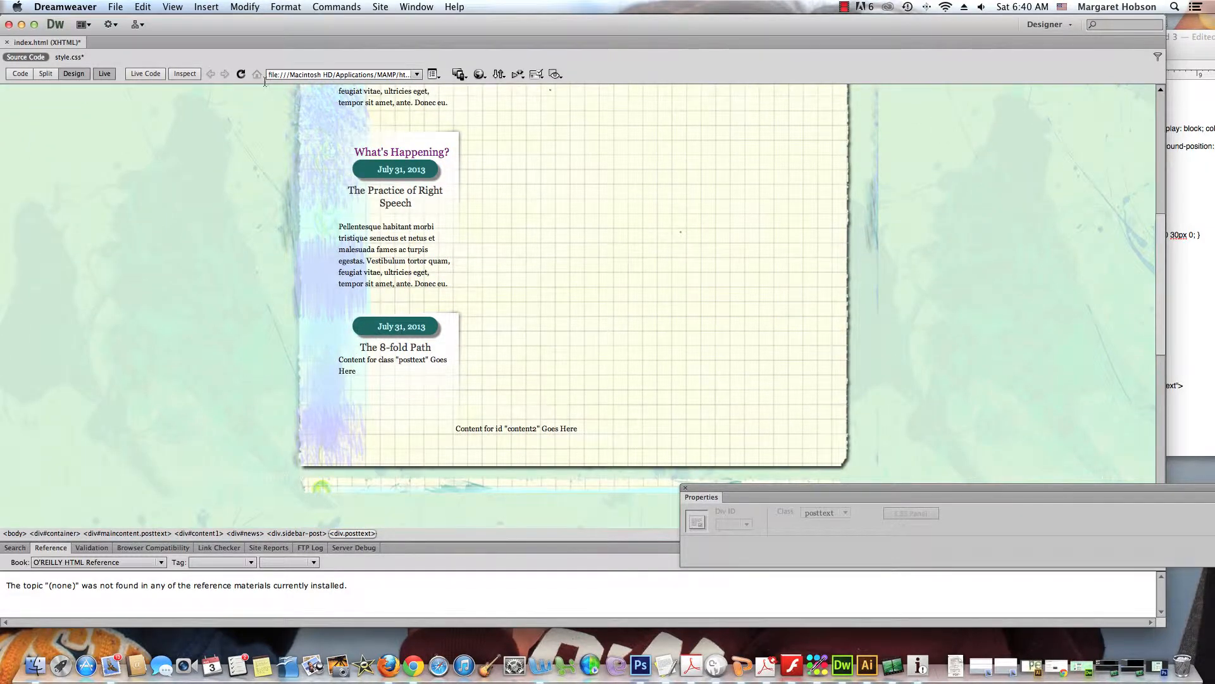
{"action": "mouse_move", "coordinate": [103, 73]}
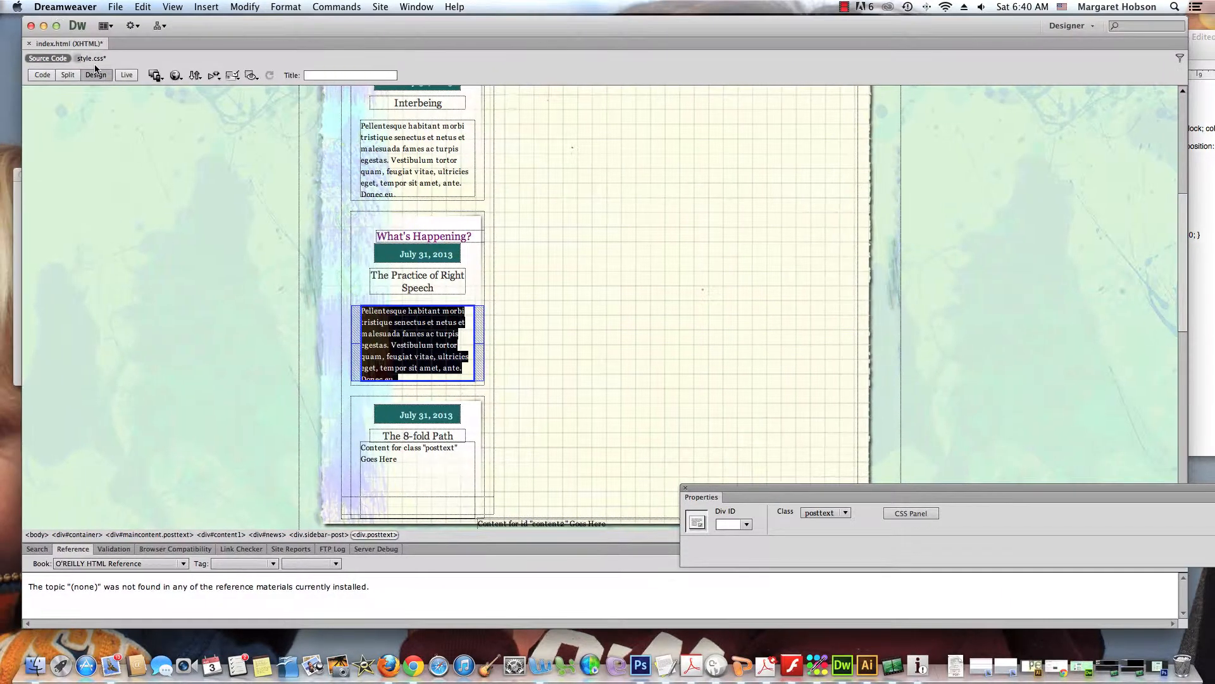
{"action": "mouse_move", "coordinate": [114, 302]}
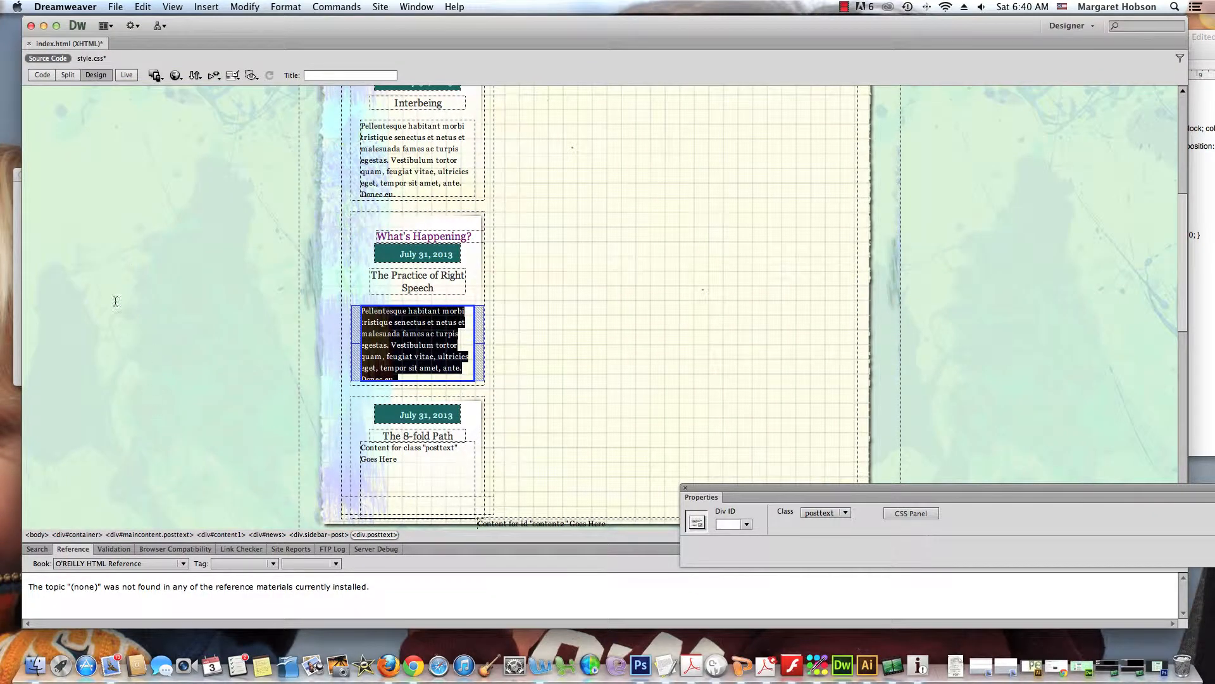
{"action": "mouse_move", "coordinate": [96, 75]}
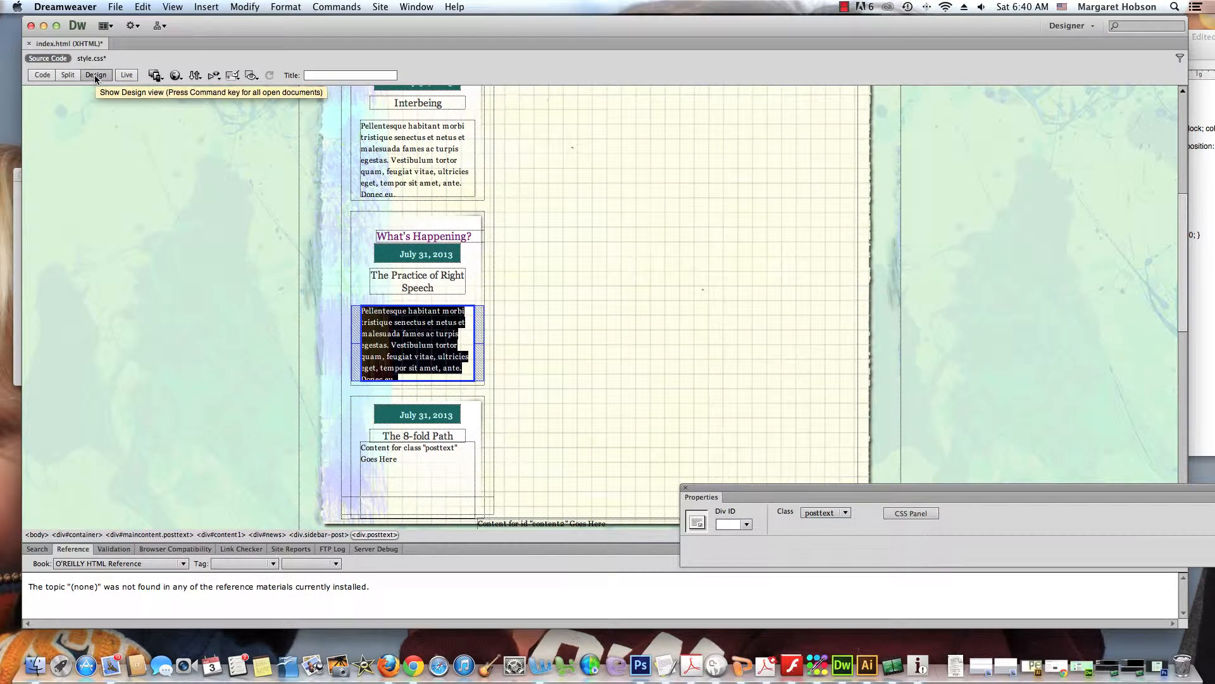
- Switch to Split view and select the third sidebar-post div in the code
{"action": "left_click", "coordinate": [67, 74]}
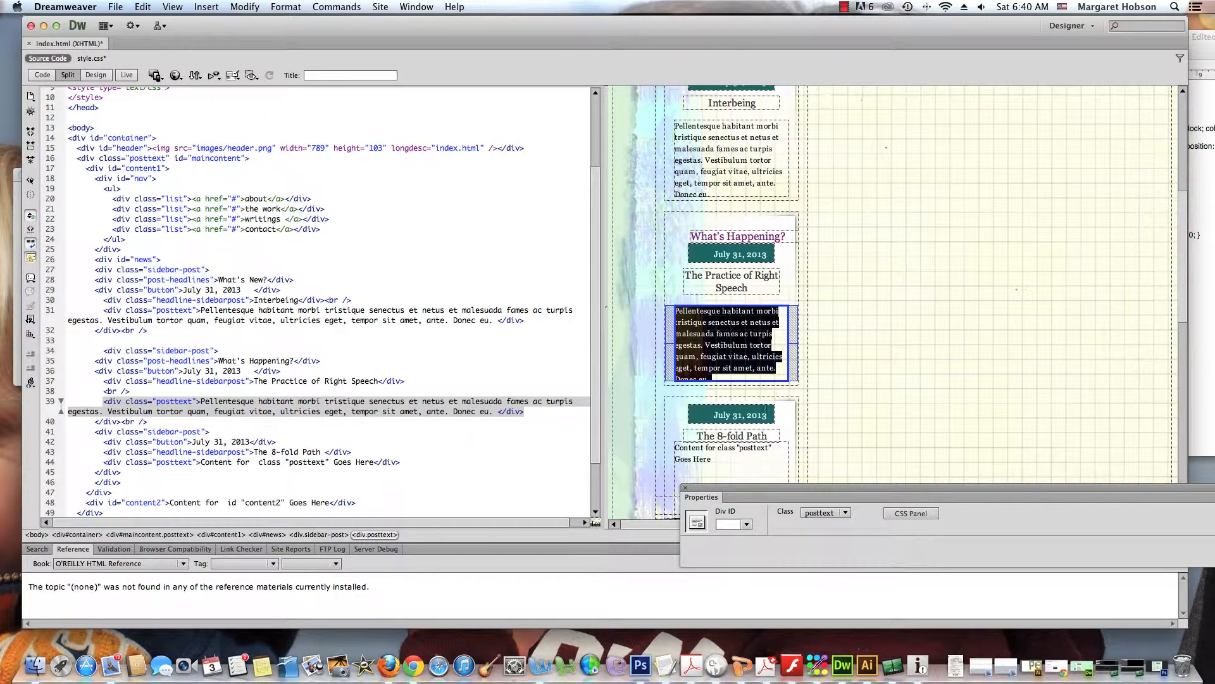
{"action": "left_click", "coordinate": [728, 445]}
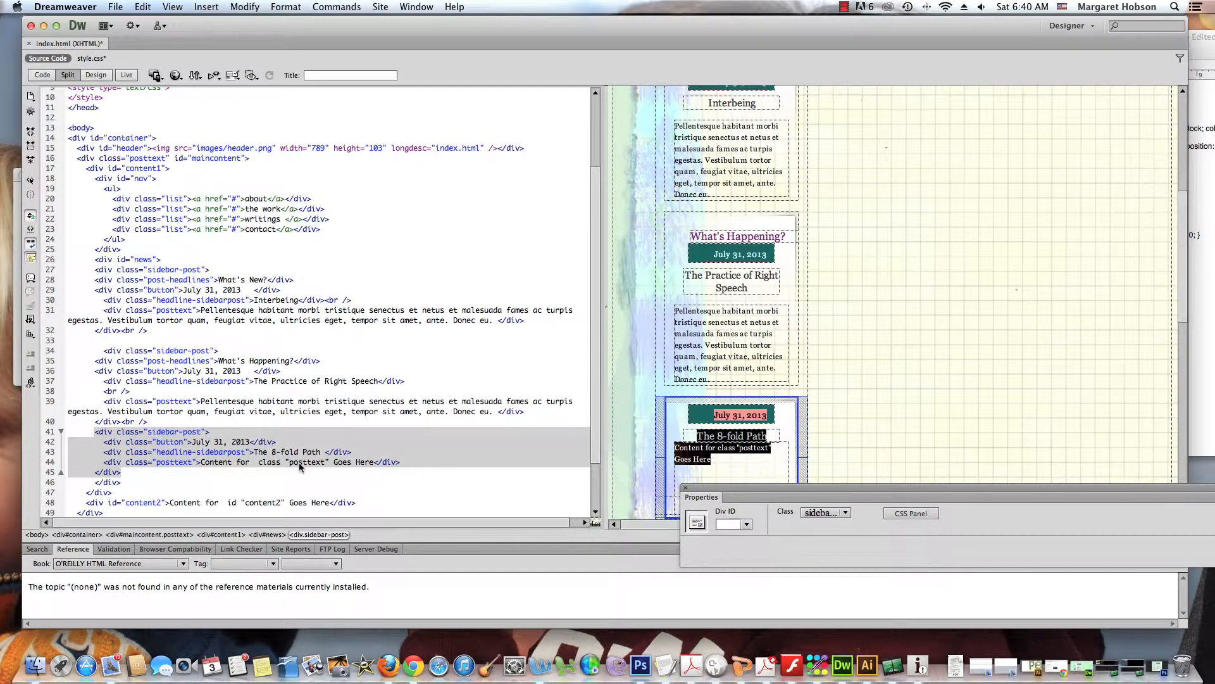
{"action": "left_click", "coordinate": [210, 432]}
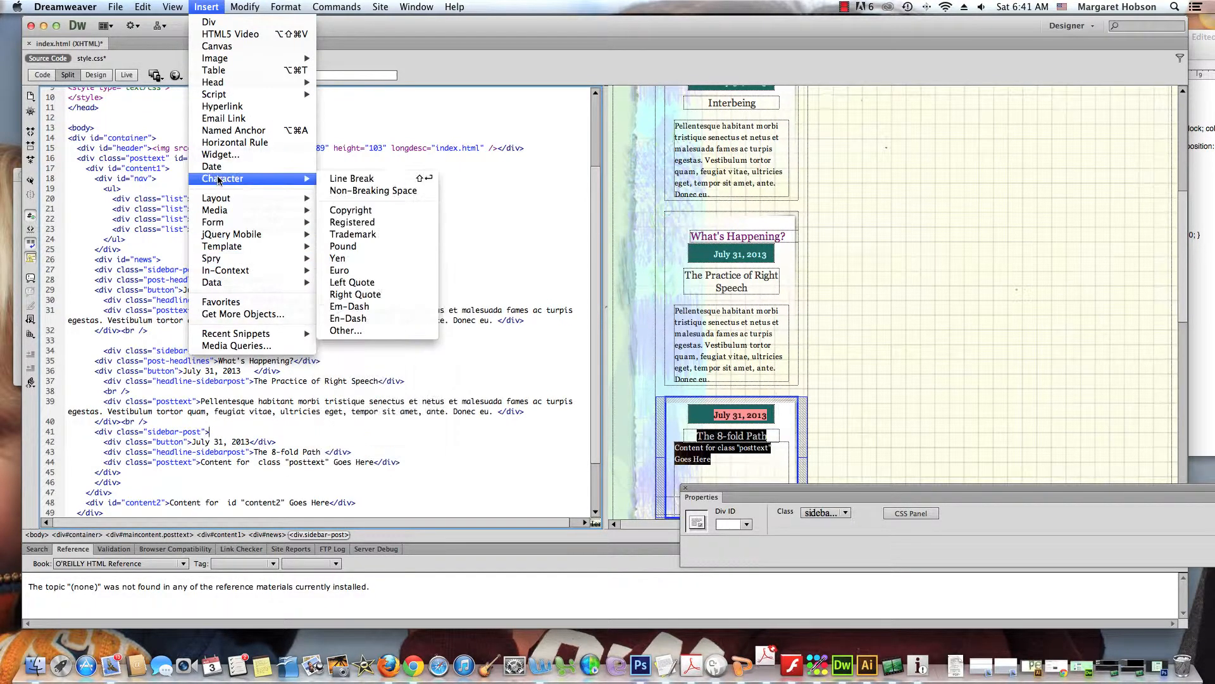
- Insert a line break before the 8-fold Path post, refresh the design, and select its date badge
{"action": "left_click", "coordinate": [351, 178]}
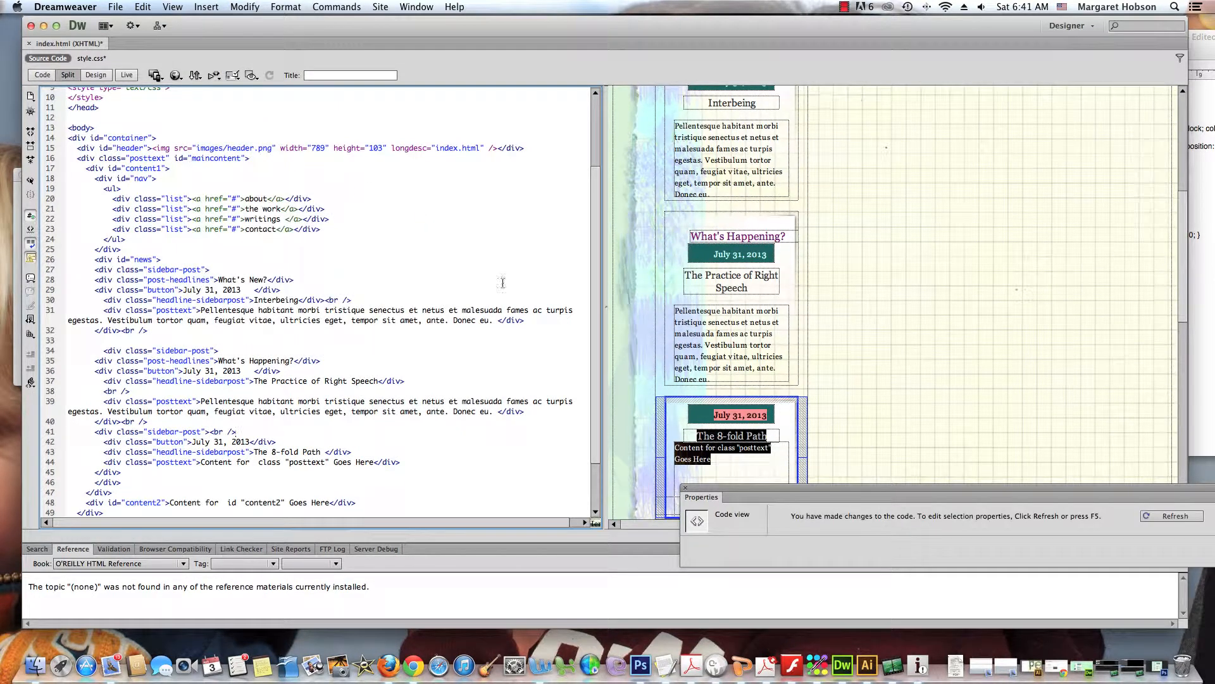
{"action": "left_click", "coordinate": [1173, 515]}
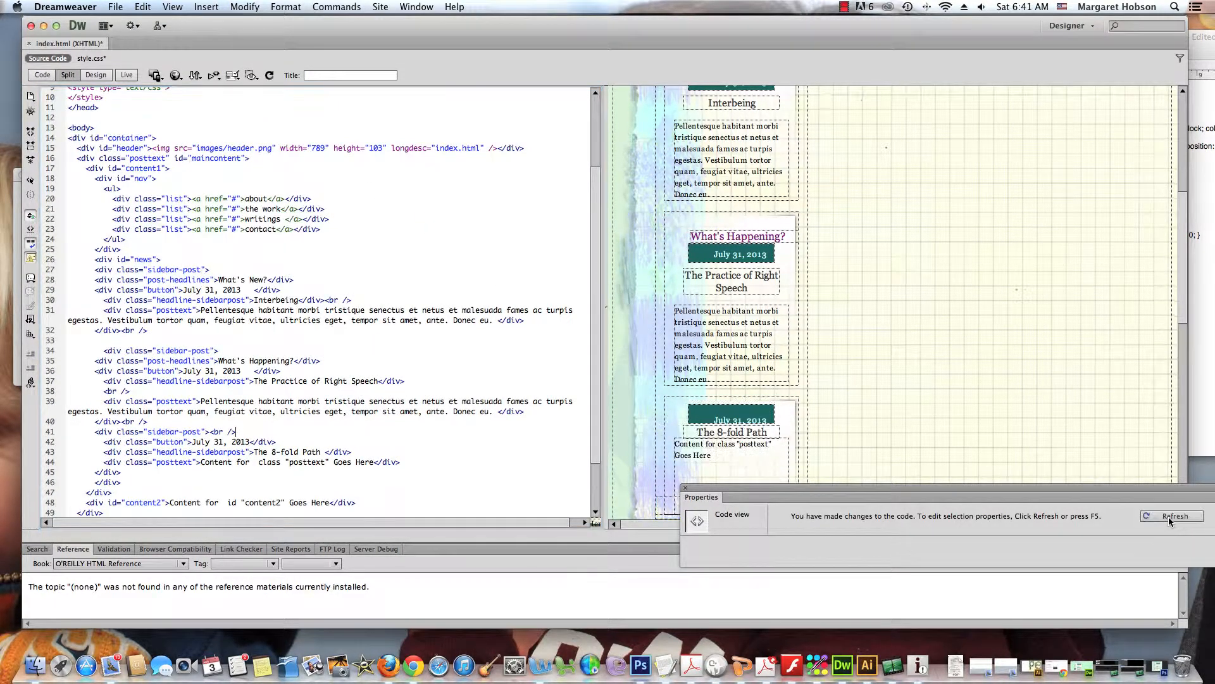
{"action": "left_click", "coordinate": [1175, 516]}
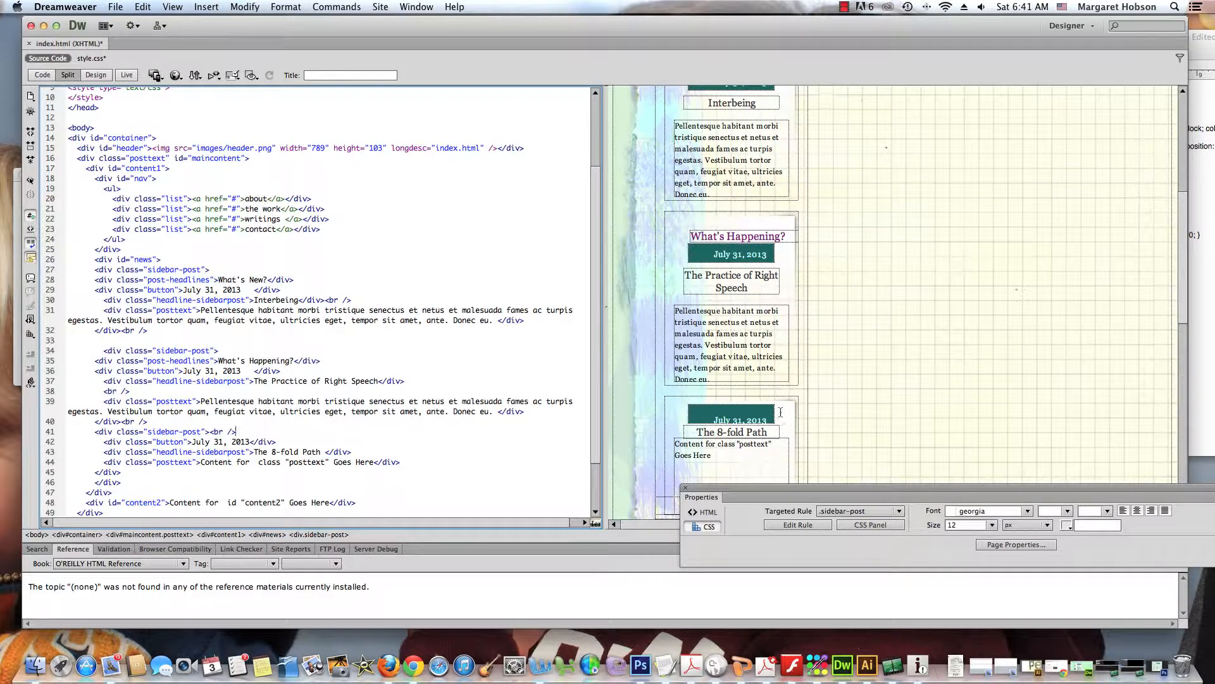
{"action": "left_click", "coordinate": [740, 419]}
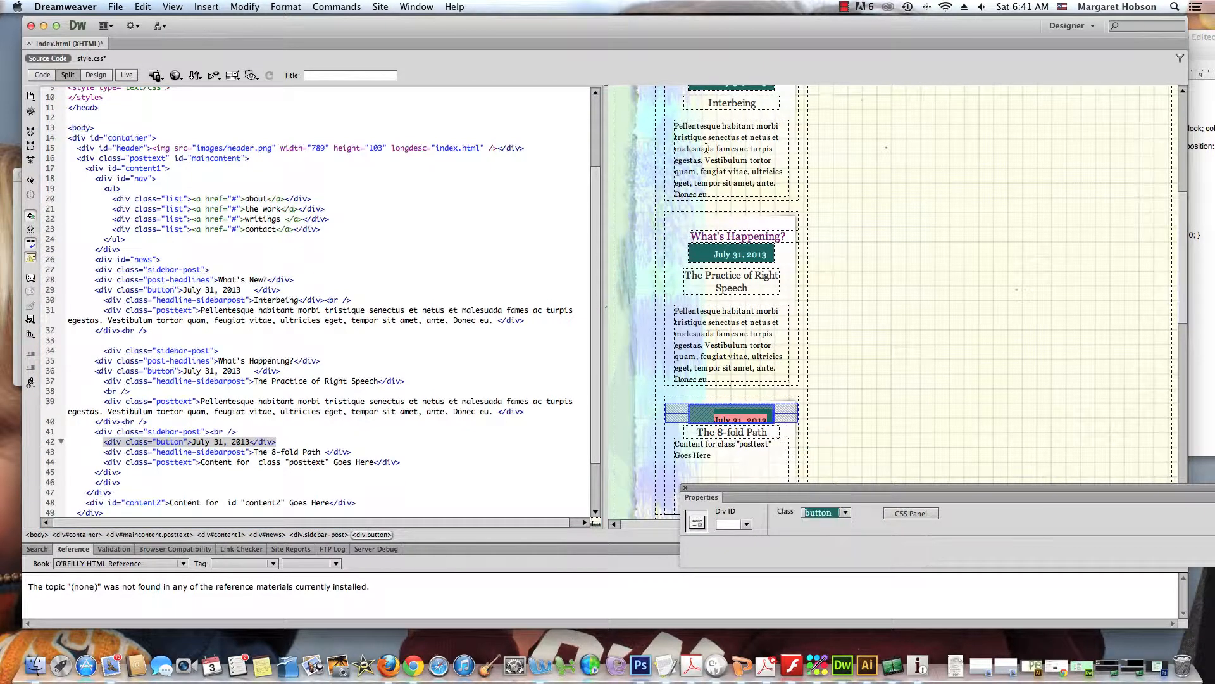
- Scroll the Live view past 'The 8-fold Path' post and locate the content2 placeholder code
{"action": "left_click", "coordinate": [127, 75]}
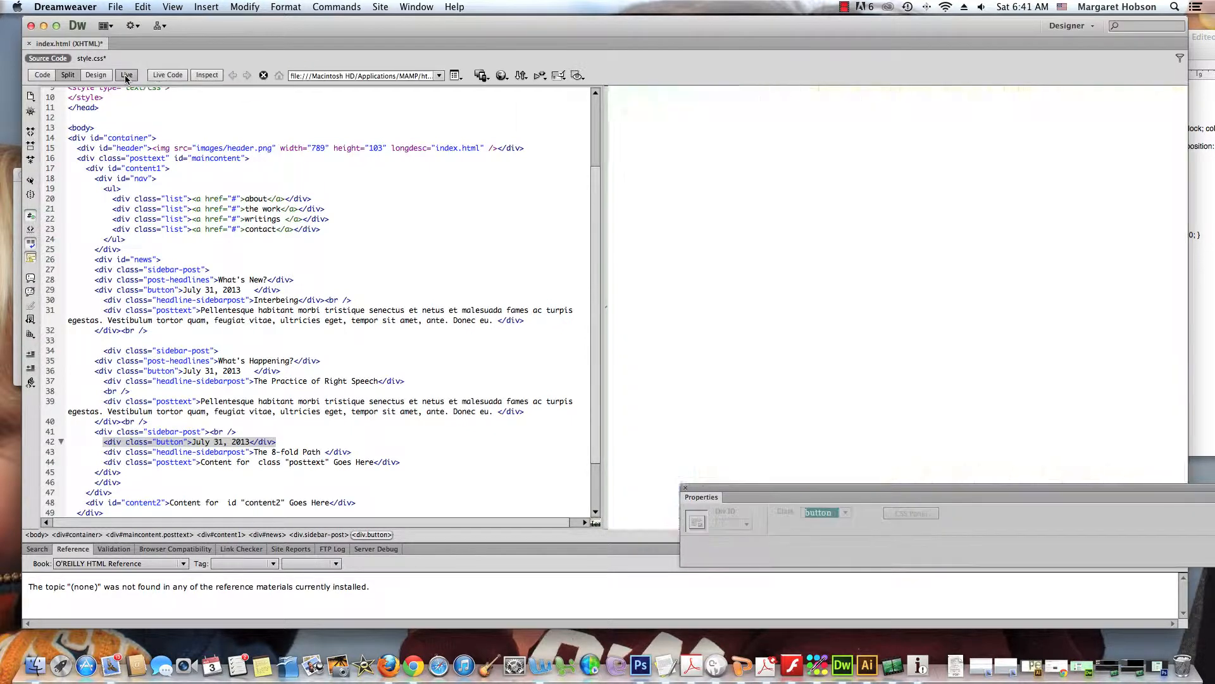
{"action": "left_click", "coordinate": [126, 75]}
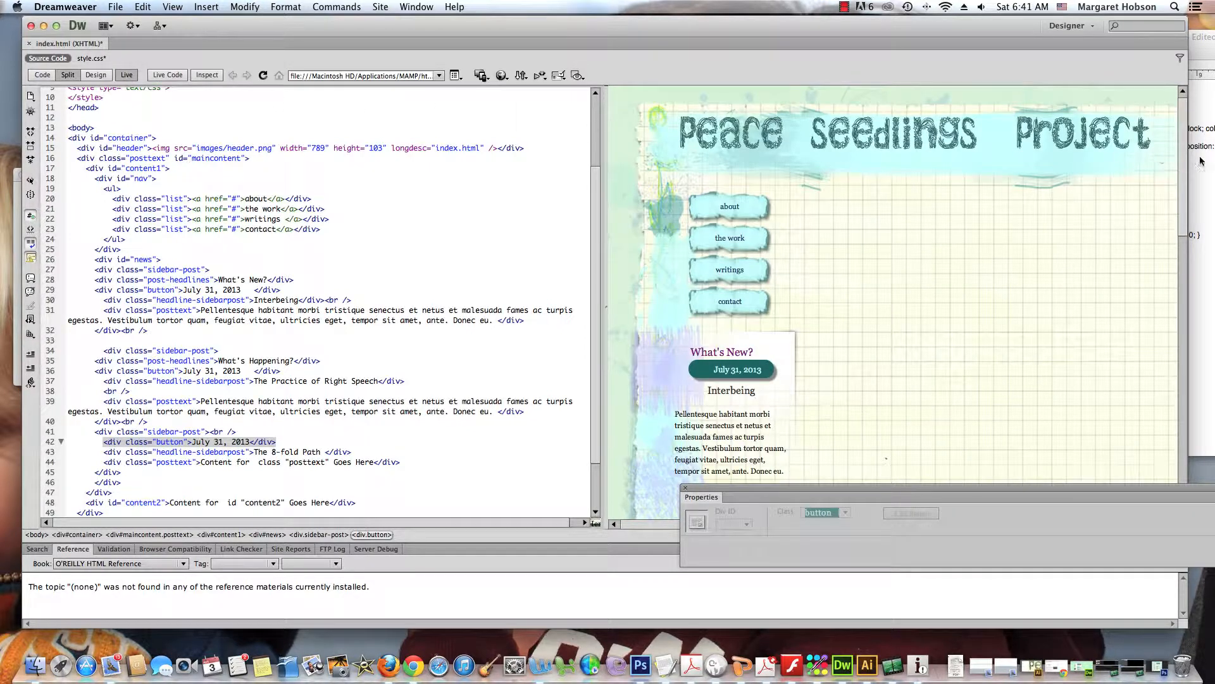
{"action": "scroll", "scroll_direction": "down", "scroll_amount": 3}
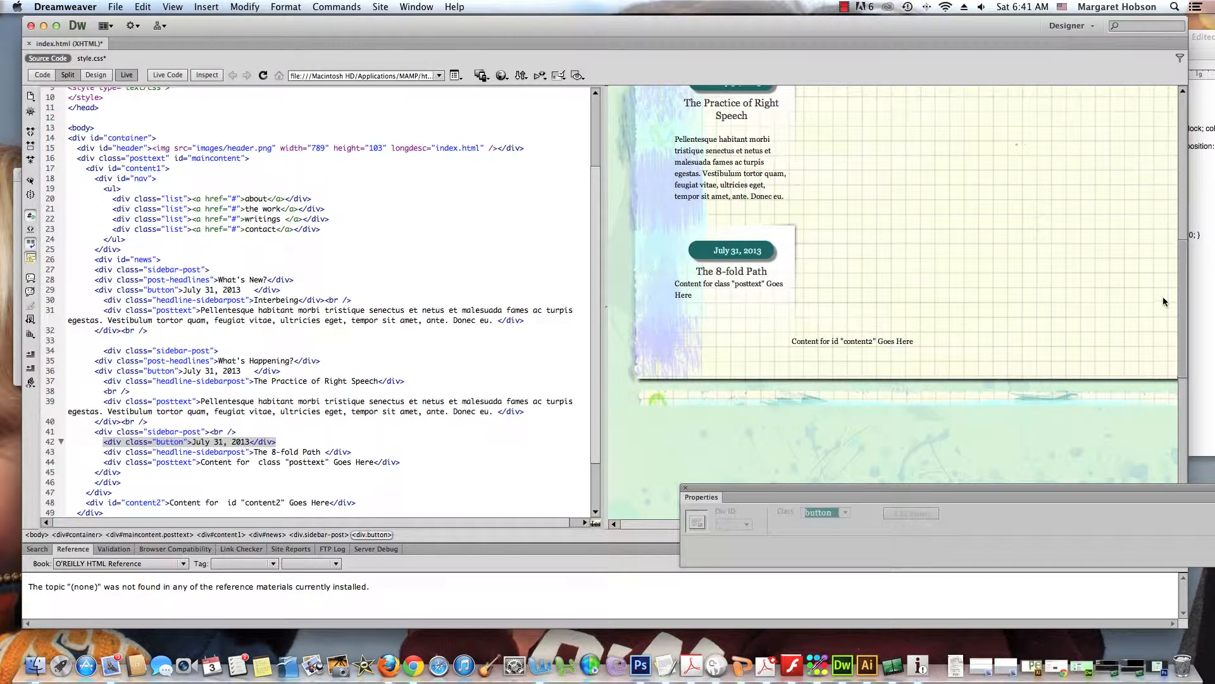
{"action": "scroll", "scroll_direction": "down", "scroll_amount": 3}
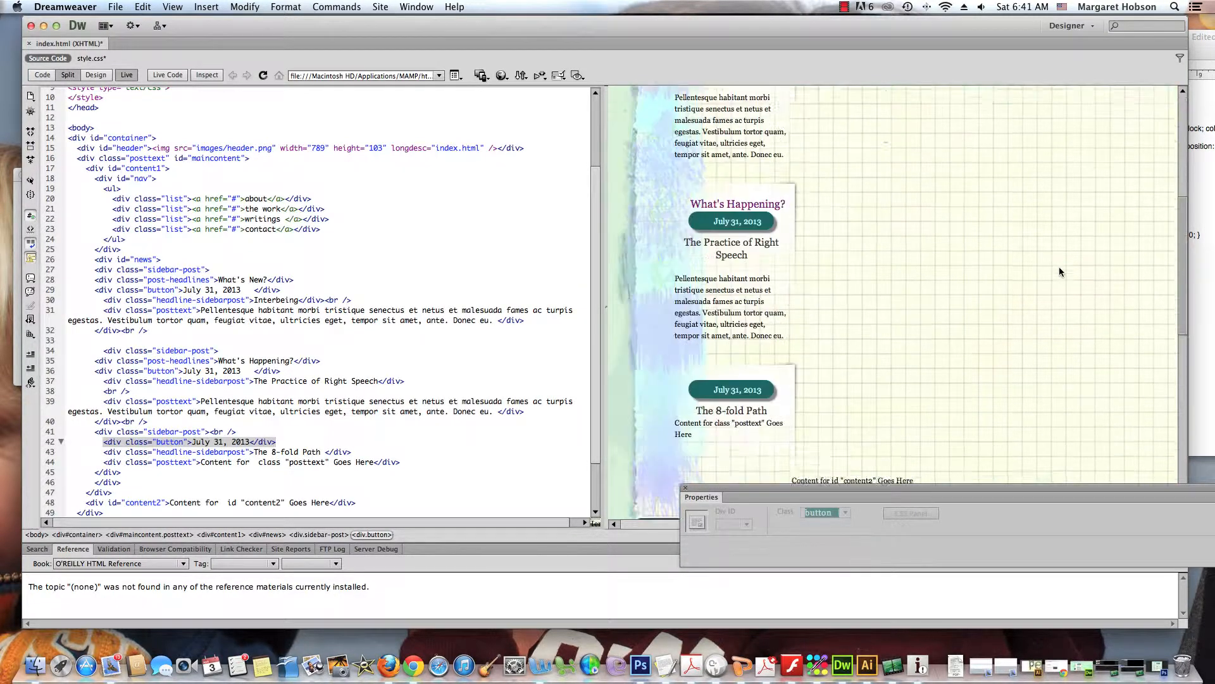
{"action": "scroll", "scroll_direction": "down", "scroll_amount": 3}
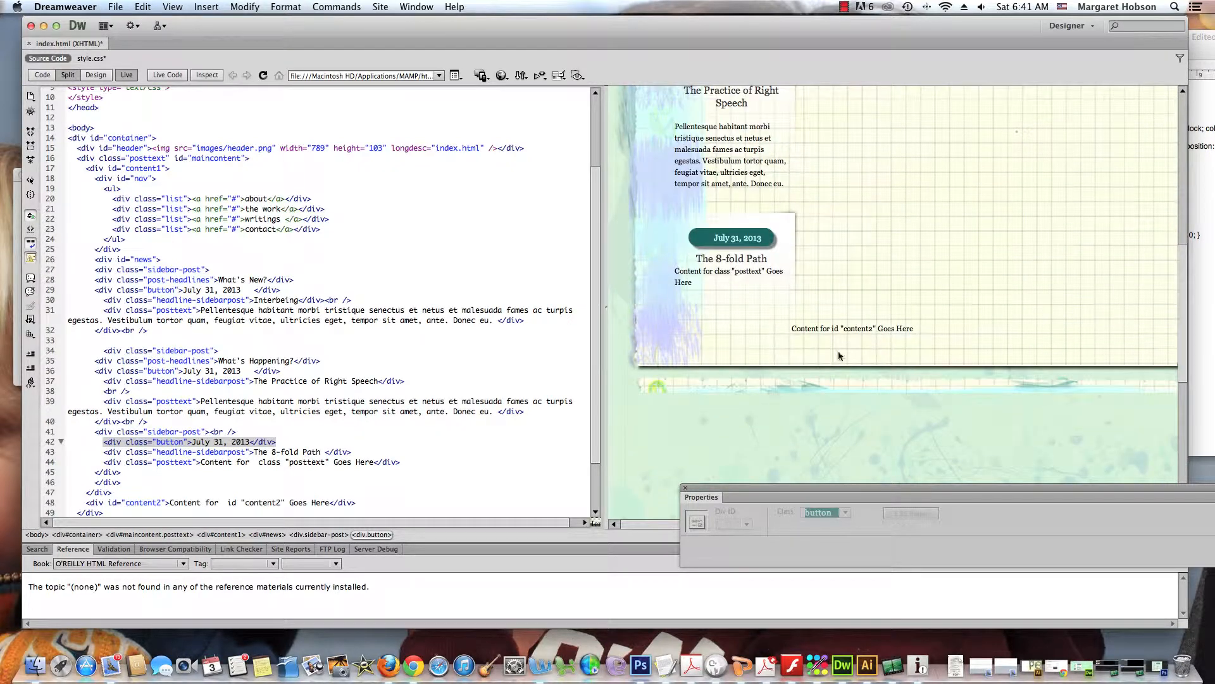
{"action": "mouse_move", "coordinate": [1207, 298]}
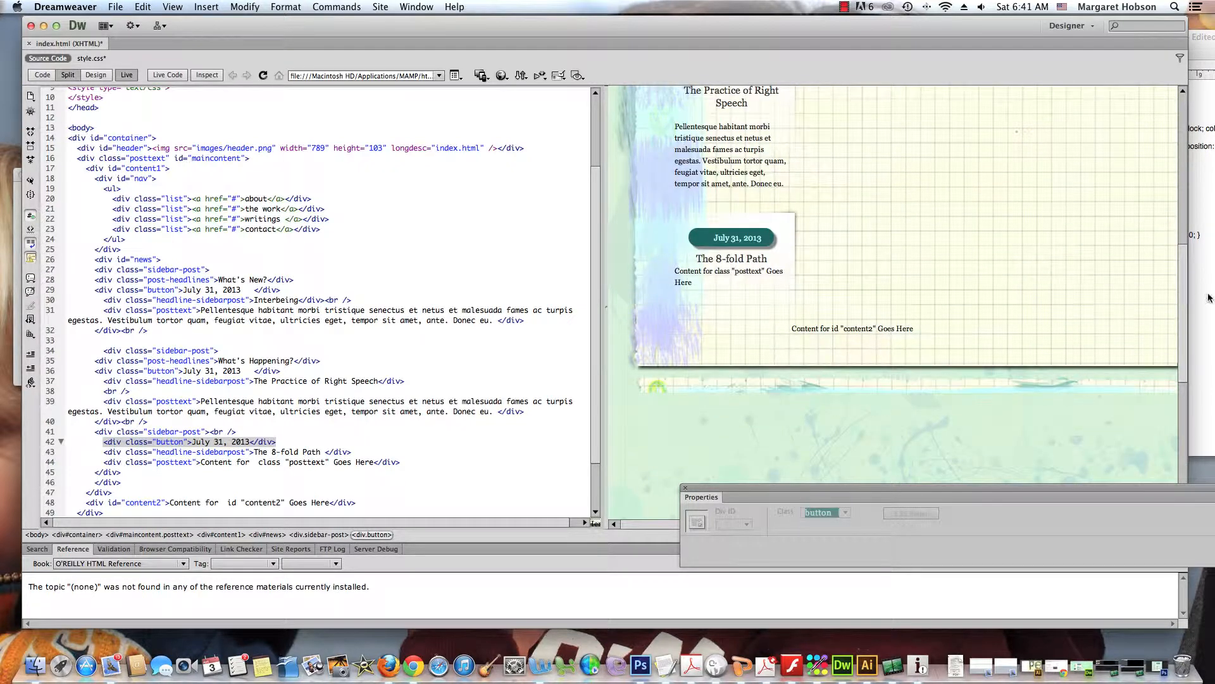
{"action": "scroll", "scroll_direction": "down", "scroll_amount": 3}
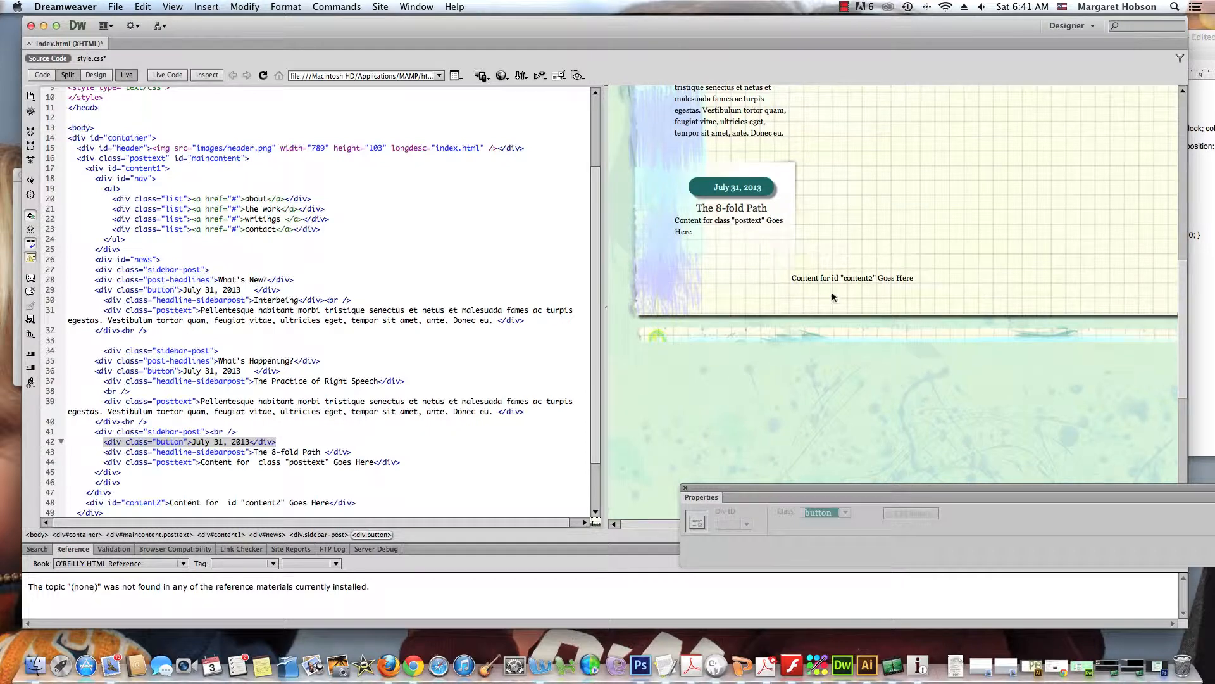
{"action": "mouse_move", "coordinate": [818, 335]}
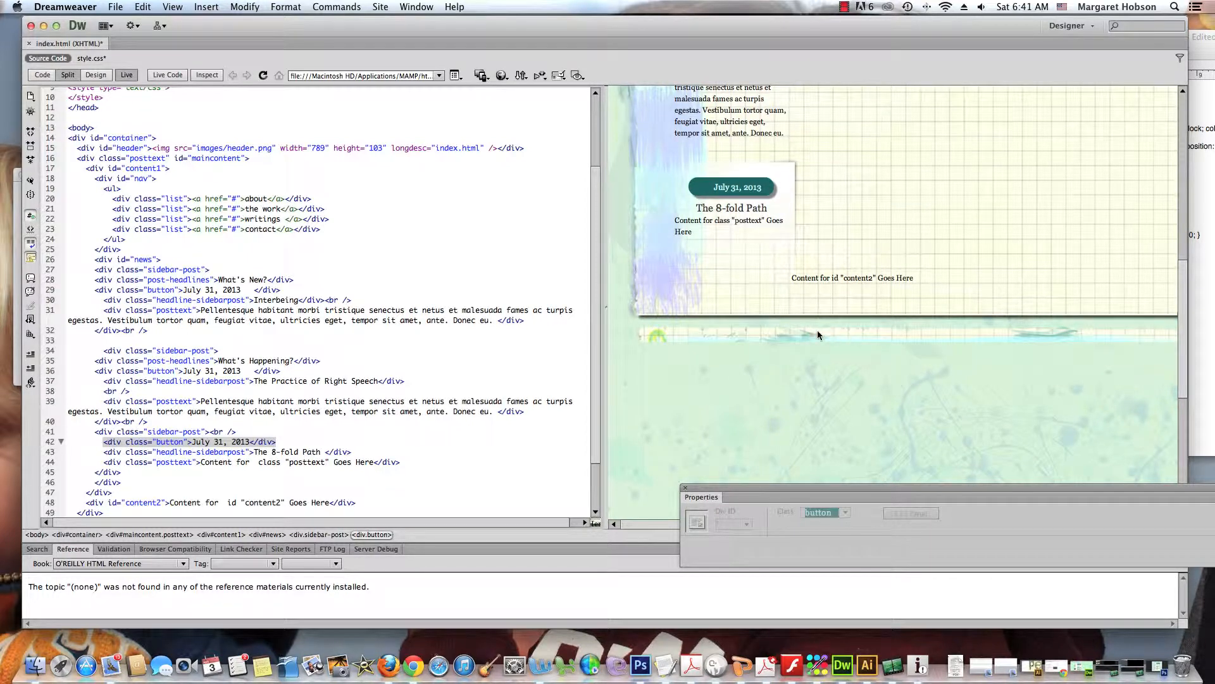
{"action": "mouse_move", "coordinate": [841, 341]}
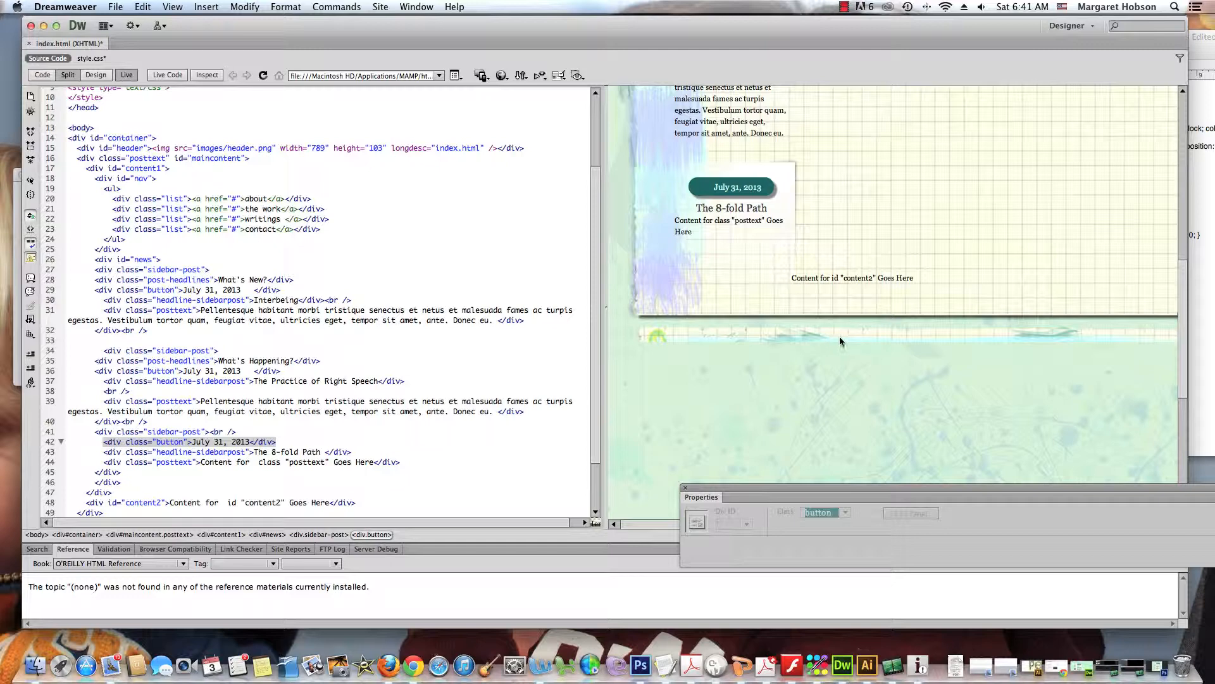
{"action": "mouse_move", "coordinate": [837, 319]}
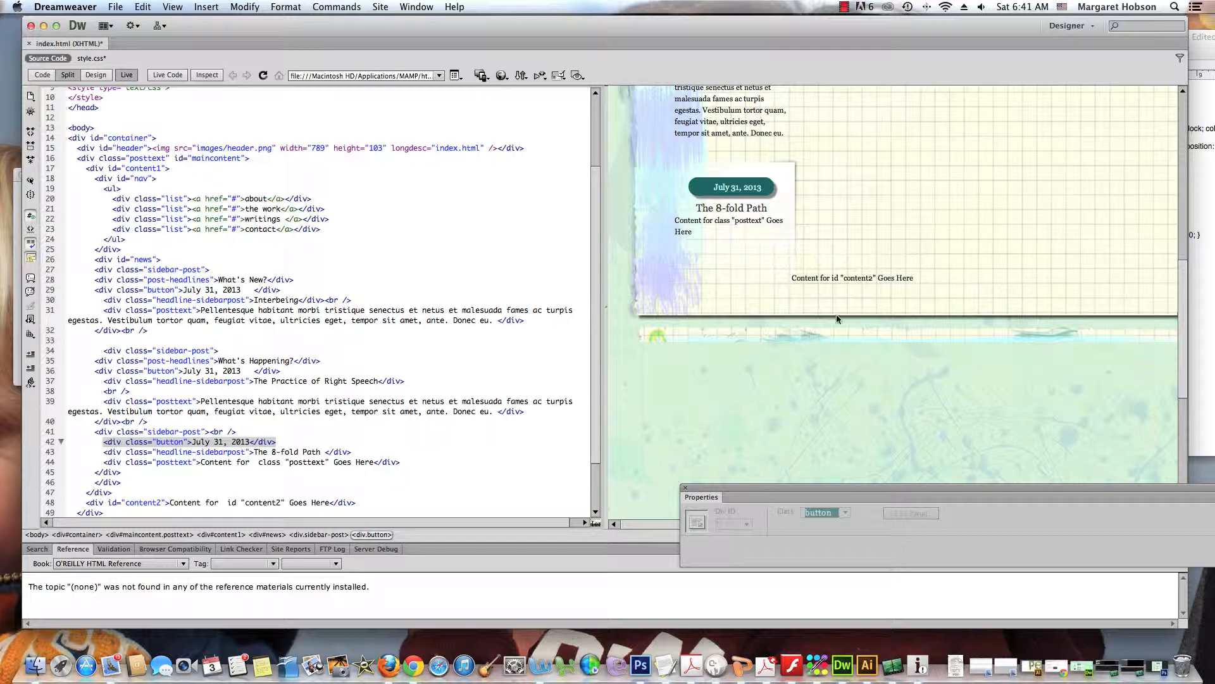
{"action": "left_click", "coordinate": [852, 277]}
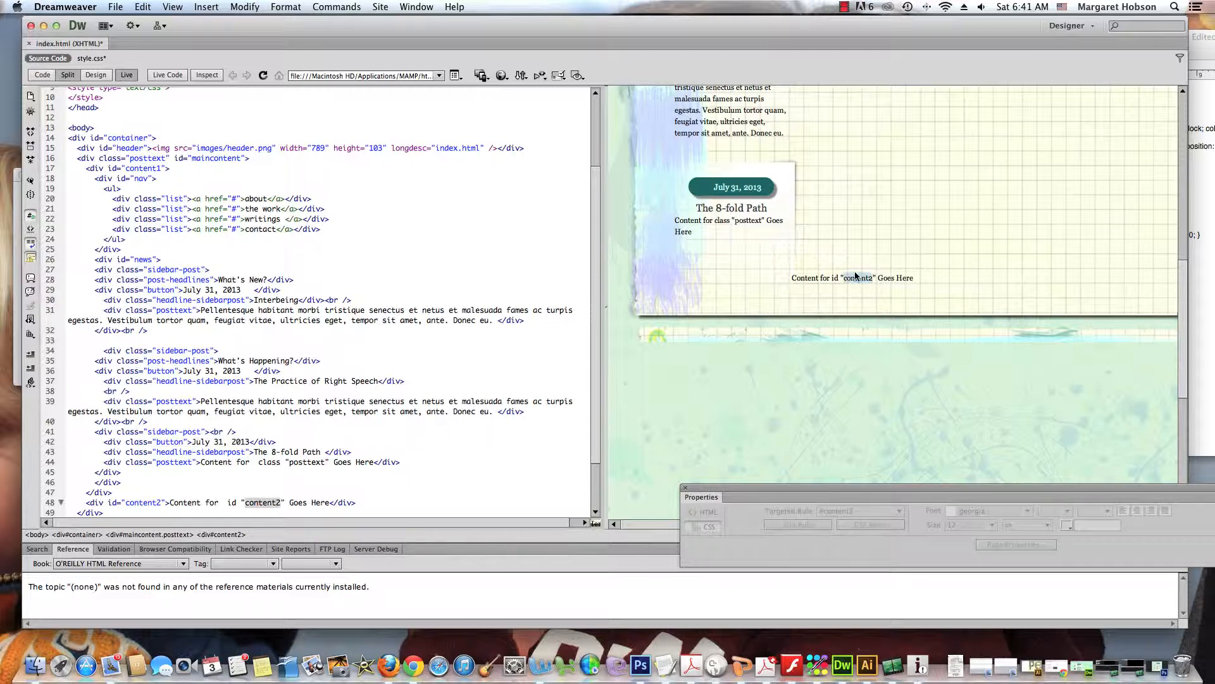